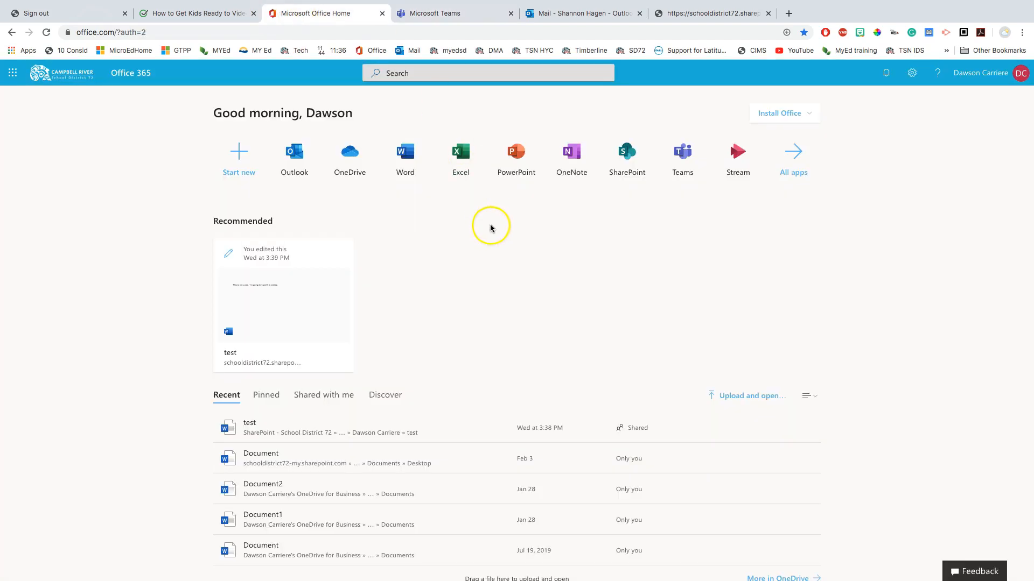
pyautogui.moveTo(674, 206)
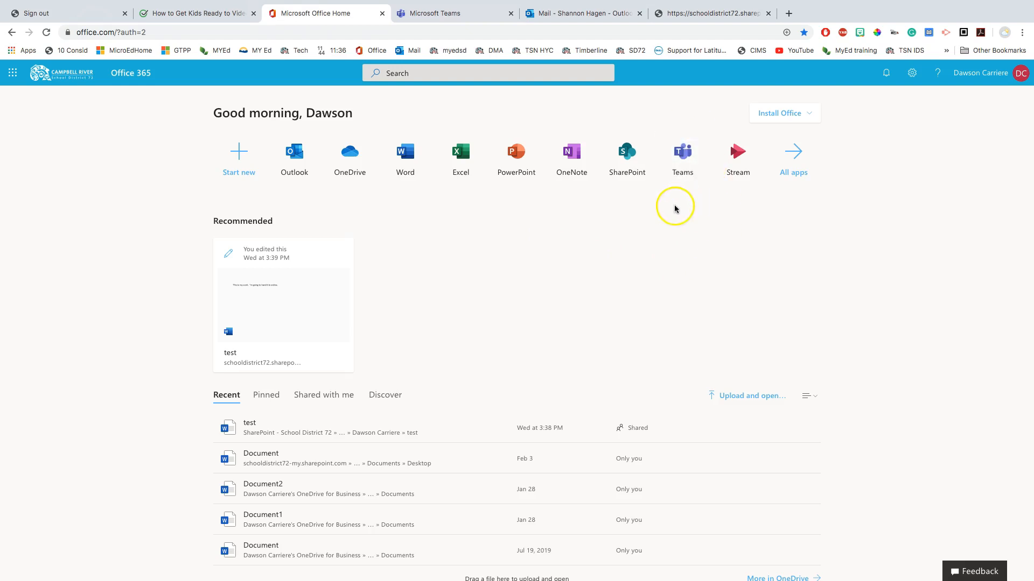
pyautogui.moveTo(682, 155)
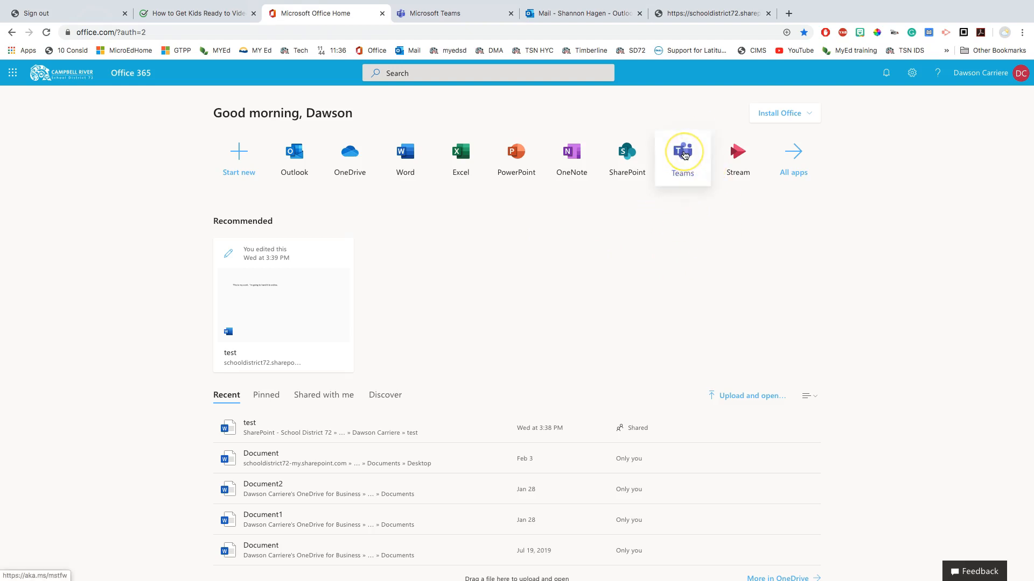
pyautogui.moveTo(416, 20)
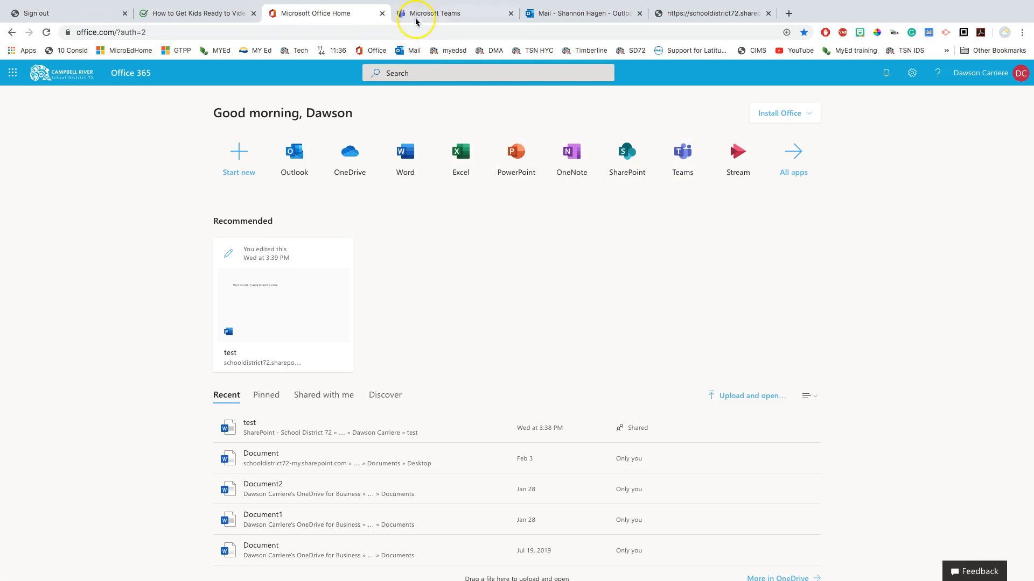
# Switch to Teams and open the GRP Hagen Test 2020 team's General channel posts
pyautogui.click(453, 12)
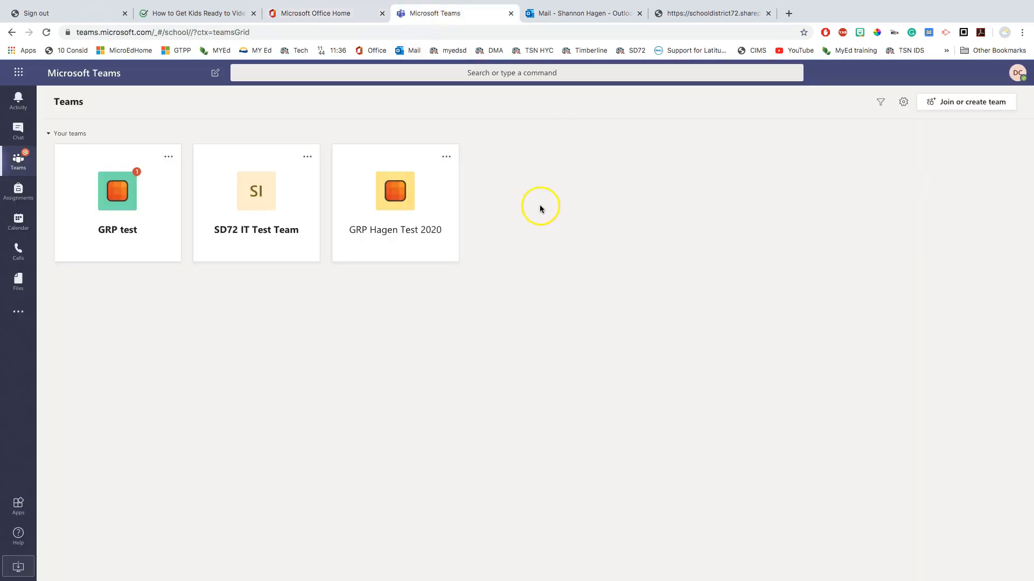
pyautogui.moveTo(479, 144)
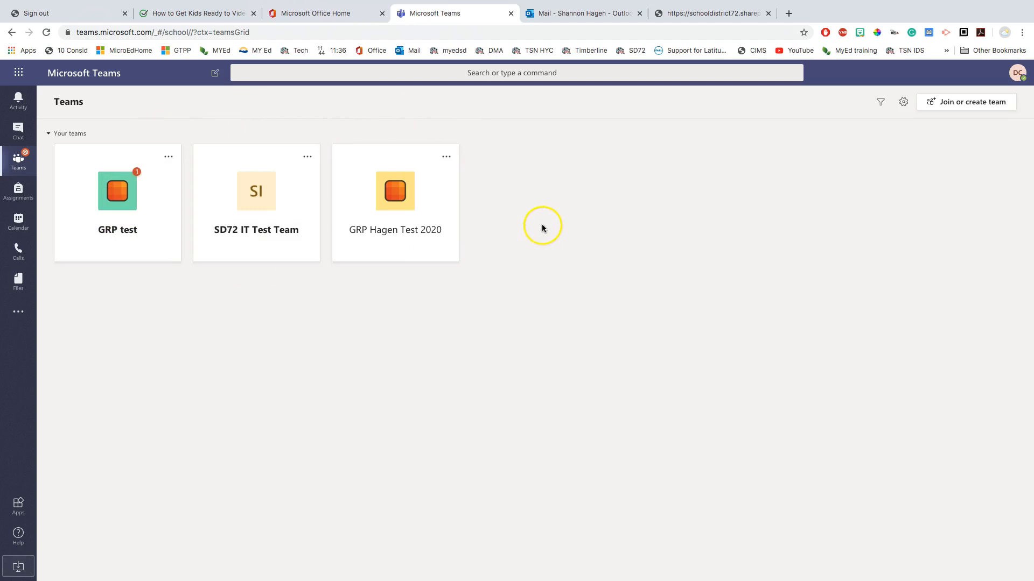
pyautogui.click(394, 191)
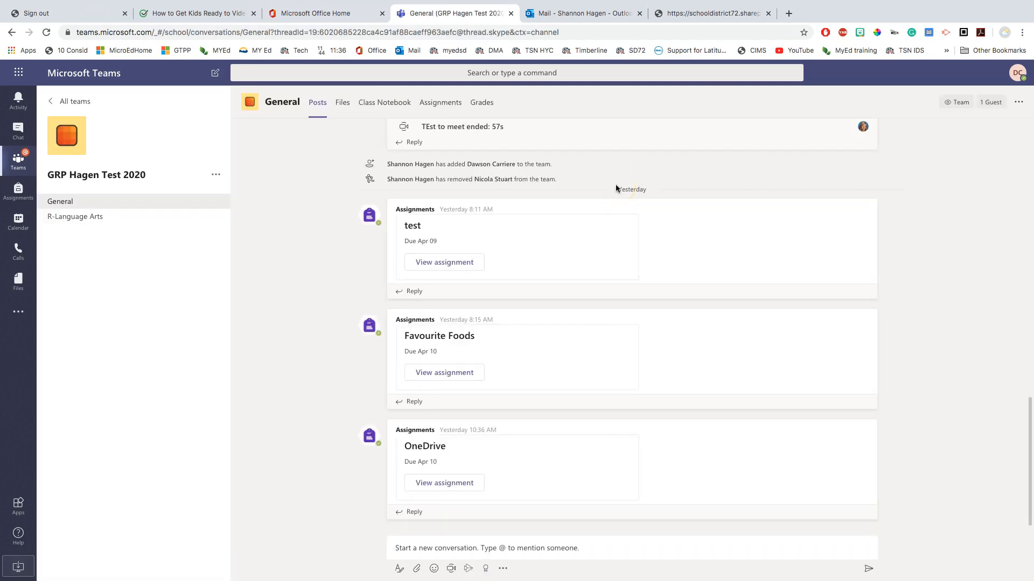
pyautogui.moveTo(612, 190)
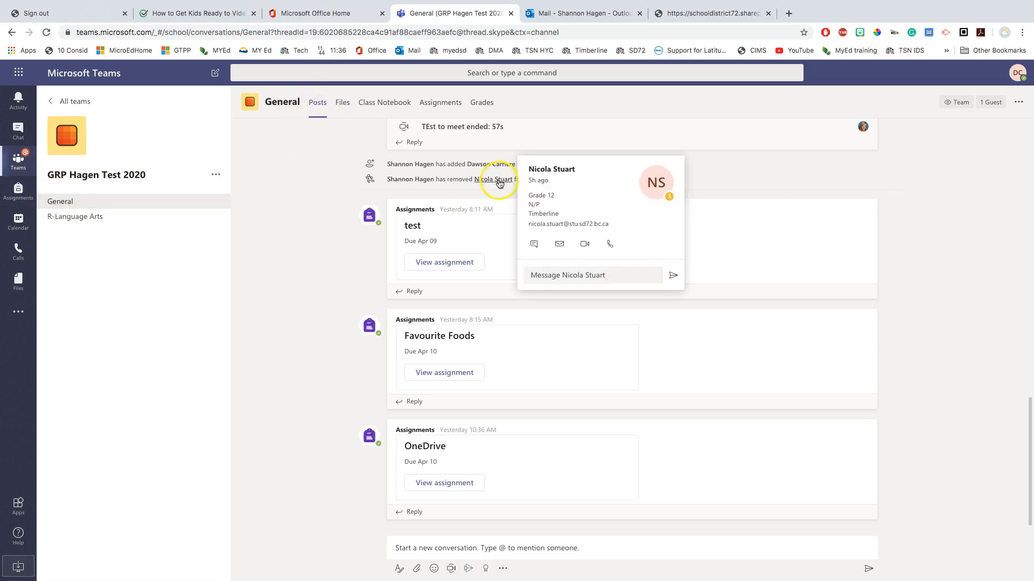
pyautogui.moveTo(340, 243)
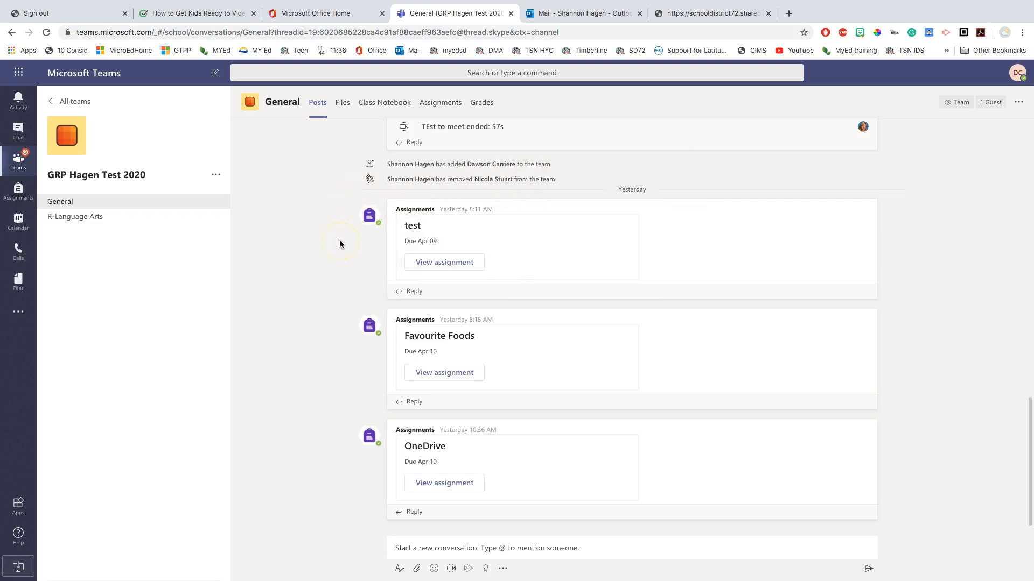
pyautogui.moveTo(977, 232)
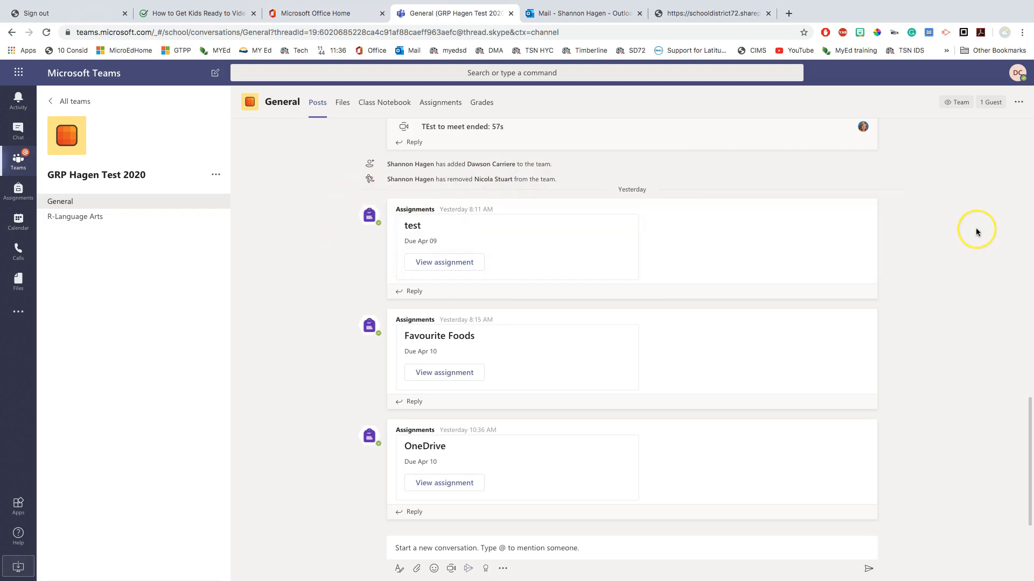
pyautogui.moveTo(977, 231)
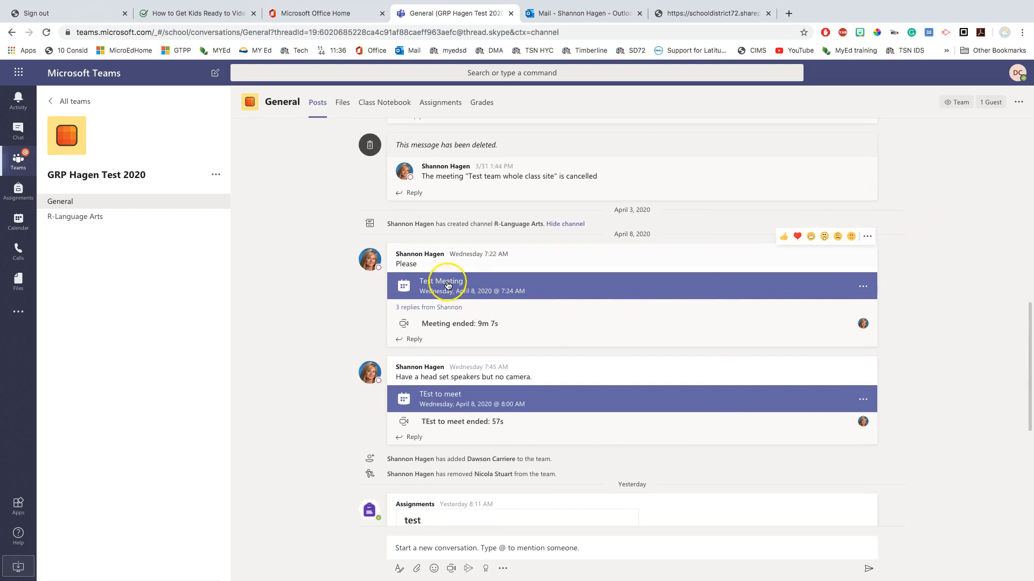
pyautogui.moveTo(442, 285)
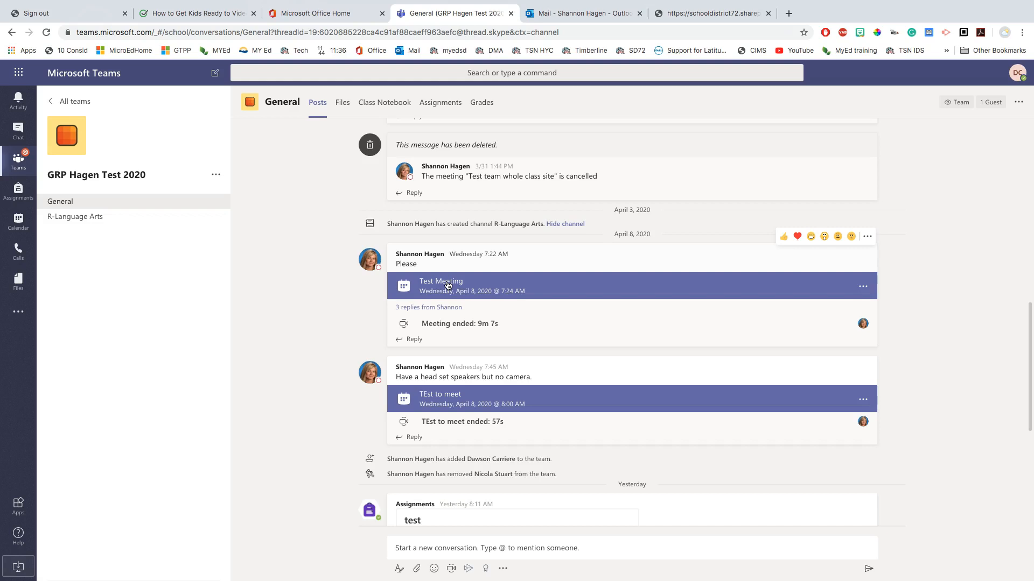
pyautogui.scroll(-3)
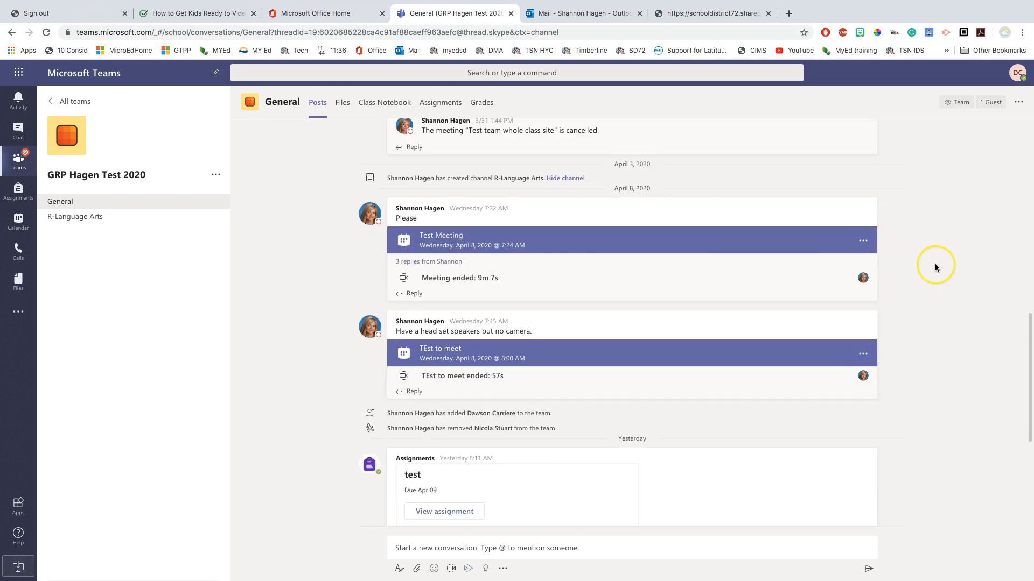
pyautogui.scroll(-3)
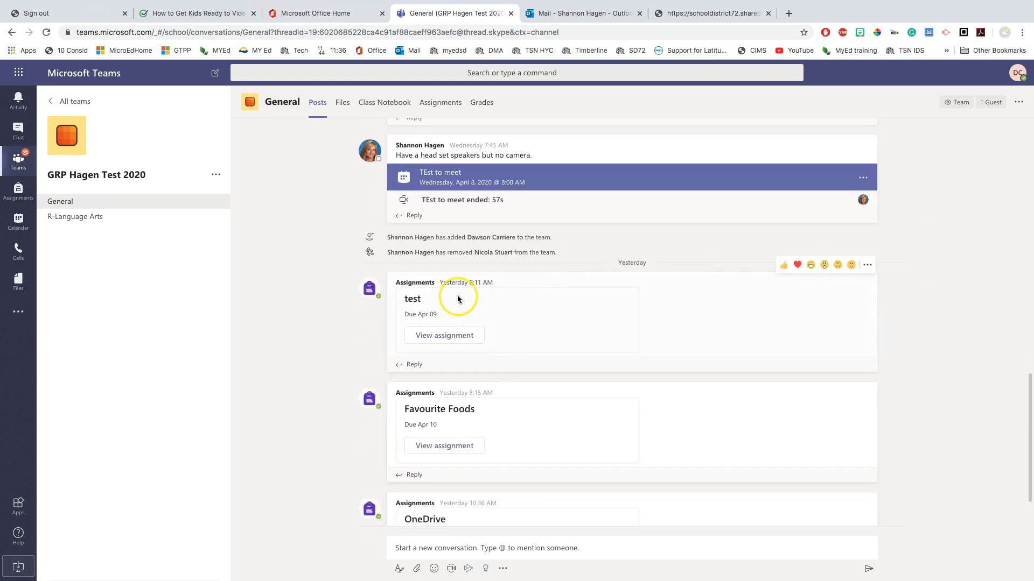
pyautogui.moveTo(443, 336)
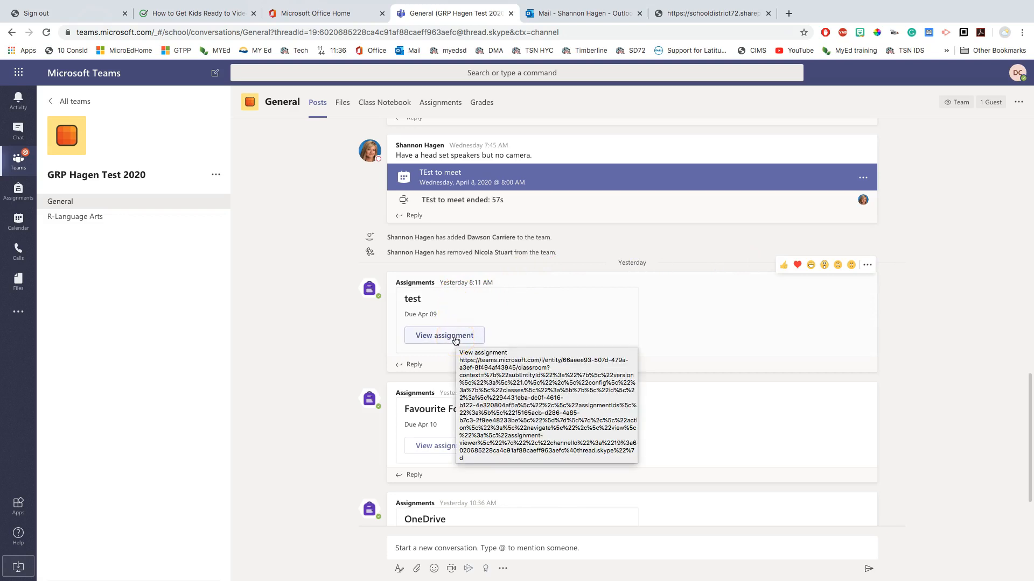
pyautogui.write('@sh')
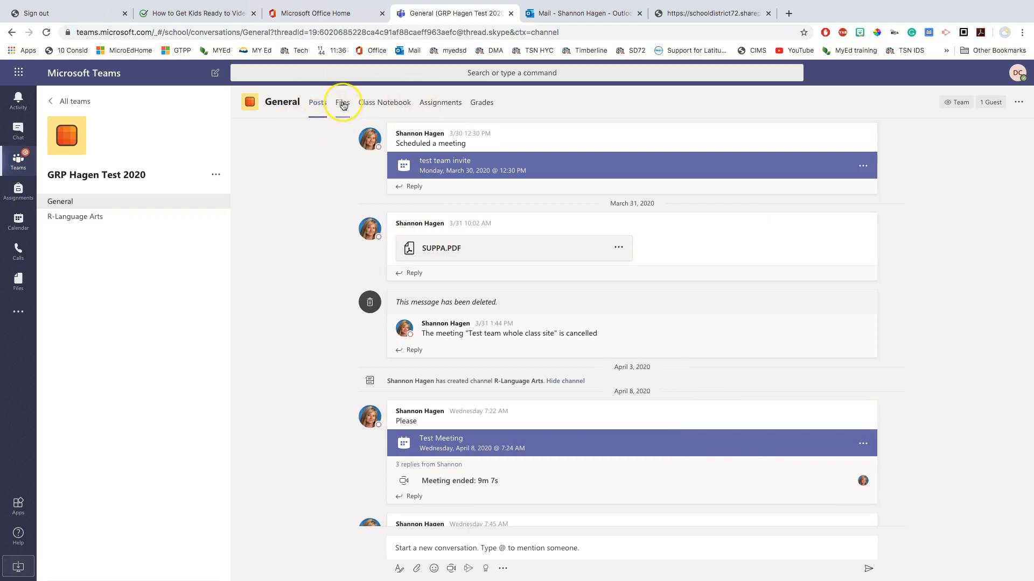
# Show the General channel's files: Class Materials folder, SUPPA.PDF and VIN 01.mov
pyautogui.click(341, 103)
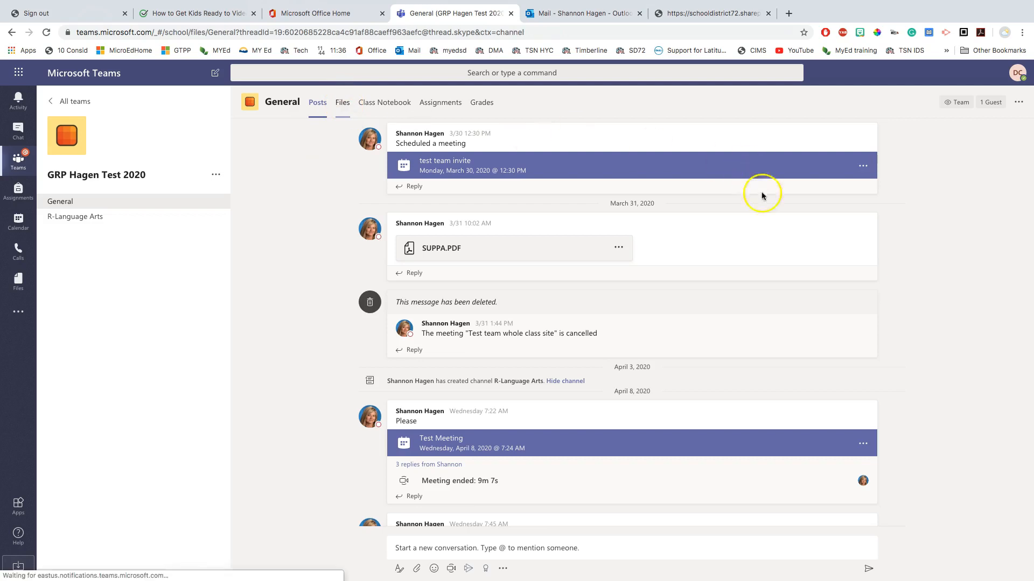
pyautogui.click(342, 103)
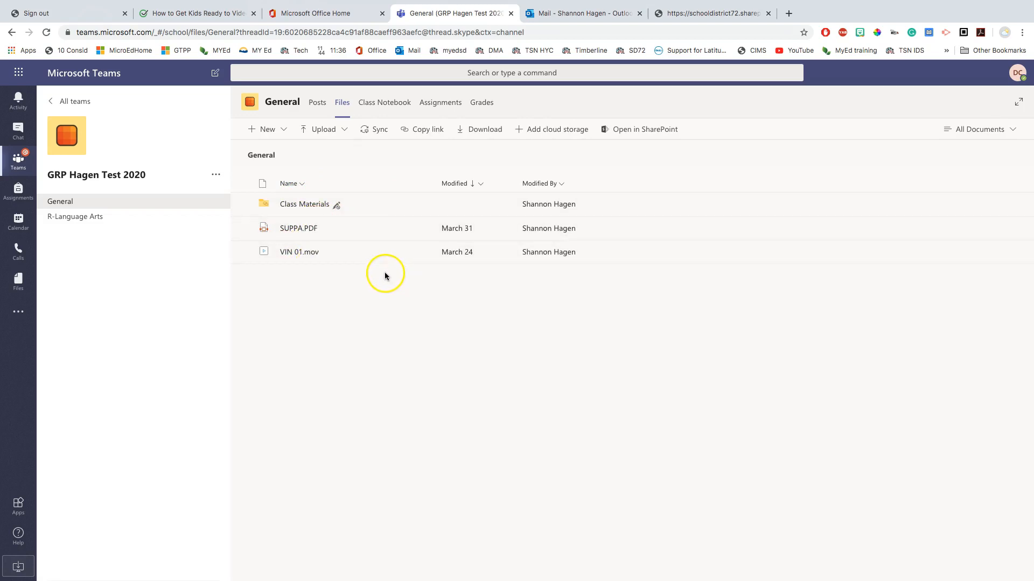
pyautogui.moveTo(379, 252)
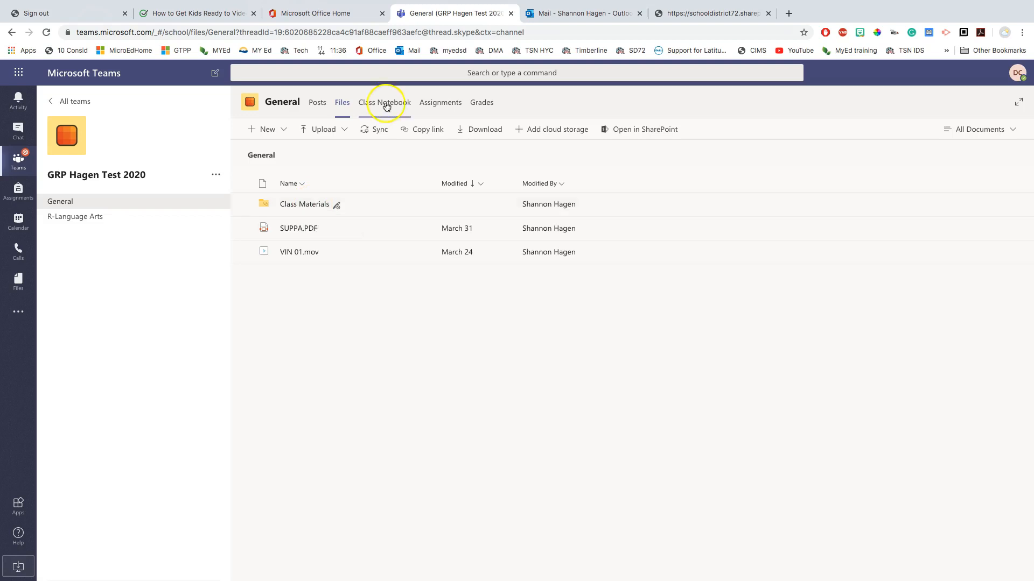
pyautogui.moveTo(440, 103)
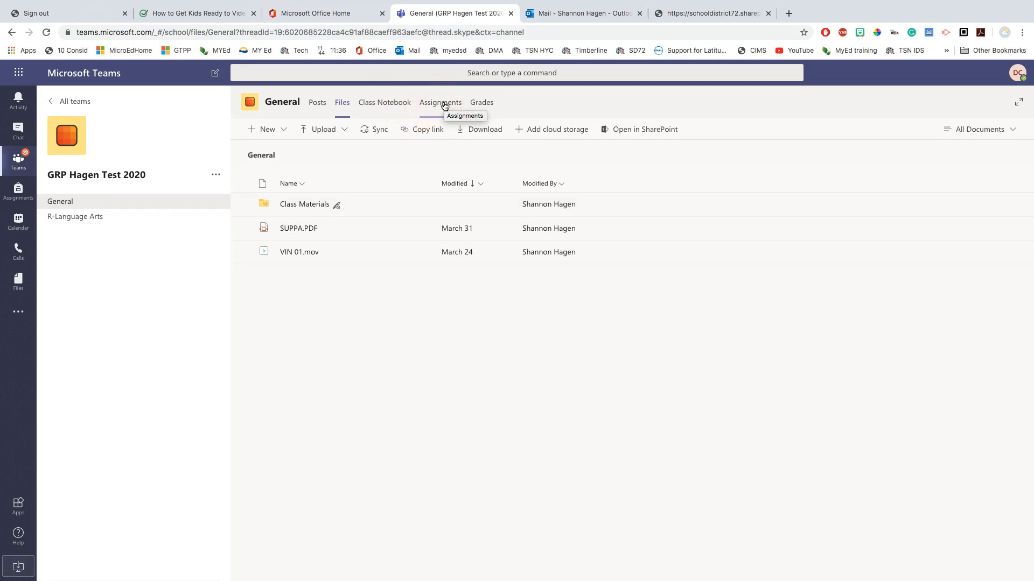
# Open Assignments and expand Completed to list test, Favourite Foods and OneDrive
pyautogui.click(440, 102)
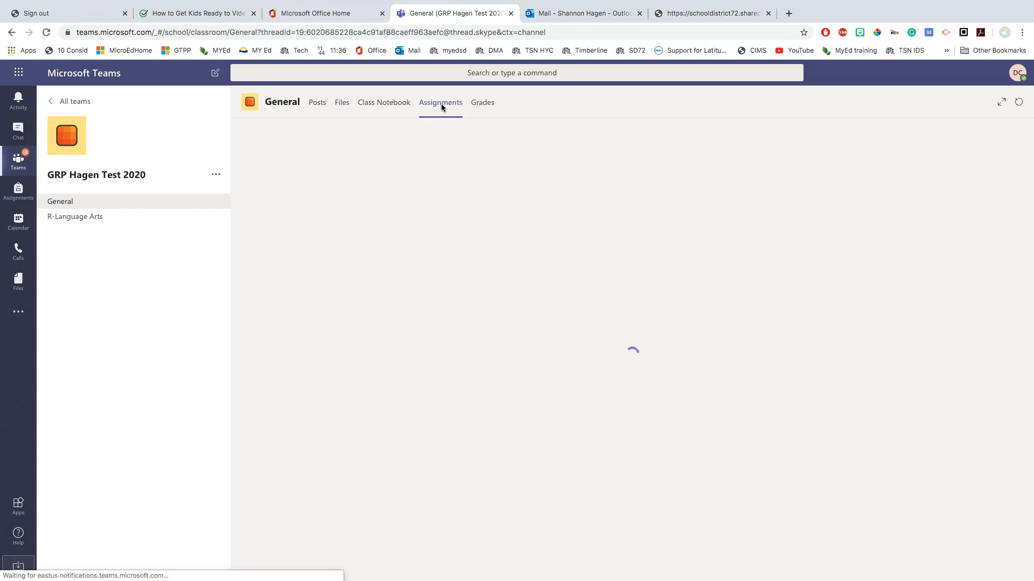
pyautogui.click(440, 102)
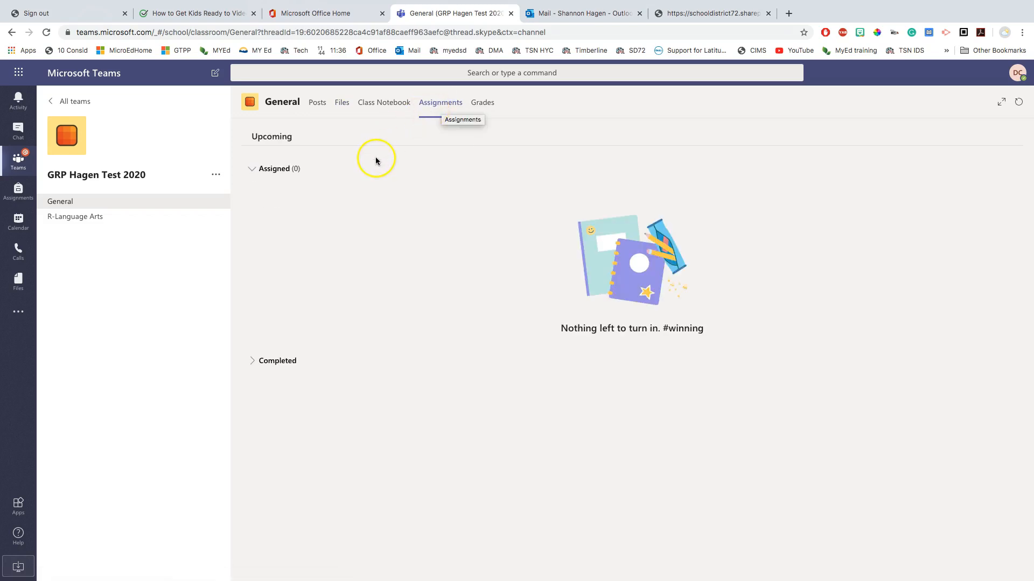
pyautogui.moveTo(359, 165)
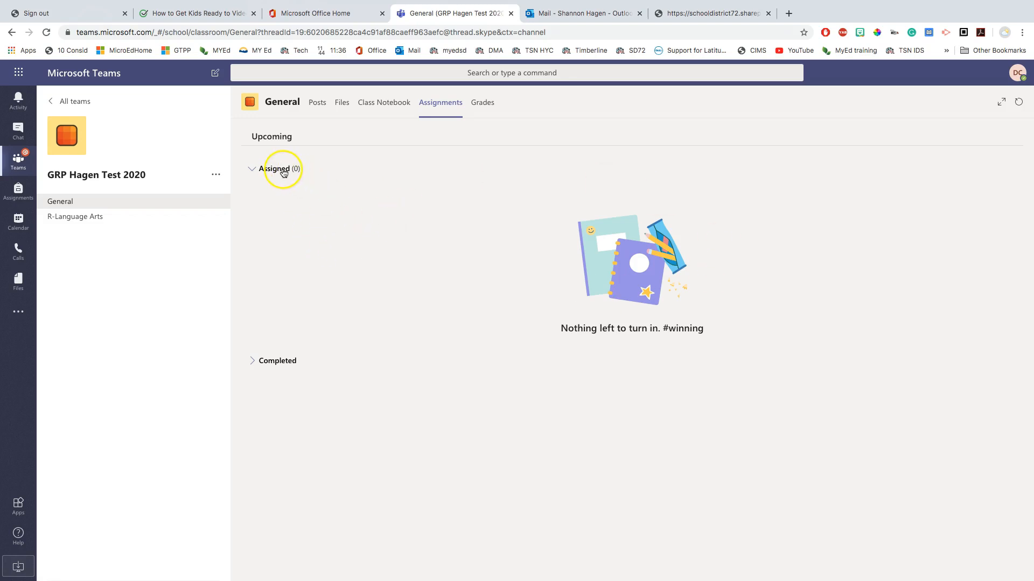
pyautogui.moveTo(296, 408)
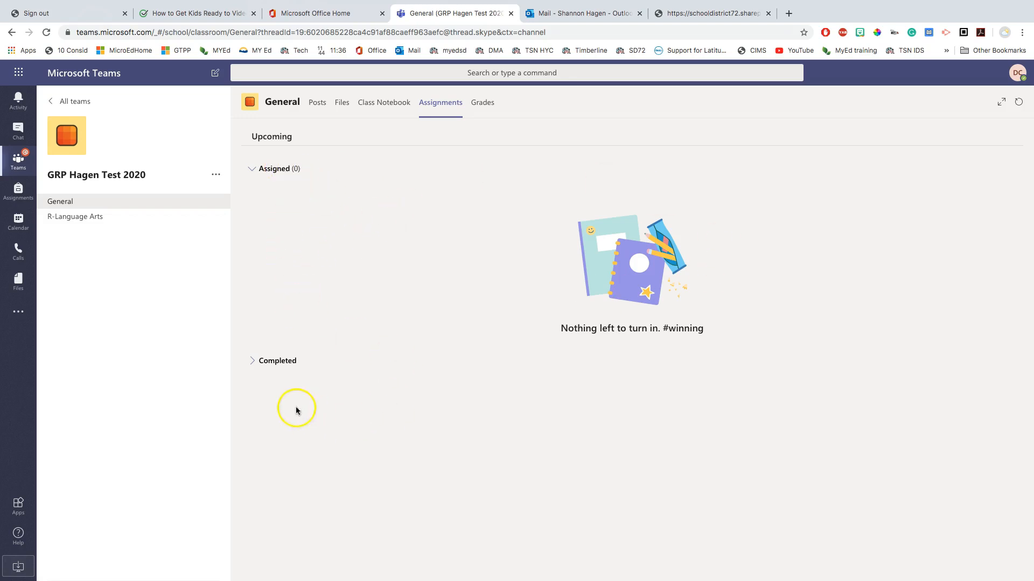
pyautogui.click(277, 361)
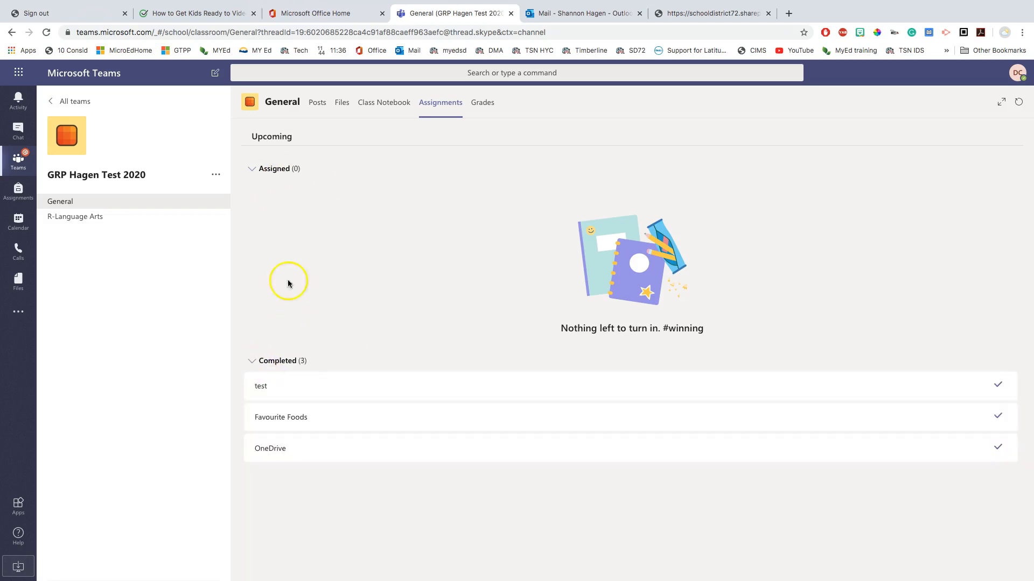
pyautogui.click(273, 168)
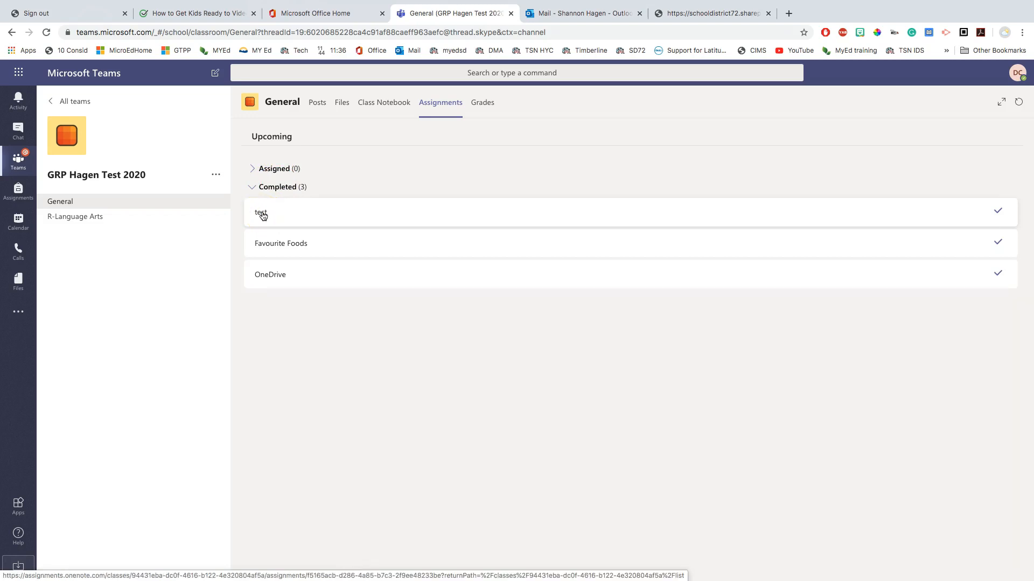
pyautogui.click(273, 168)
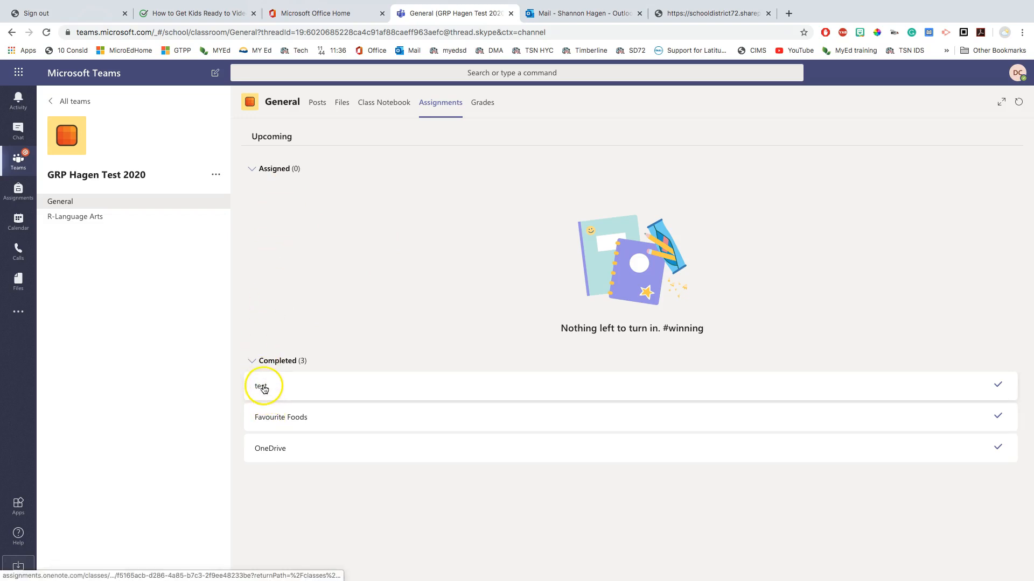
# Open the returned 'test' assignment with 'Great work Dawson' feedback and 10/10 points
pyautogui.click(261, 387)
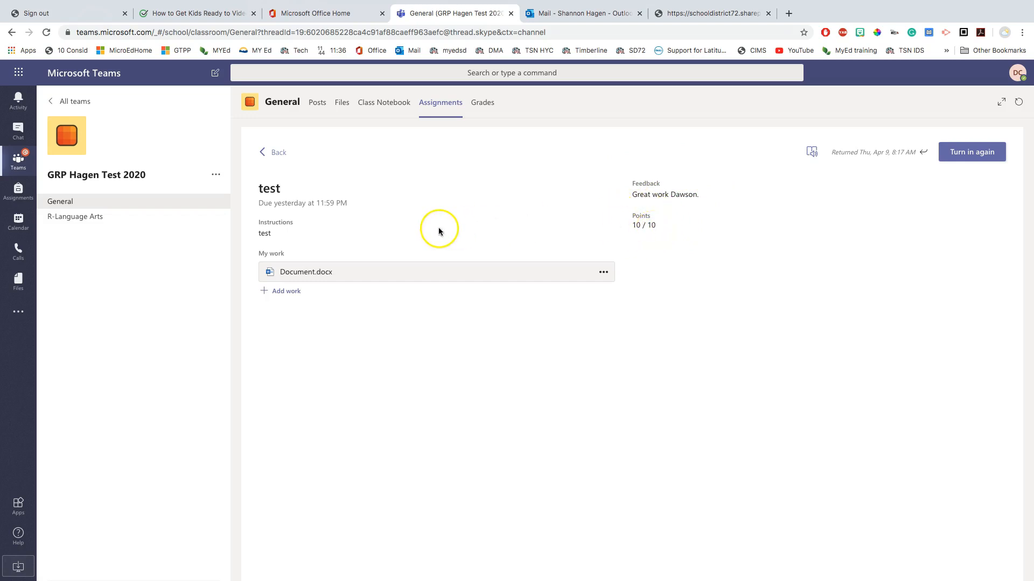
pyautogui.moveTo(280, 212)
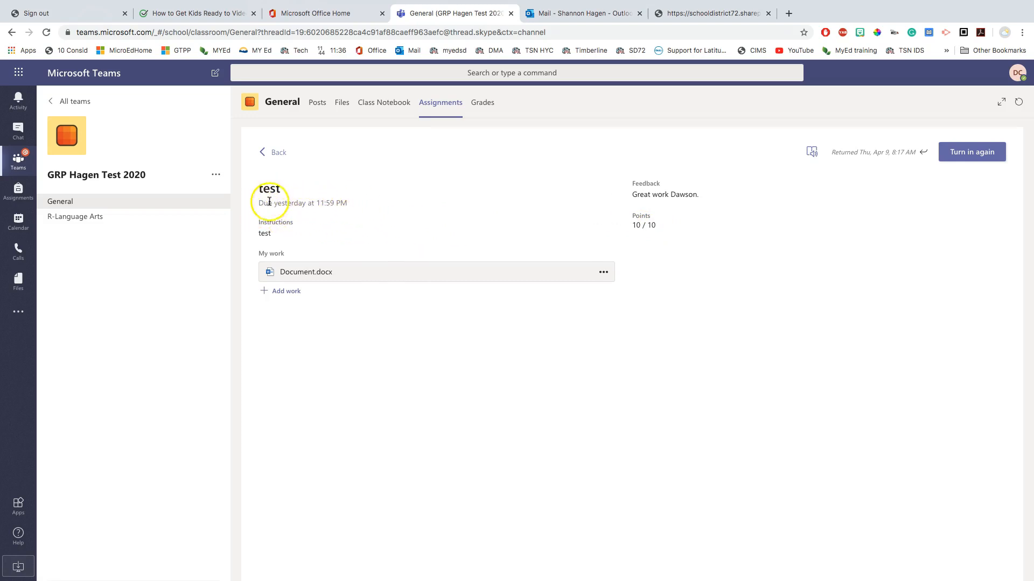
pyautogui.moveTo(358, 206)
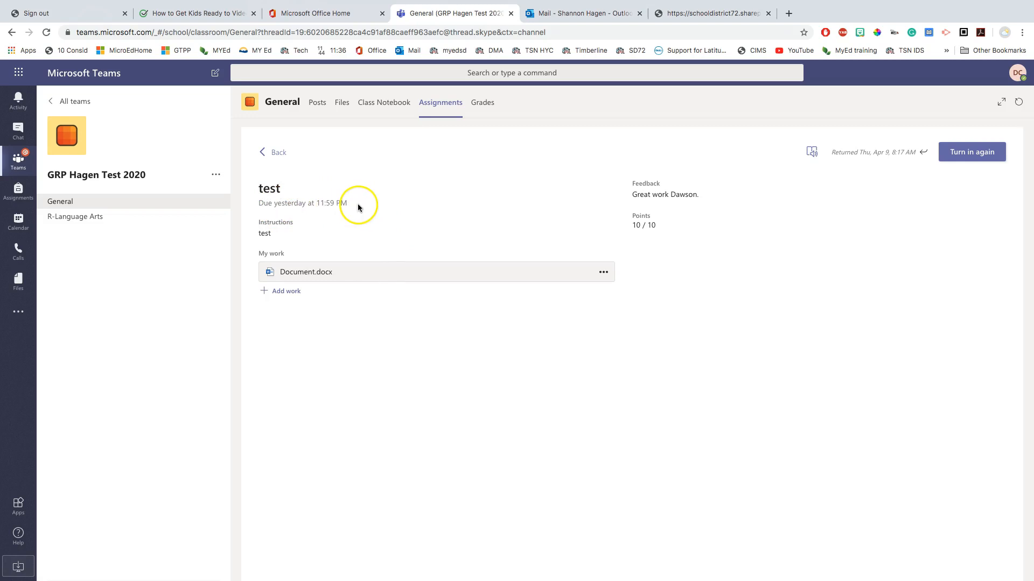
pyautogui.moveTo(686, 172)
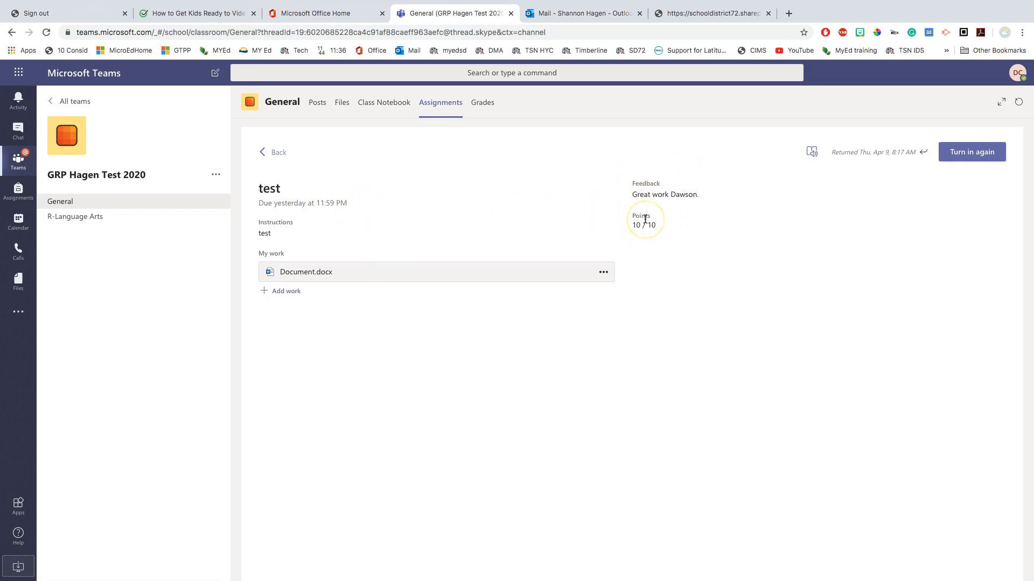
pyautogui.moveTo(961, 176)
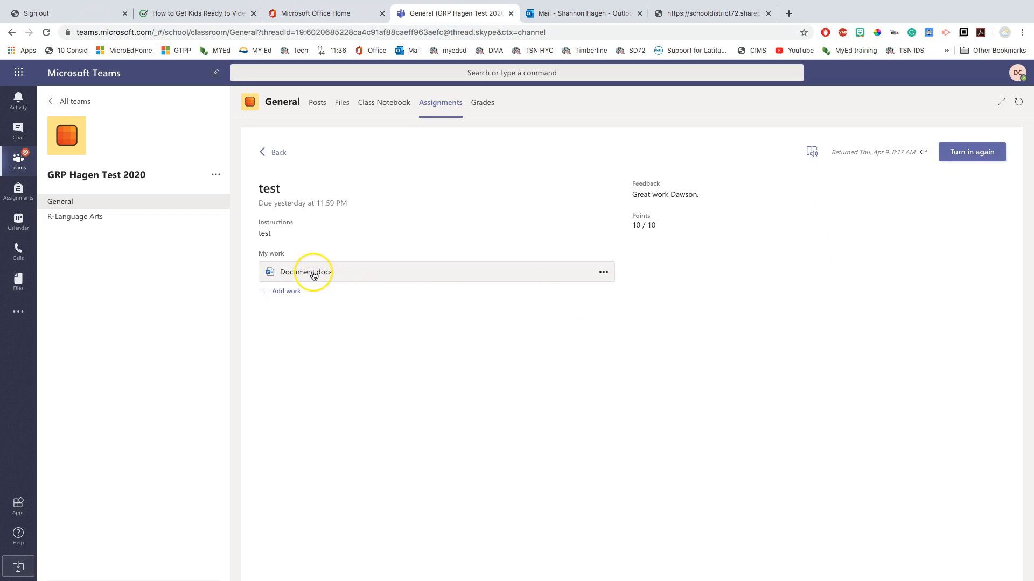
# Edit Document.docx in the browser, changing 'test' to 'Test.' per the comment, then close
pyautogui.click(304, 271)
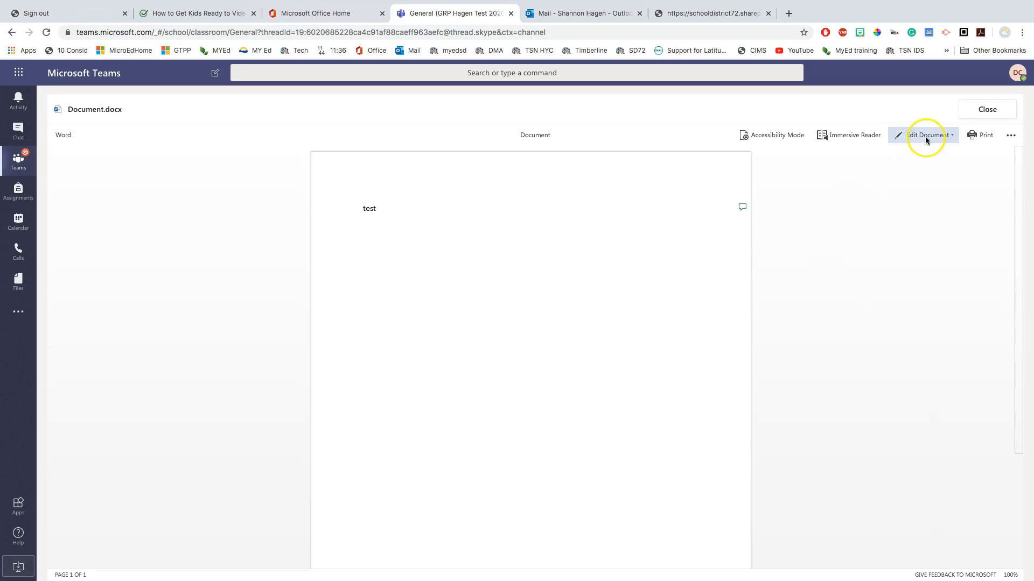
pyautogui.click(927, 135)
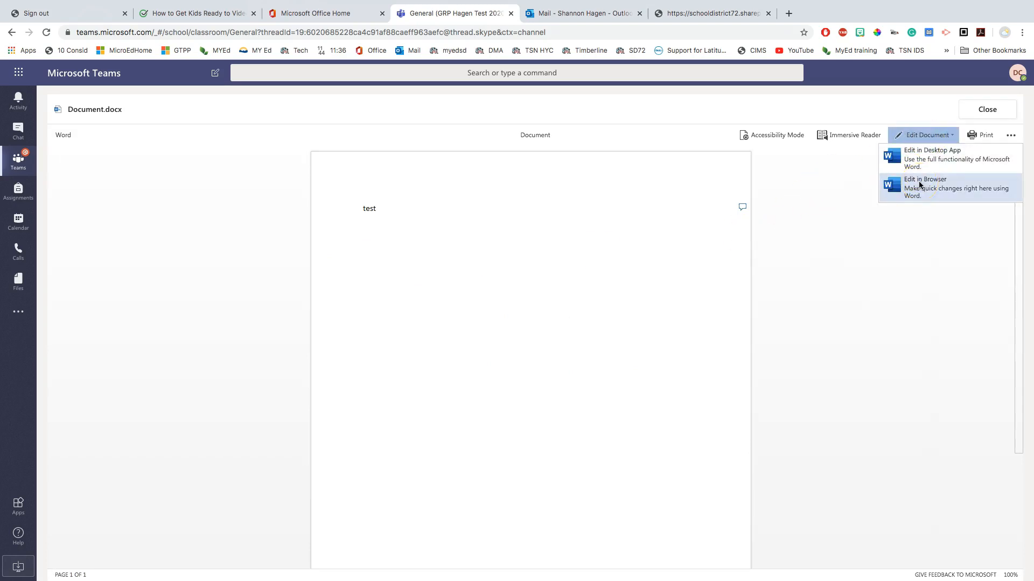
pyautogui.click(923, 187)
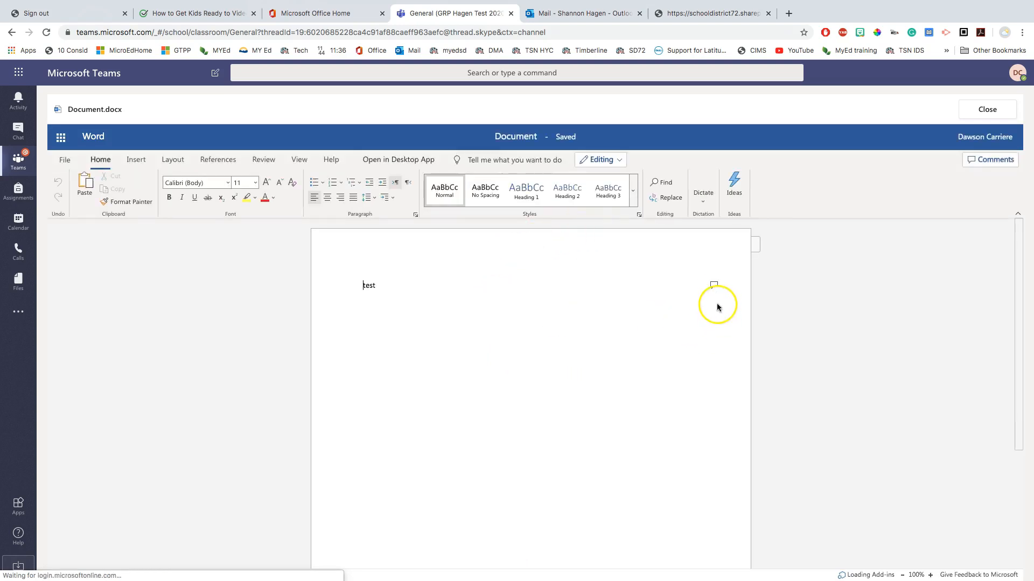
pyautogui.click(990, 159)
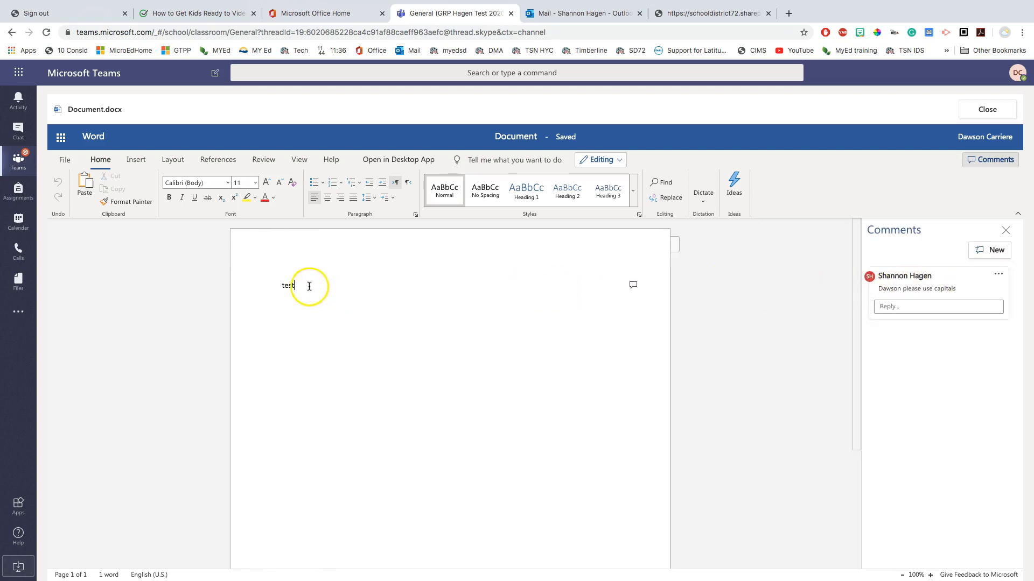
pyautogui.doubleClick(286, 285)
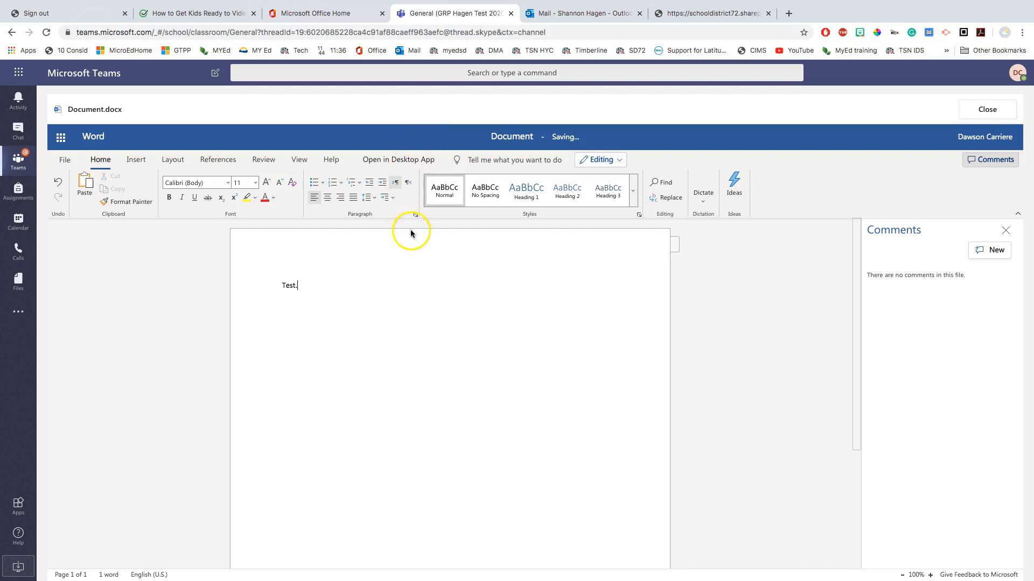
pyautogui.moveTo(591, 148)
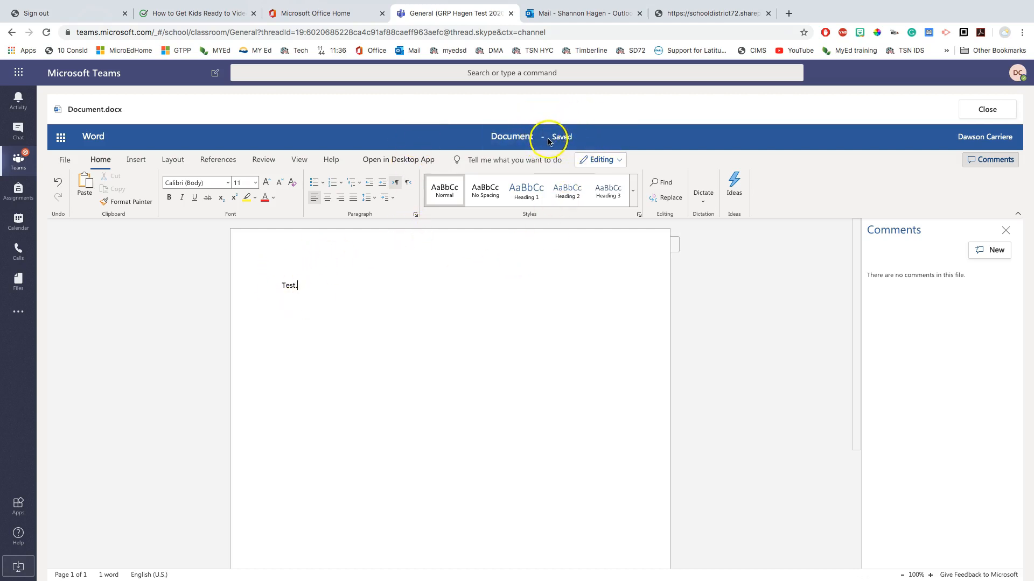
pyautogui.moveTo(612, 144)
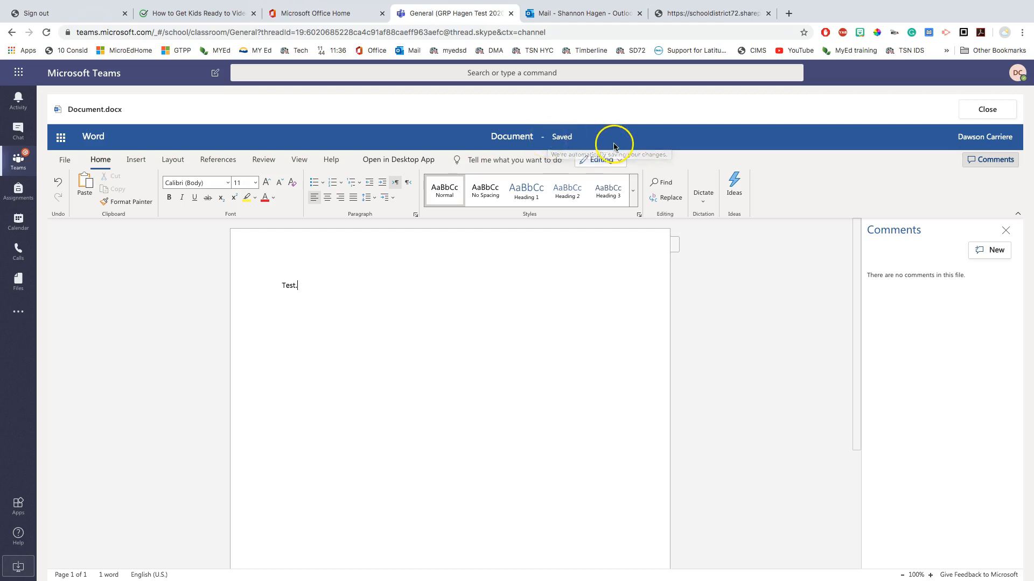
pyautogui.click(986, 109)
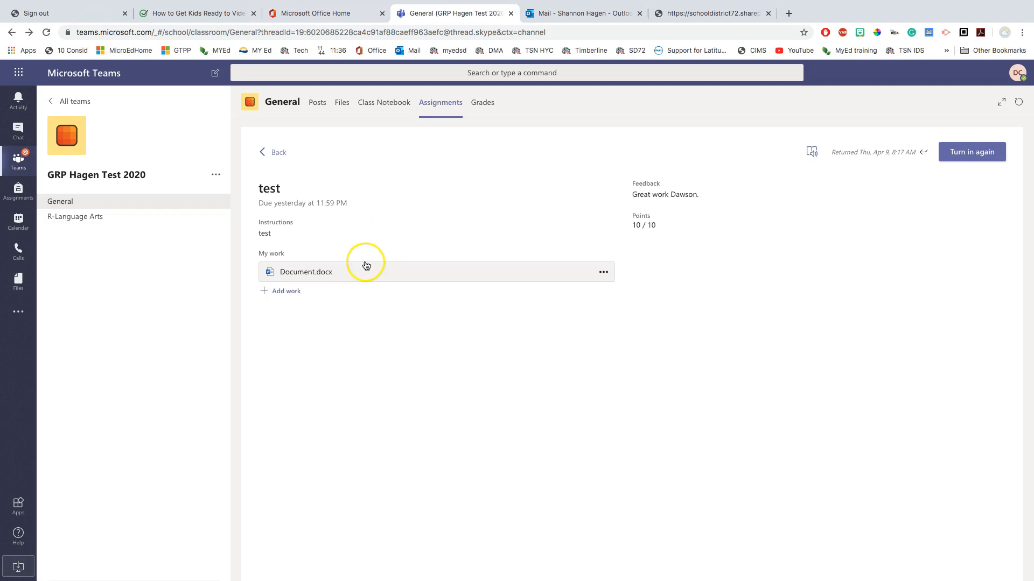
pyautogui.moveTo(971, 152)
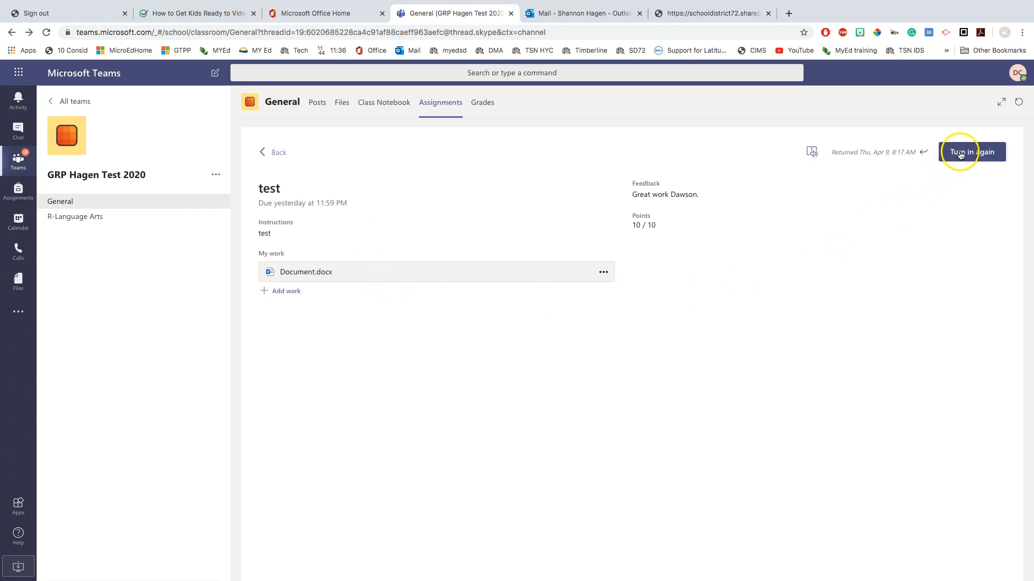
# Turn in 'test' again (late), then open Favourite Foods from the Completed list
pyautogui.click(971, 152)
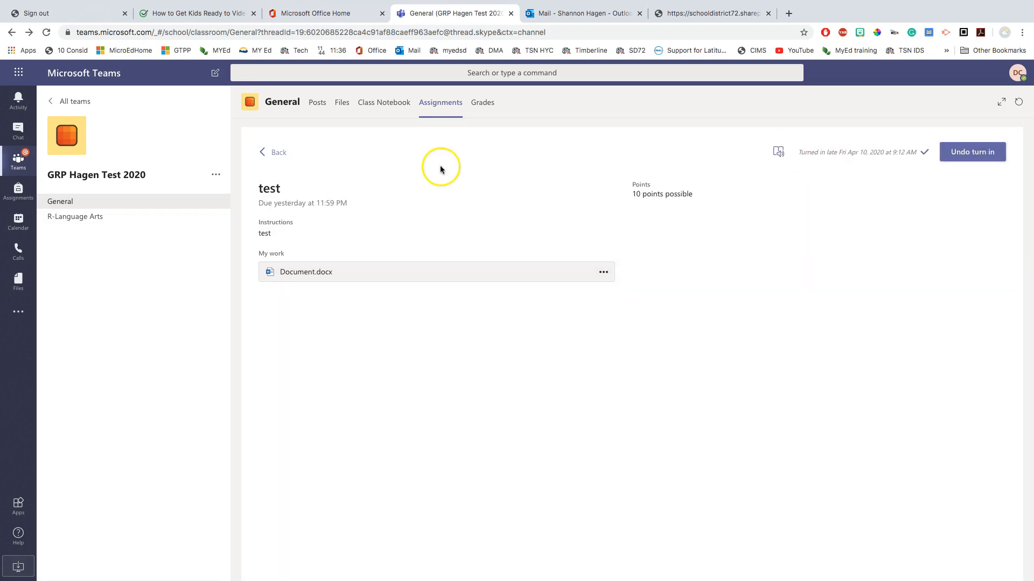
pyautogui.click(272, 152)
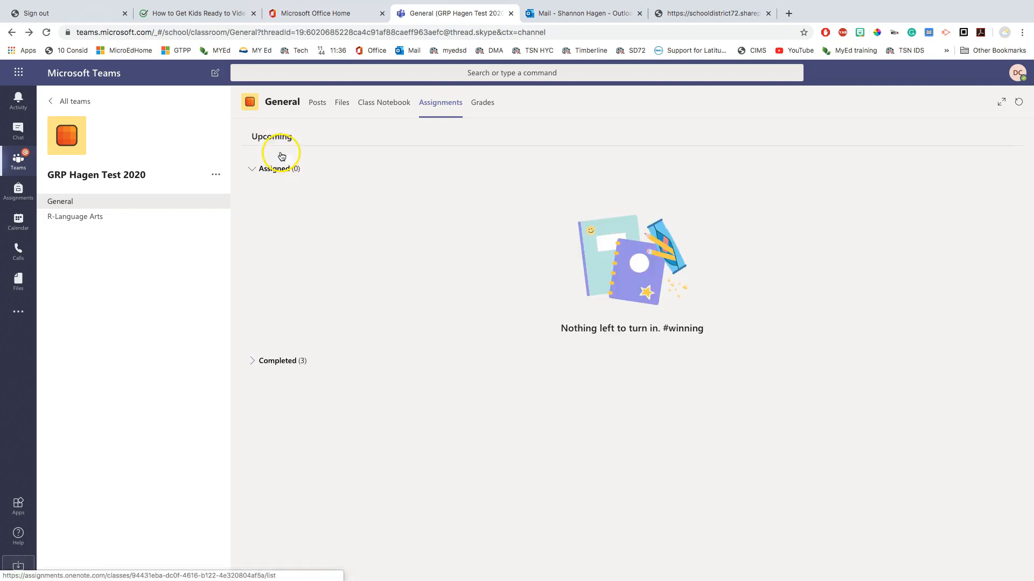
pyautogui.moveTo(256, 362)
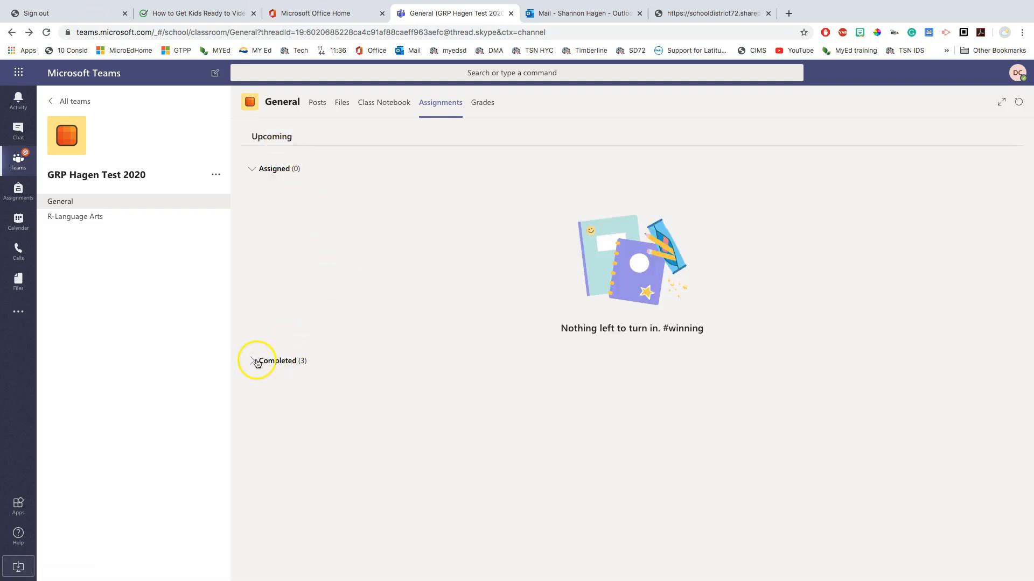
pyautogui.click(280, 360)
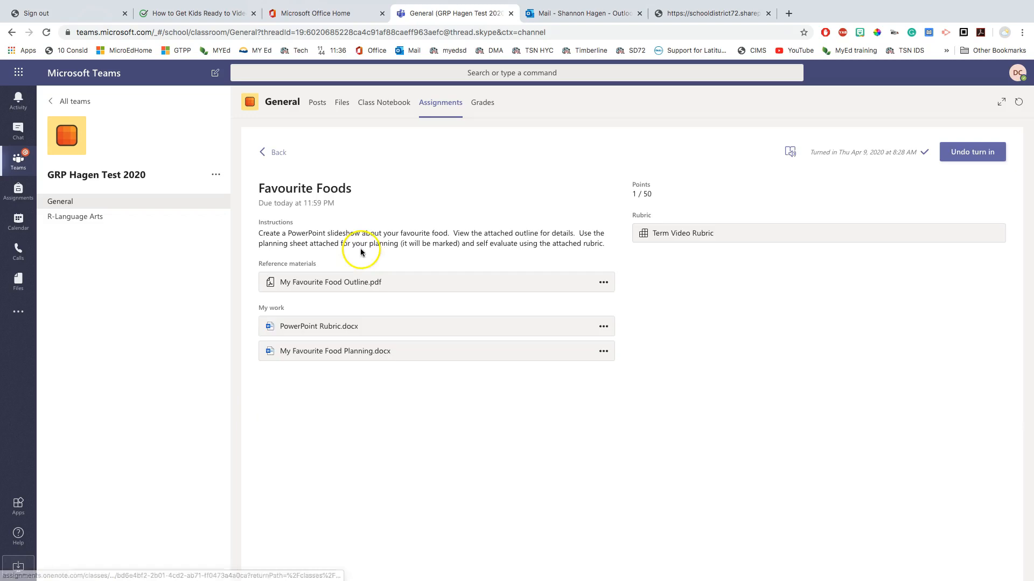
pyautogui.moveTo(987, 185)
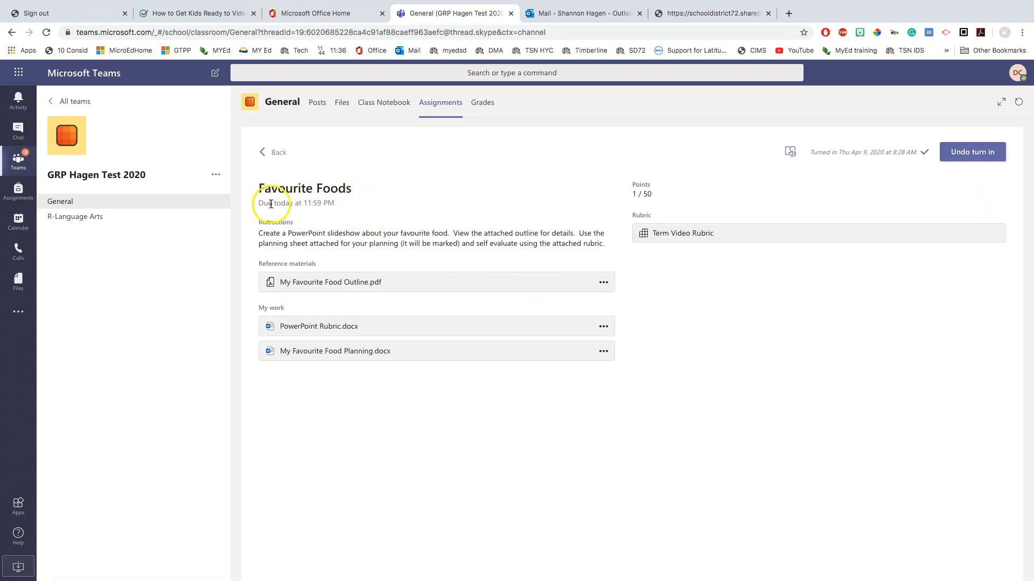
pyautogui.moveTo(350, 205)
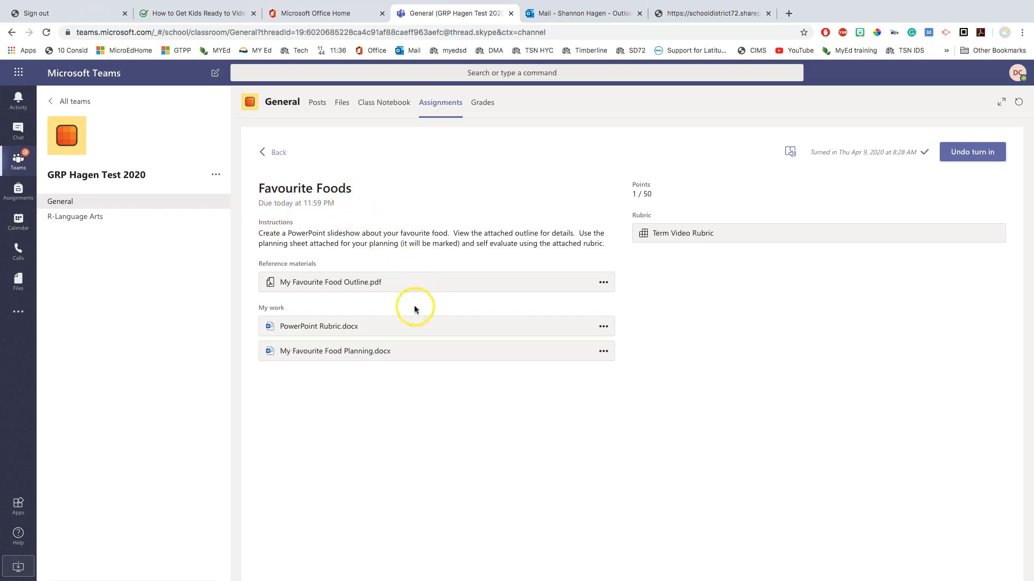
pyautogui.moveTo(414, 327)
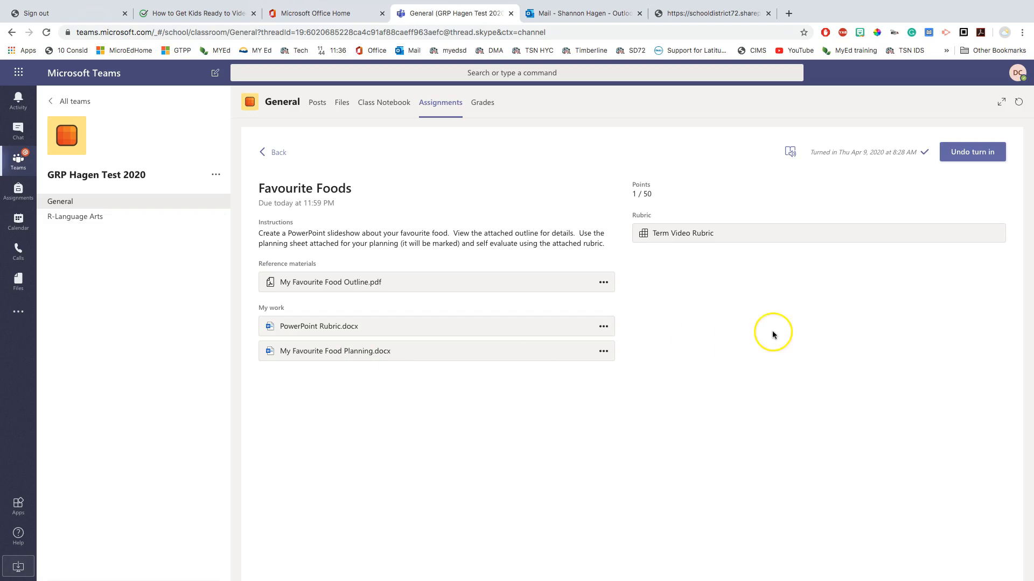
# Undo the Favourite Foods turn-in, leaving it Returned with Turn in again available
pyautogui.click(971, 152)
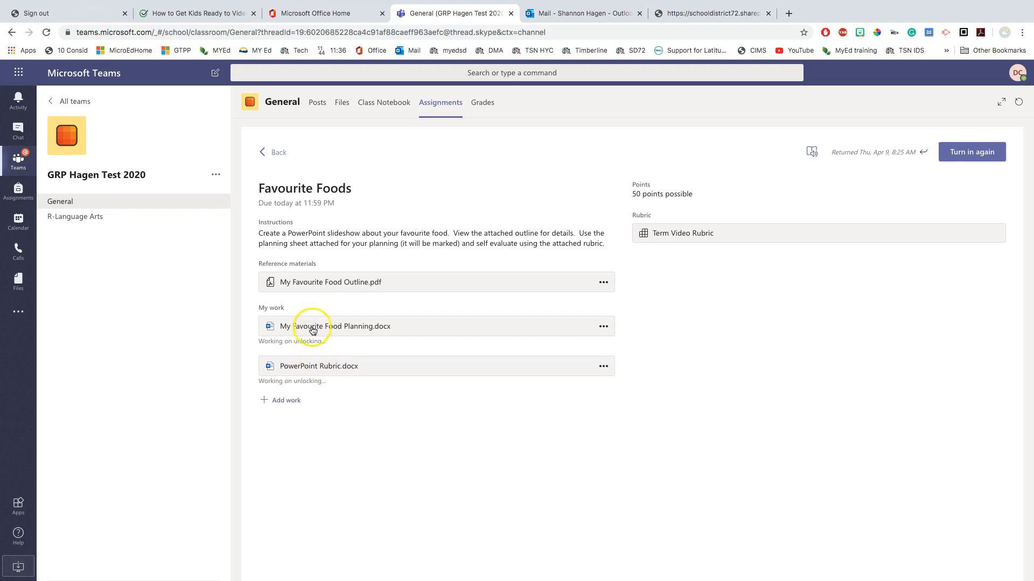
pyautogui.moveTo(482, 366)
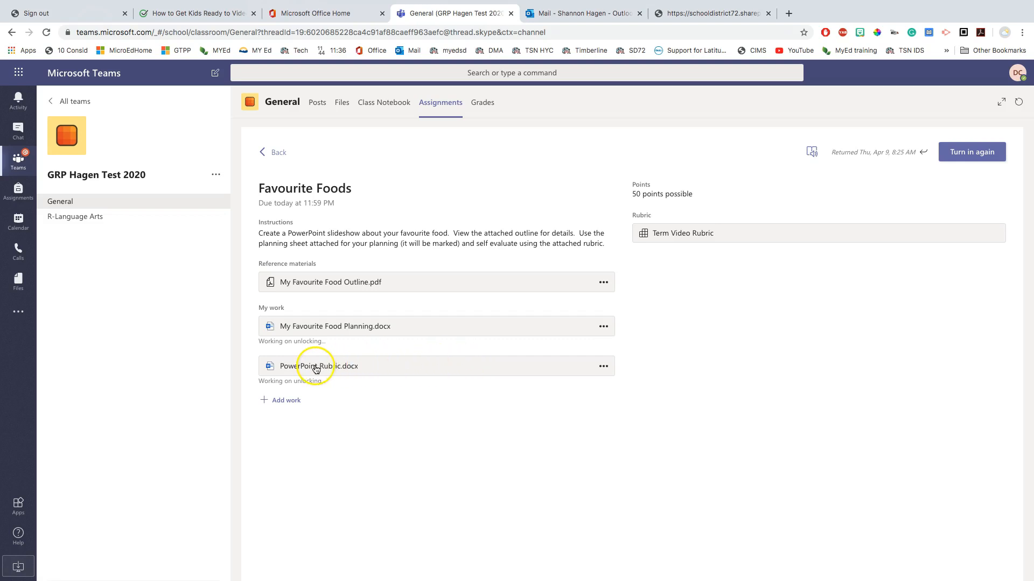
# Edit PowerPoint Rubric.docx in the browser, highlighting the level 5 Information Balance criterion yellow
pyautogui.click(318, 366)
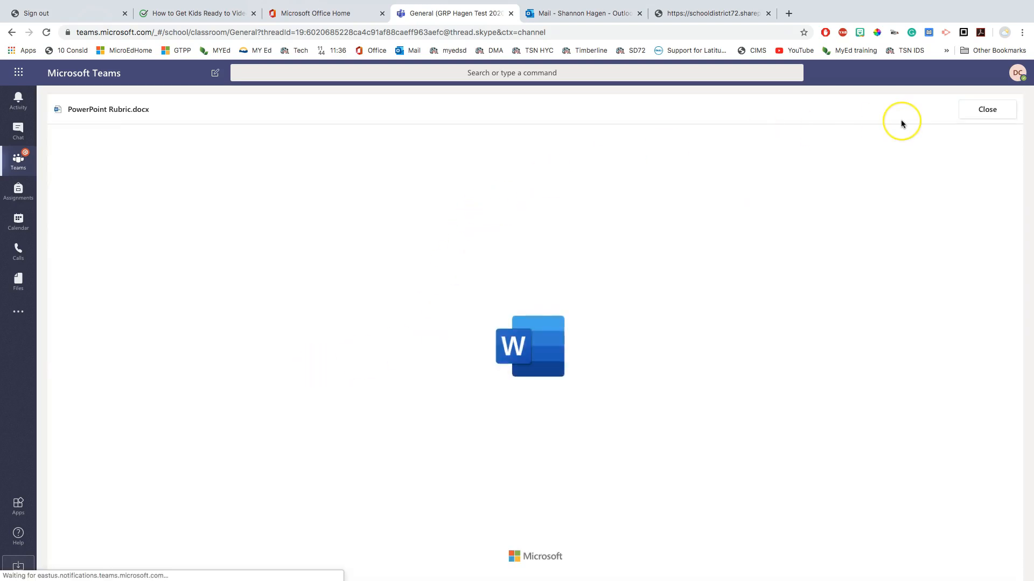
pyautogui.click(927, 135)
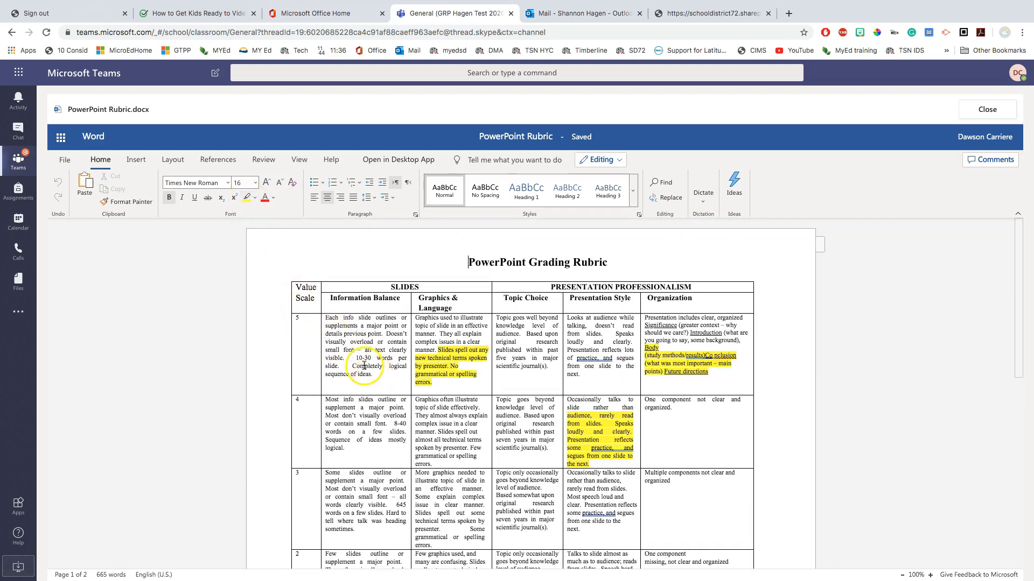
pyautogui.click(247, 198)
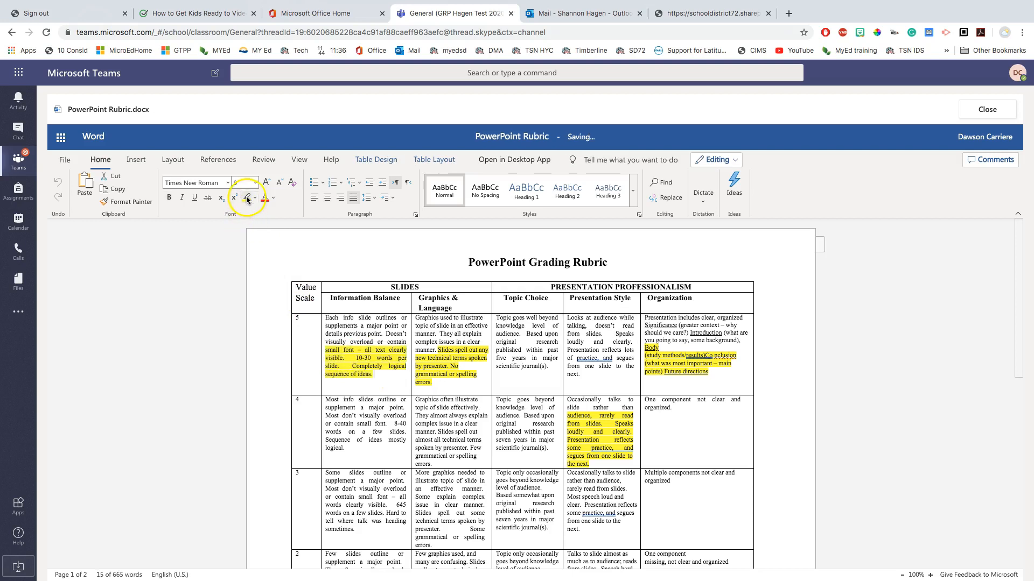
pyautogui.scroll(-3)
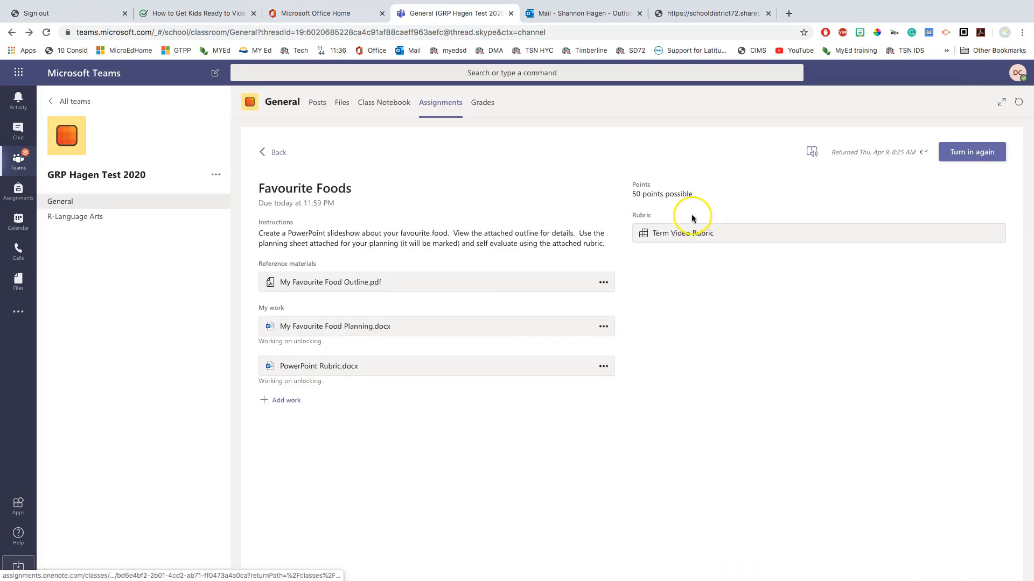
pyautogui.moveTo(945, 248)
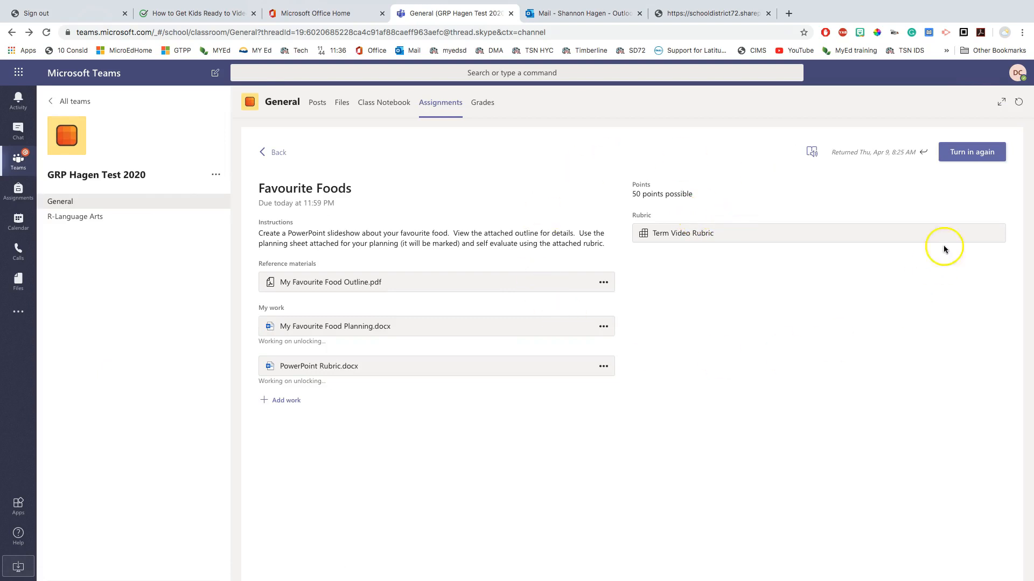
# Return to the list and reopen Favourite Foods from the Assigned section
pyautogui.click(273, 152)
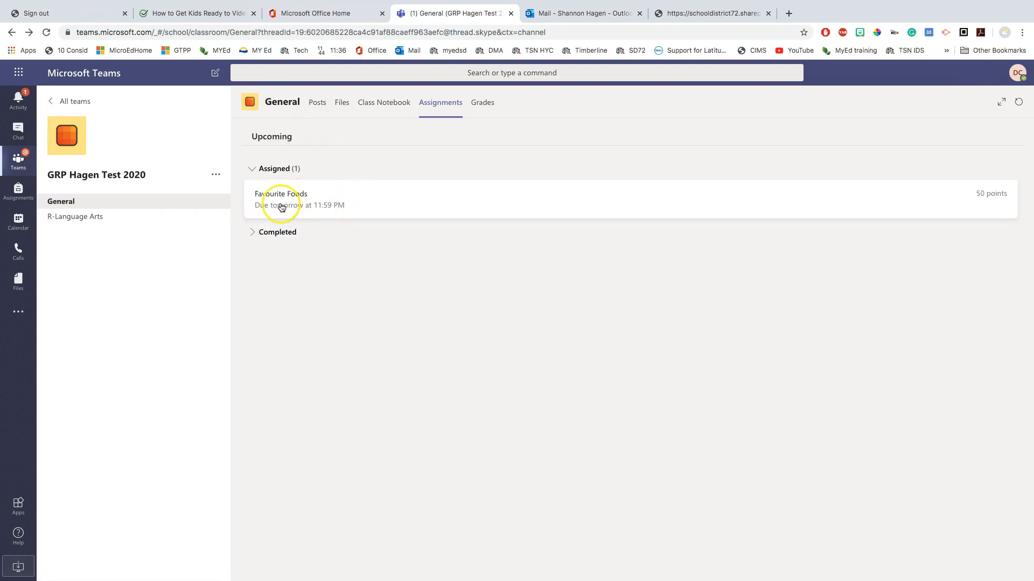
pyautogui.click(281, 199)
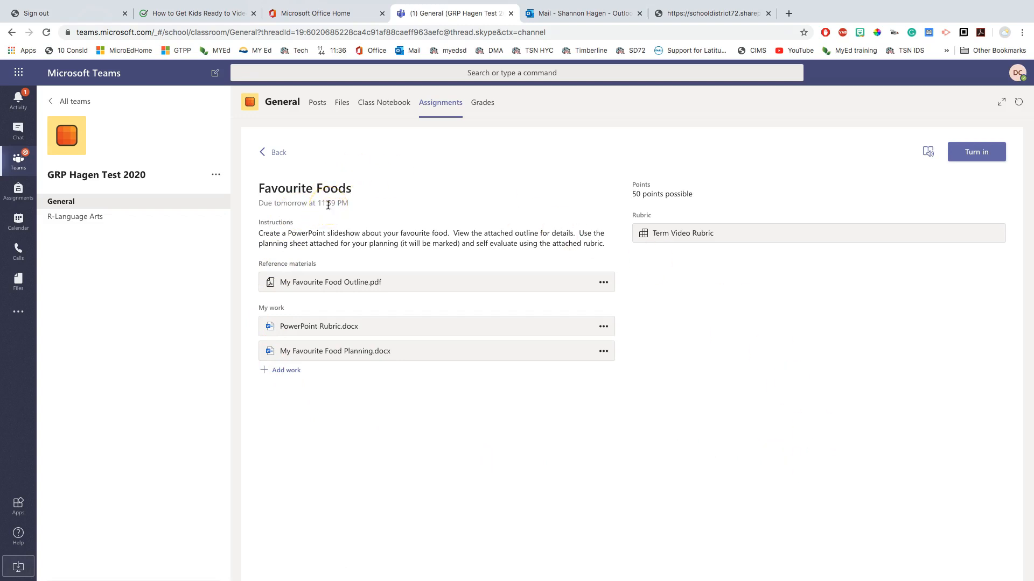
pyautogui.moveTo(309, 236)
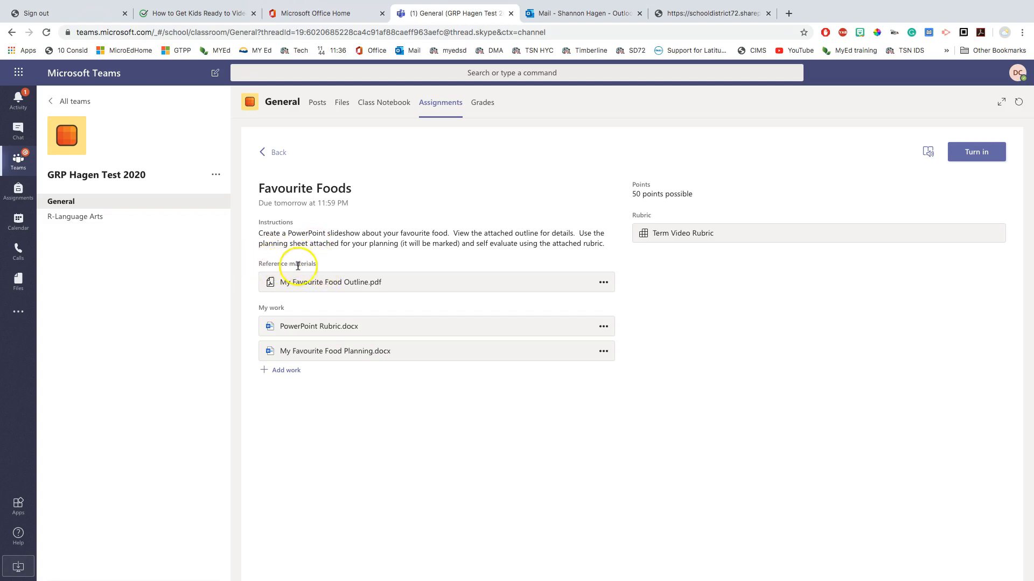
pyautogui.moveTo(287, 283)
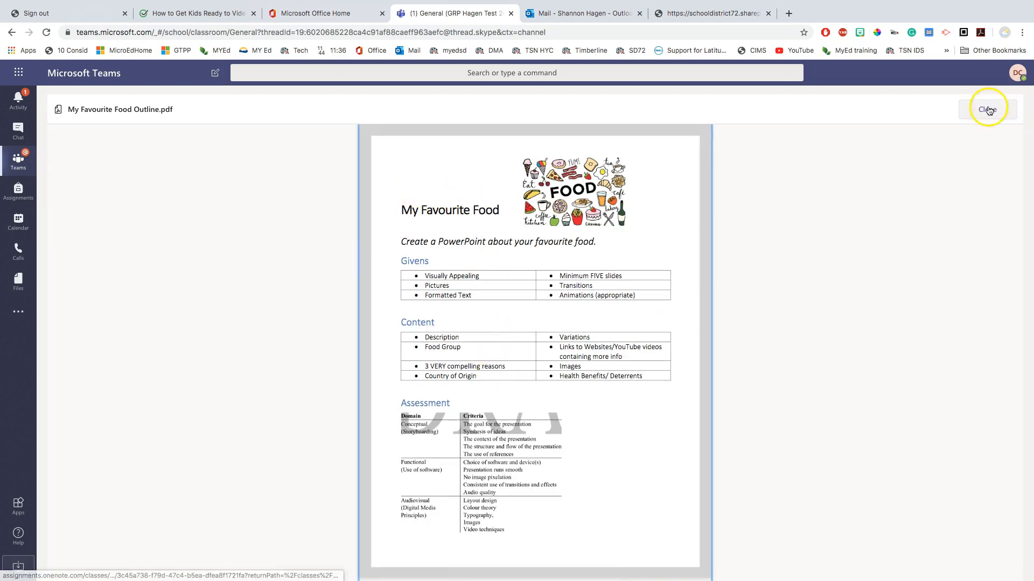
pyautogui.click(986, 109)
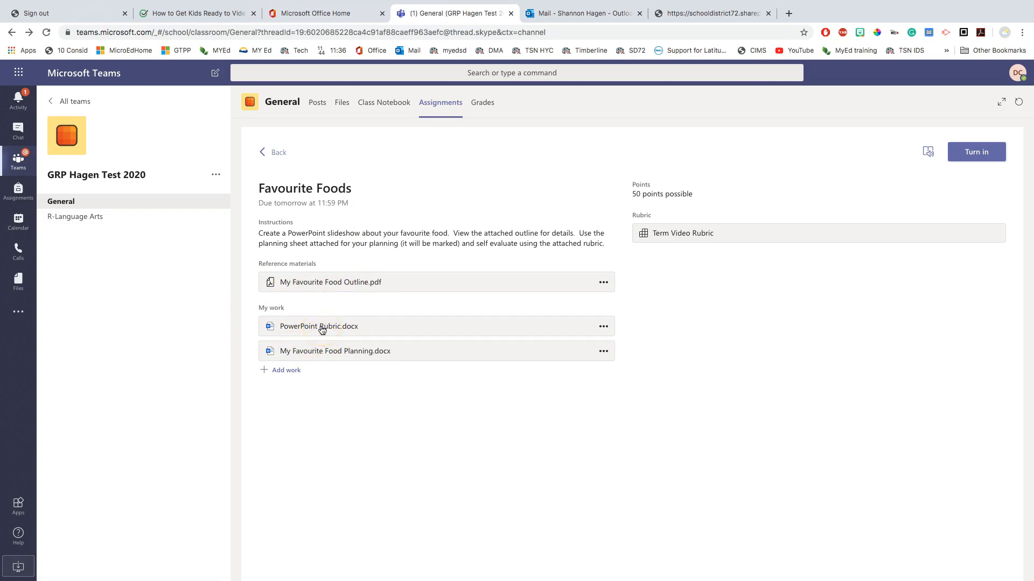
pyautogui.moveTo(323, 357)
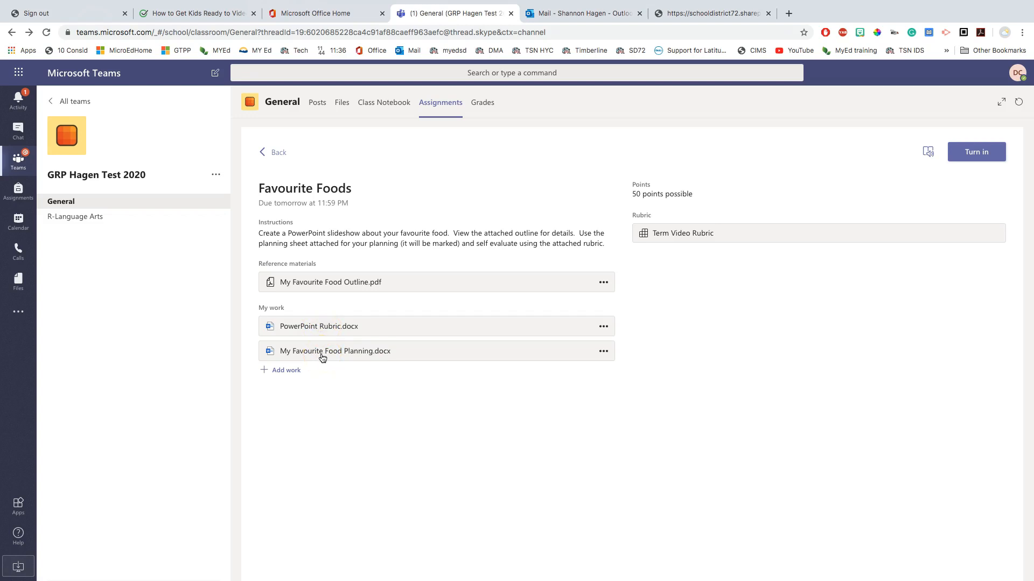
pyautogui.moveTo(695, 198)
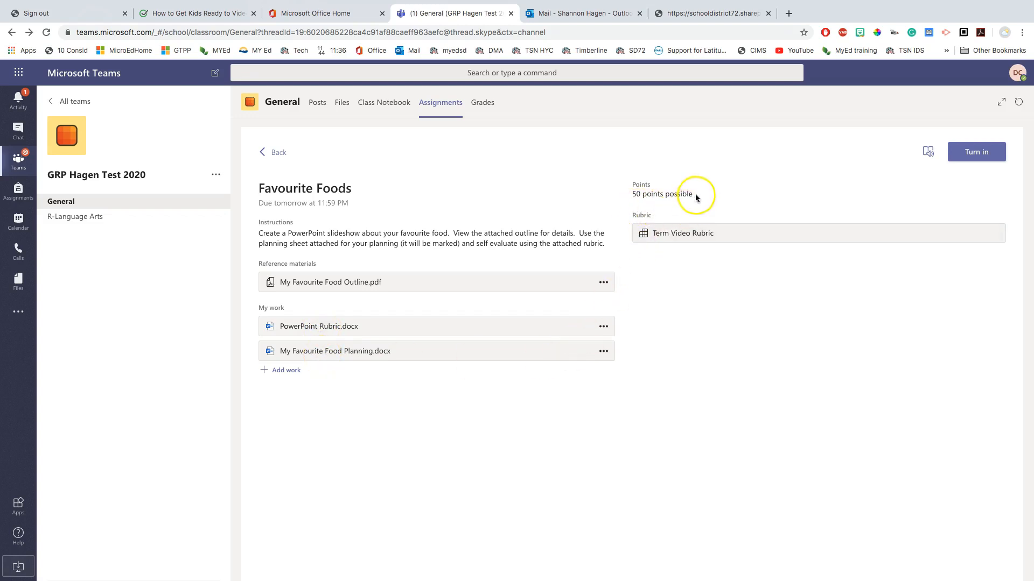
pyautogui.moveTo(672, 203)
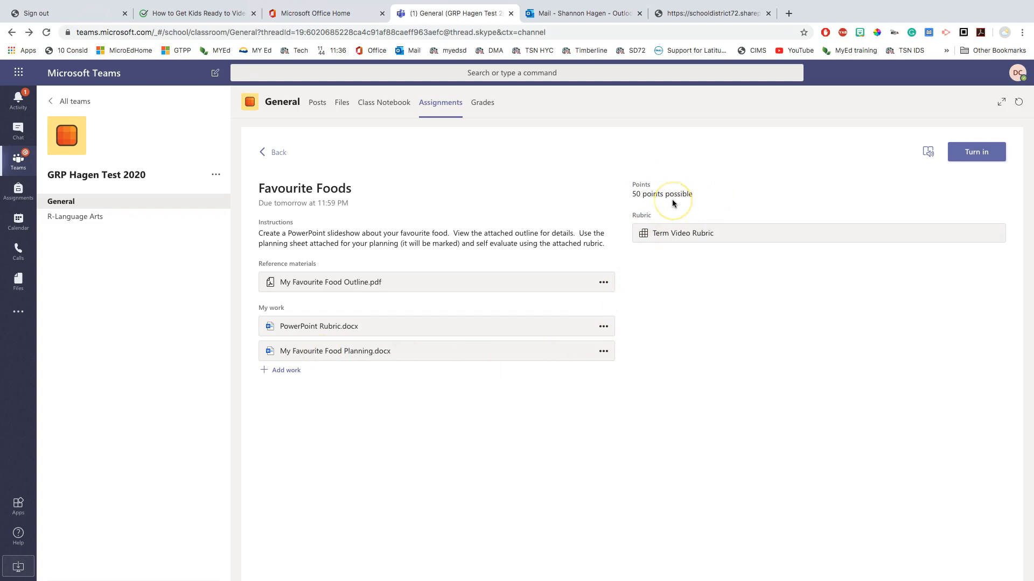
pyautogui.moveTo(676, 203)
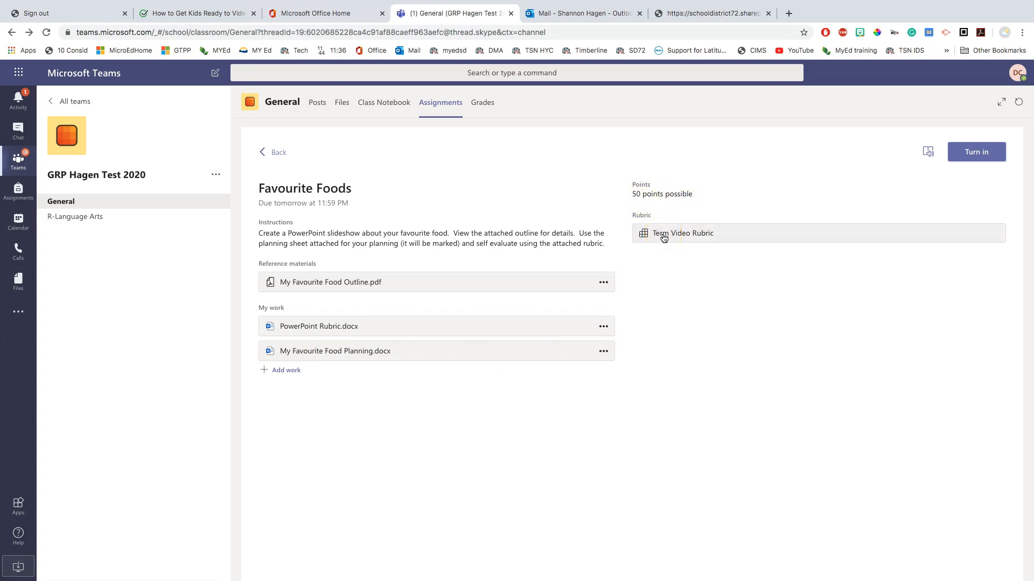
pyautogui.moveTo(683, 232)
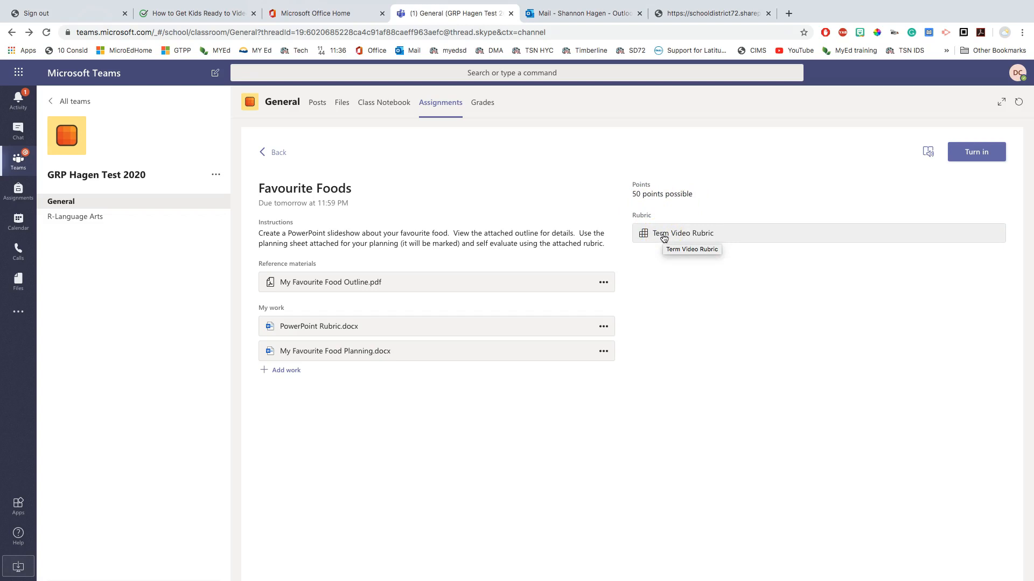
pyautogui.click(683, 233)
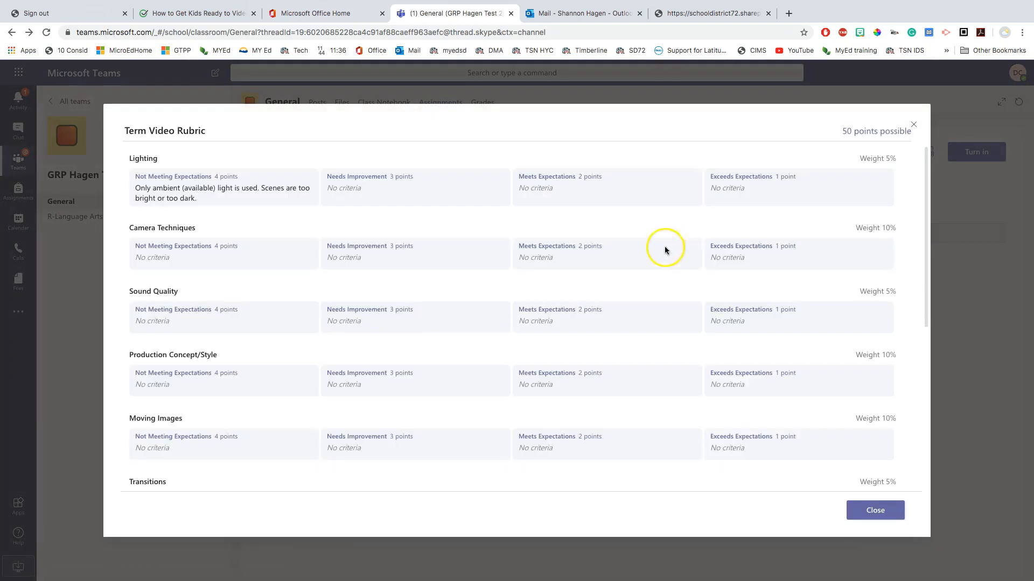
pyautogui.moveTo(528, 369)
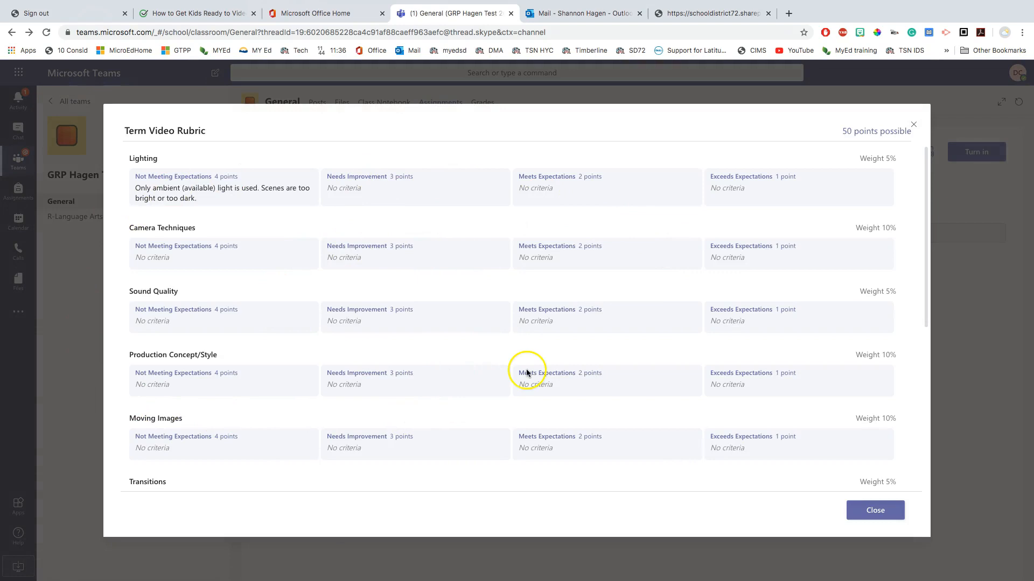
pyautogui.moveTo(757, 294)
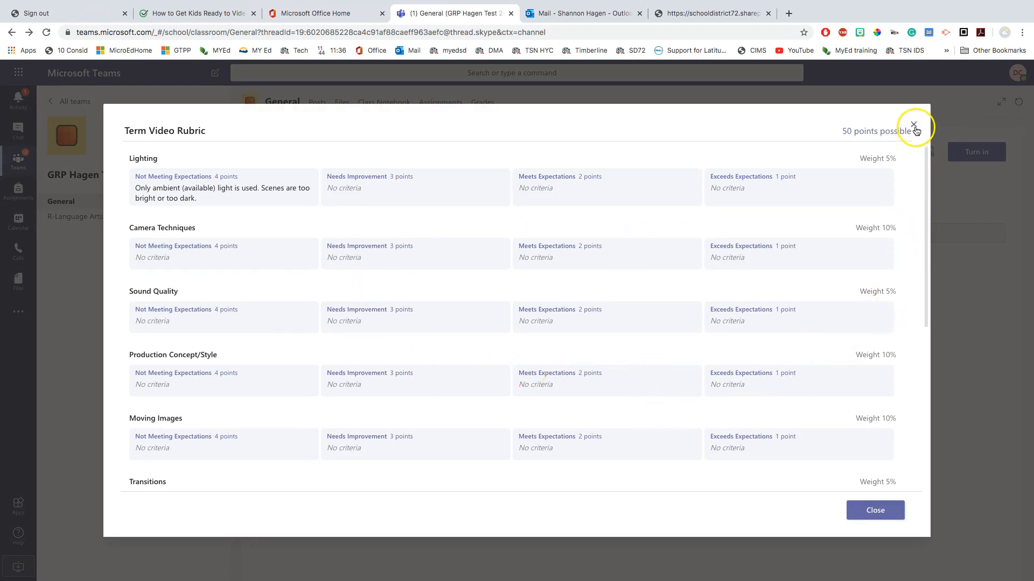
pyautogui.click(914, 126)
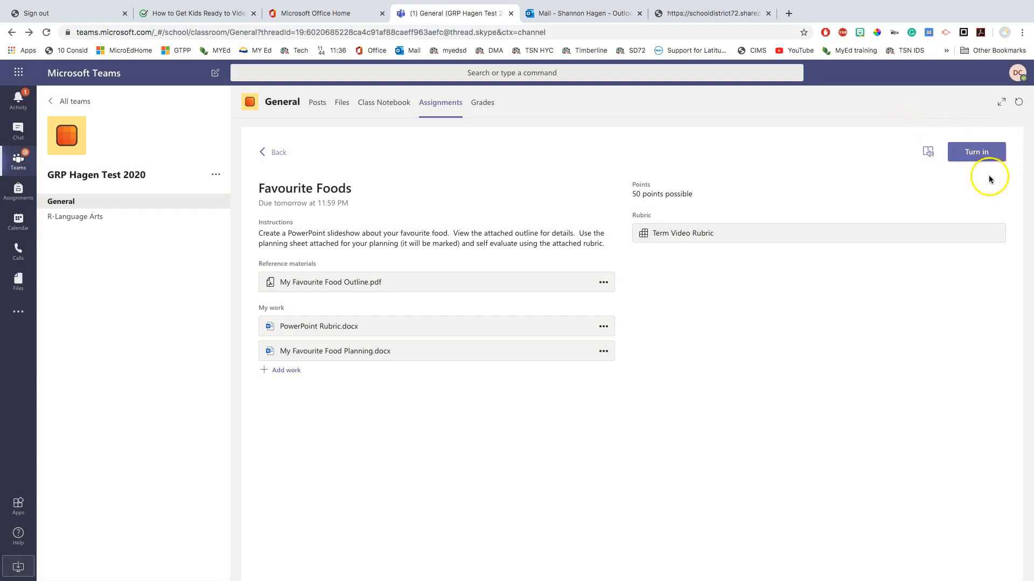
pyautogui.moveTo(998, 170)
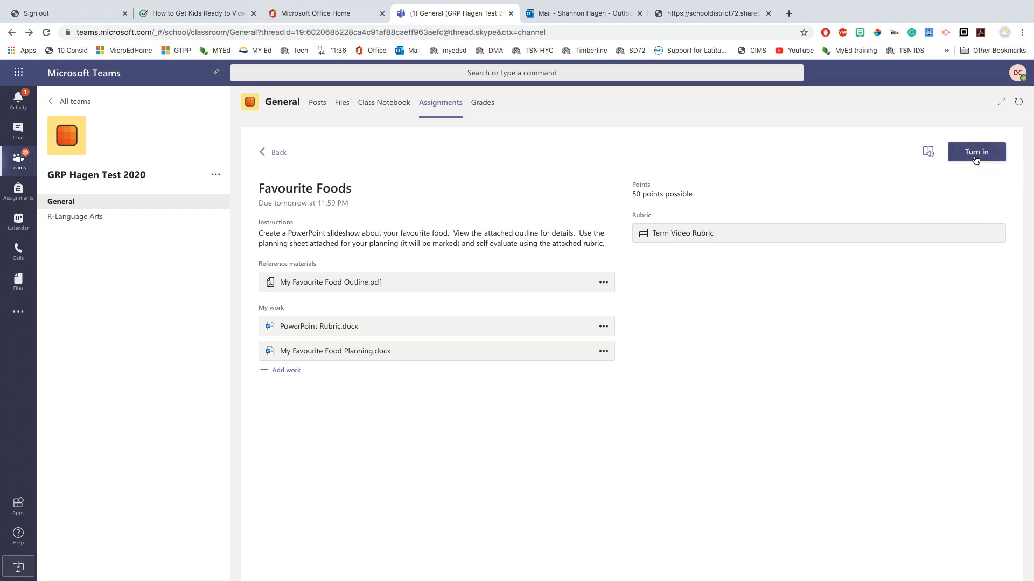
pyautogui.moveTo(378, 329)
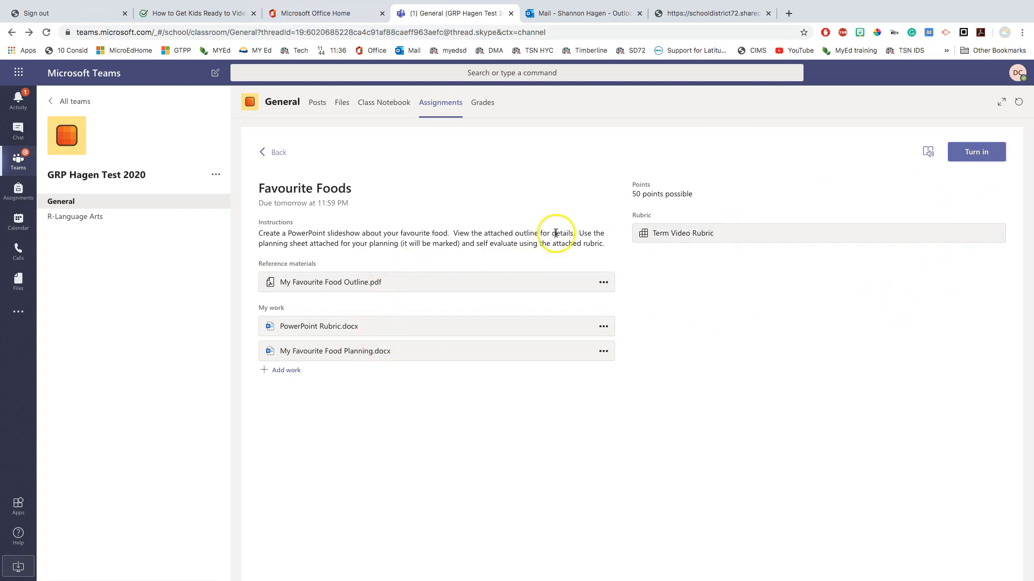
pyautogui.moveTo(462, 268)
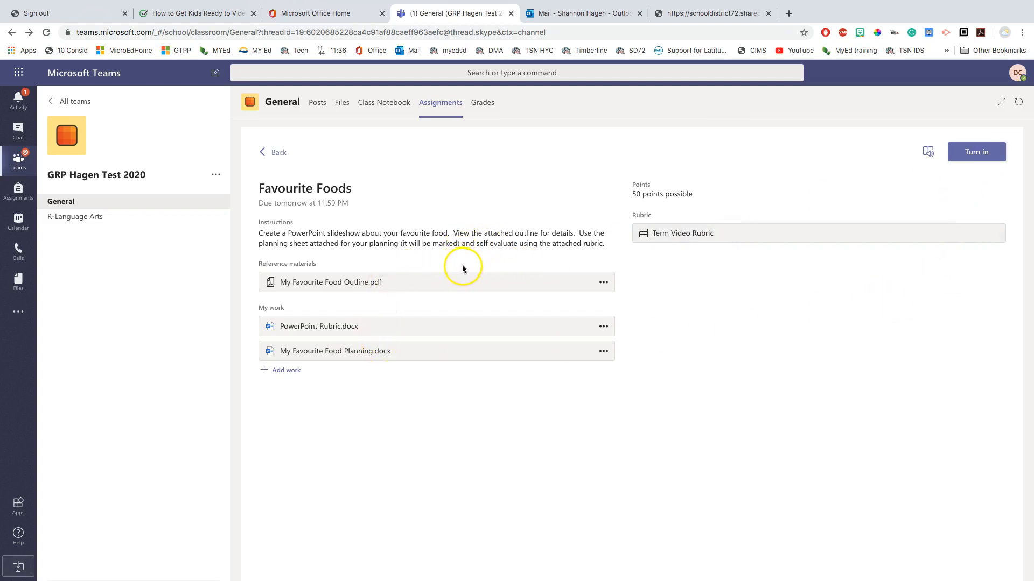
pyautogui.moveTo(318, 288)
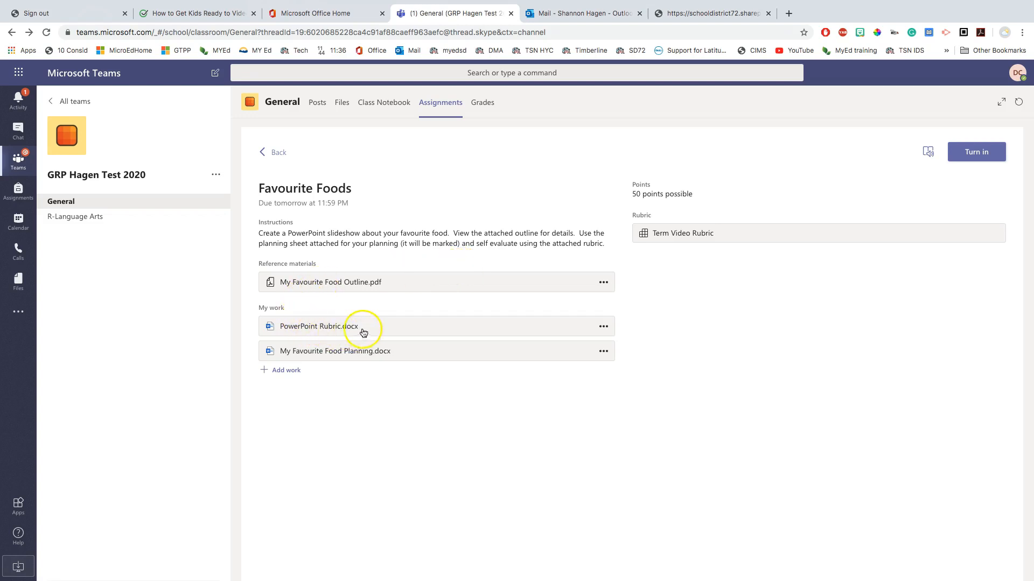
pyautogui.moveTo(256, 321)
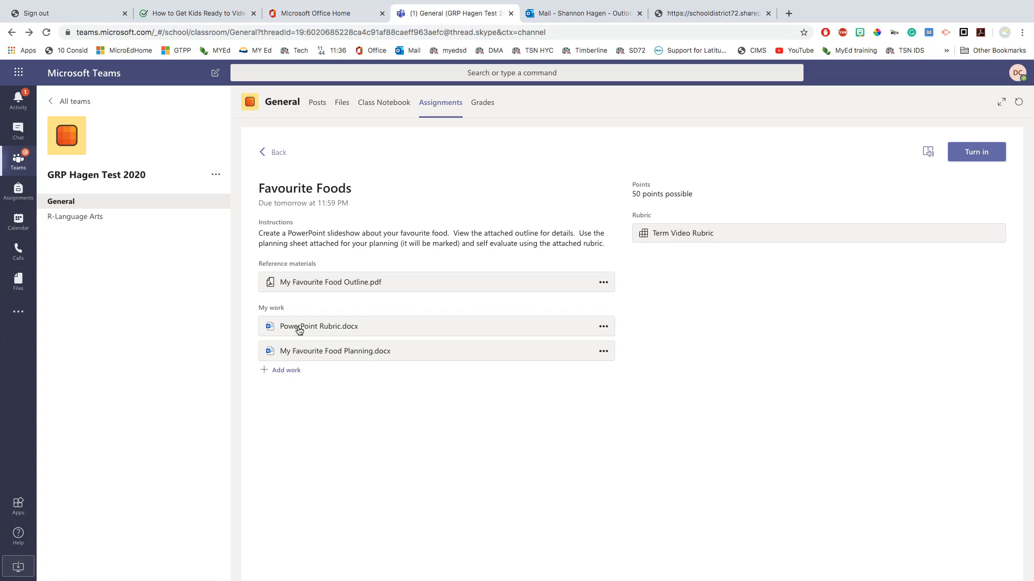
# Open PowerPoint Rubric.docx in the viewer and show its Edit Document options
pyautogui.click(318, 326)
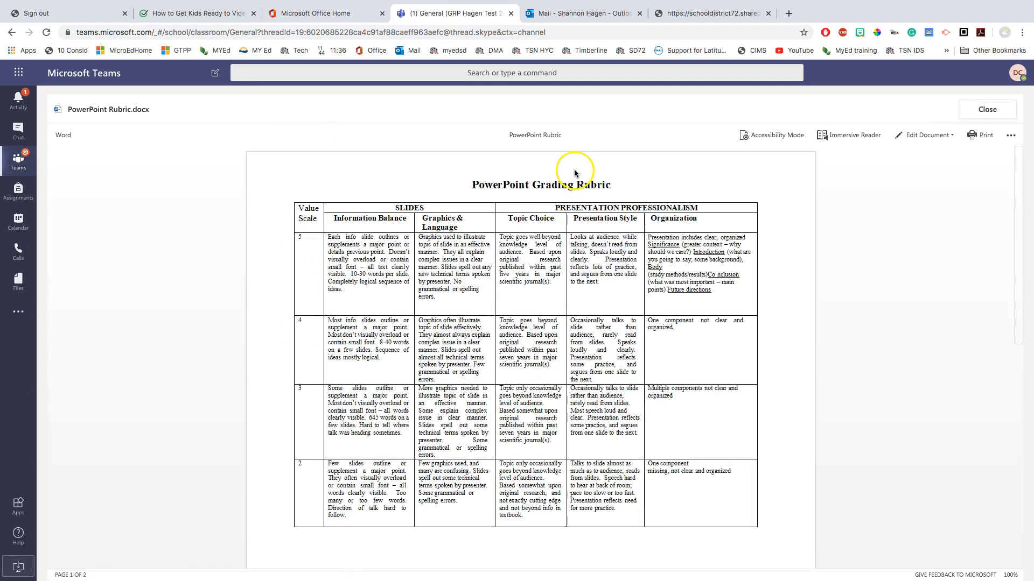
pyautogui.click(926, 135)
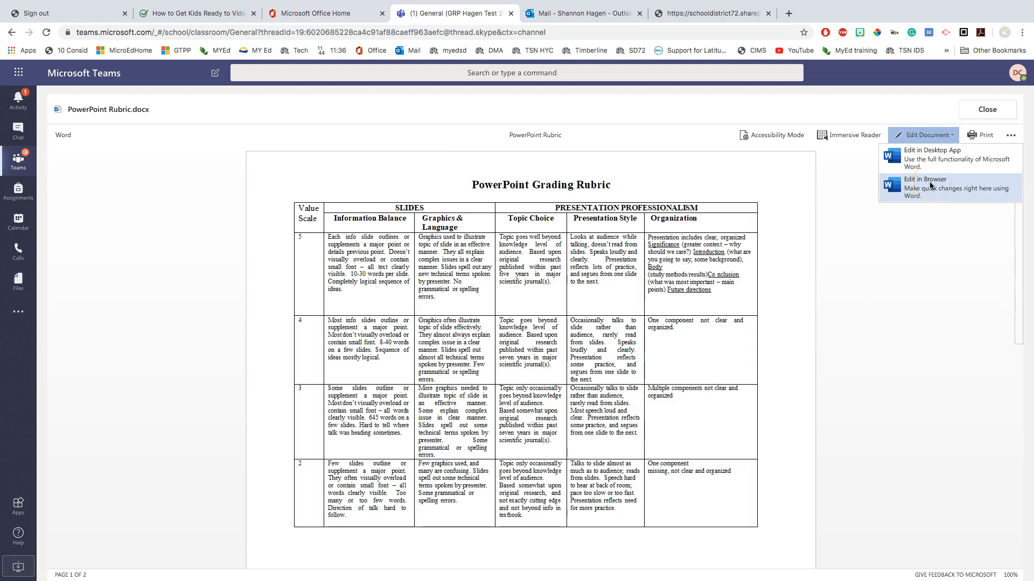
pyautogui.moveTo(931, 158)
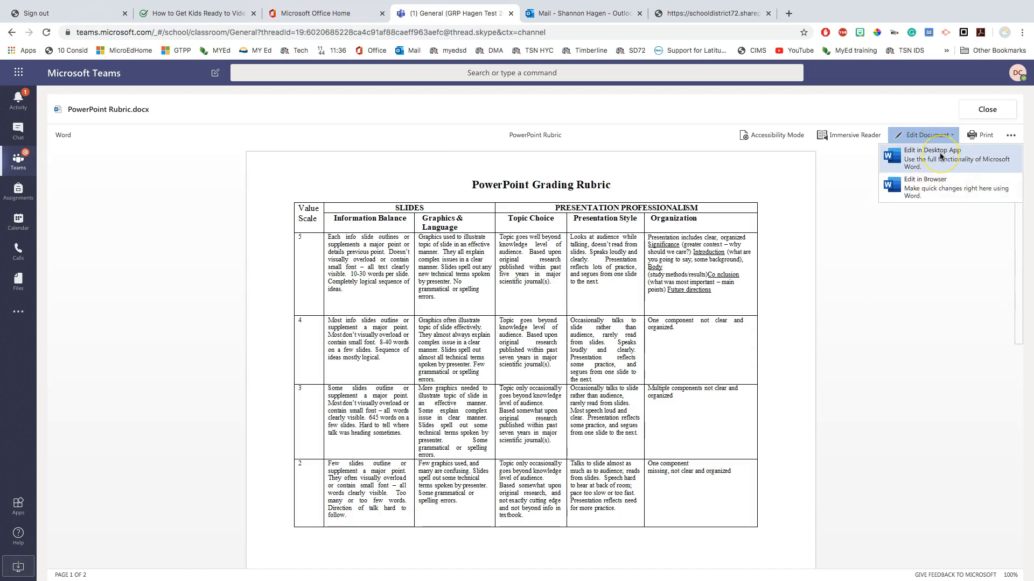
pyautogui.moveTo(932, 153)
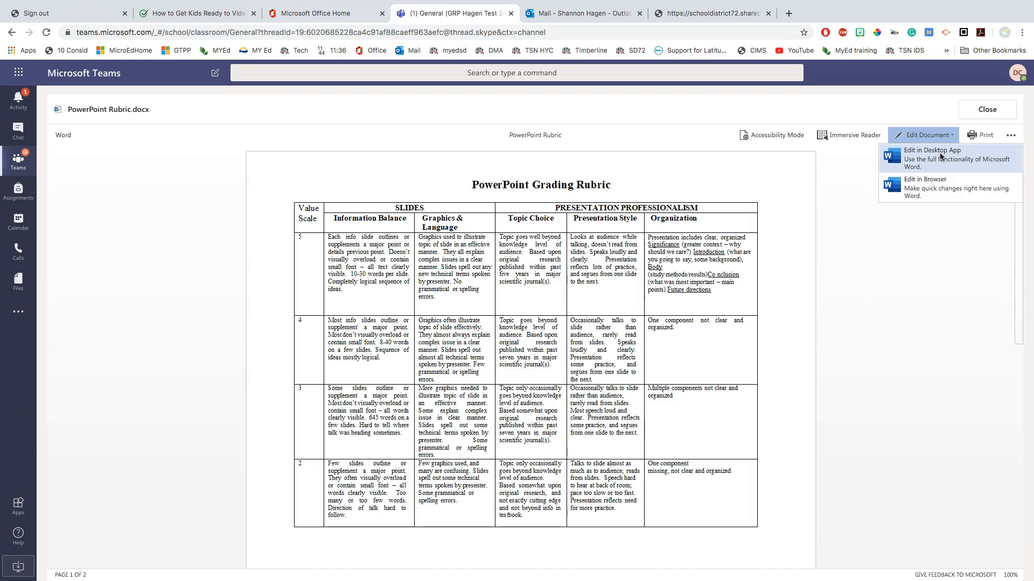
pyautogui.moveTo(930, 188)
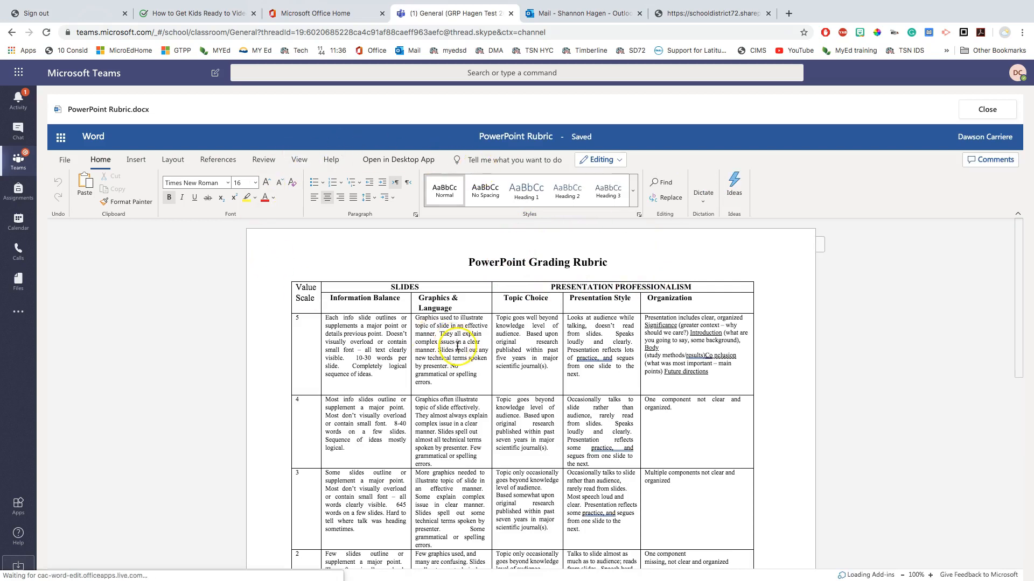
# Add 'Sushis is my favourite.' under Description in My Favourite Food Planning.docx, then close it
pyautogui.scroll(-3)
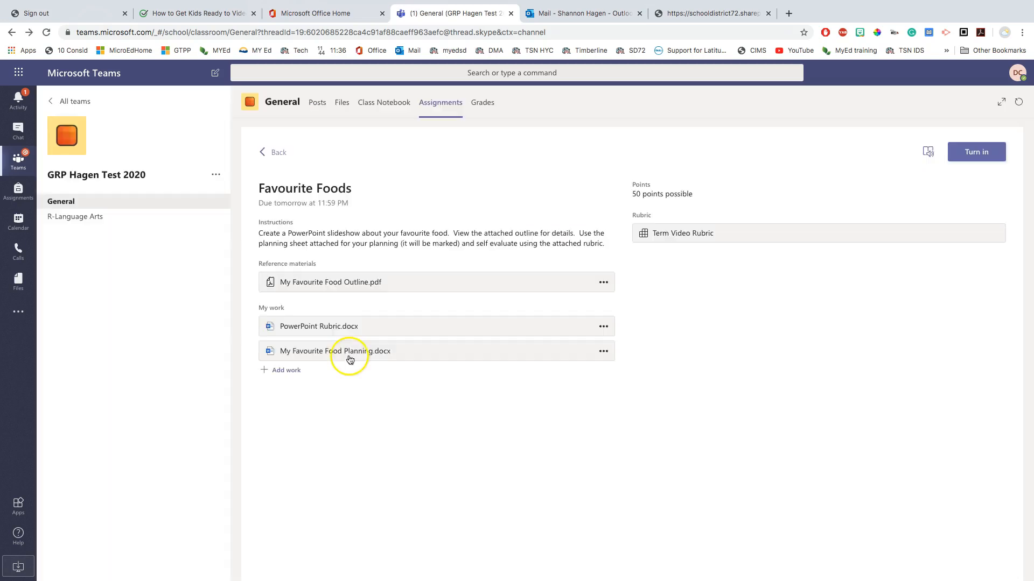
pyautogui.click(334, 351)
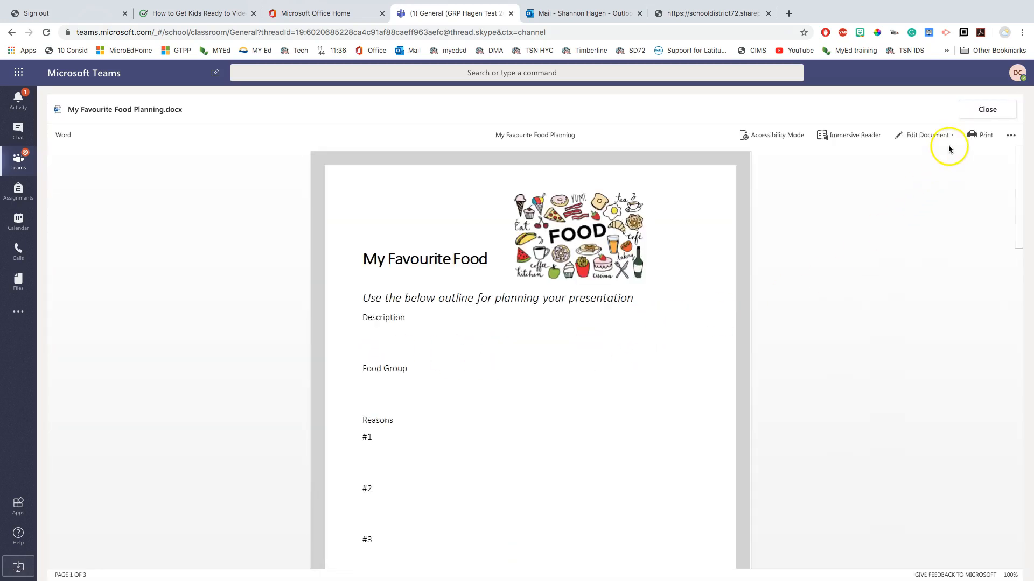
pyautogui.click(925, 135)
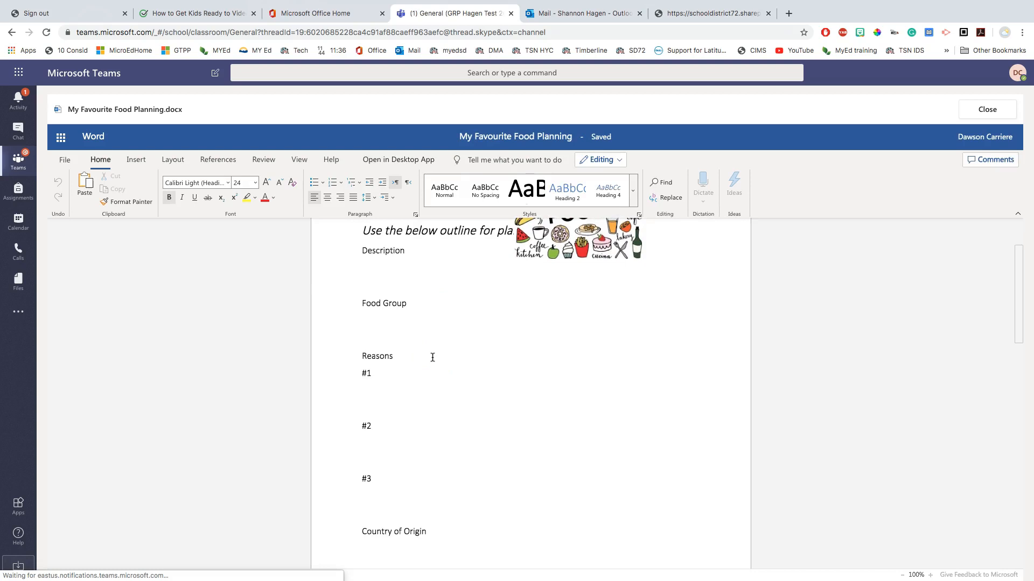
pyautogui.click(374, 265)
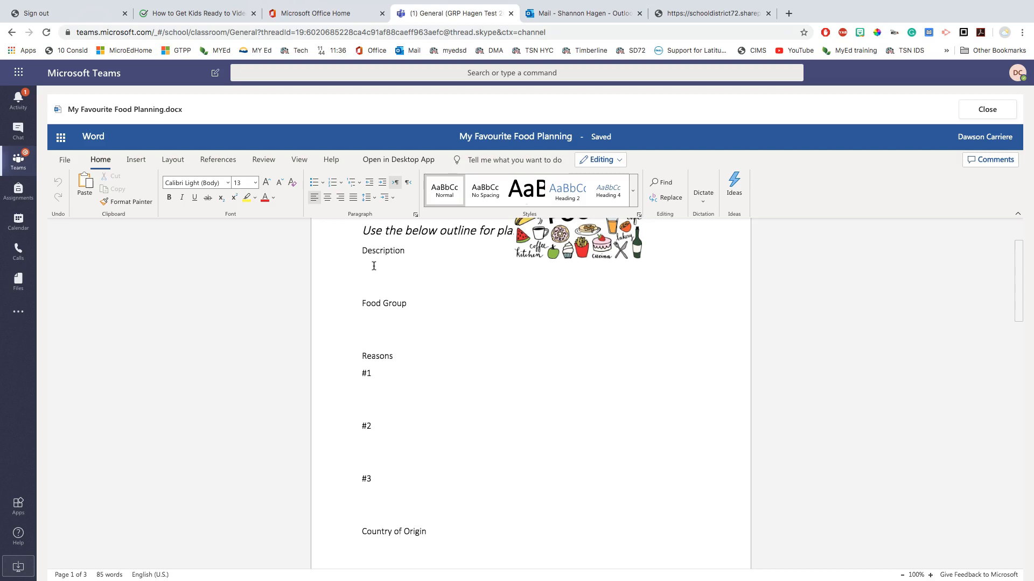
pyautogui.write('Susi')
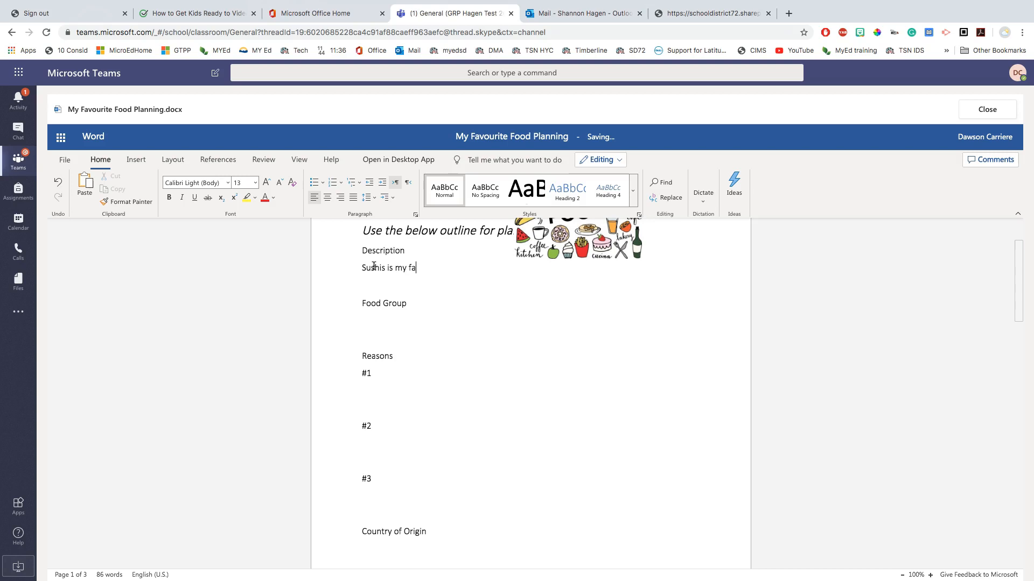
pyautogui.write('vourite.')
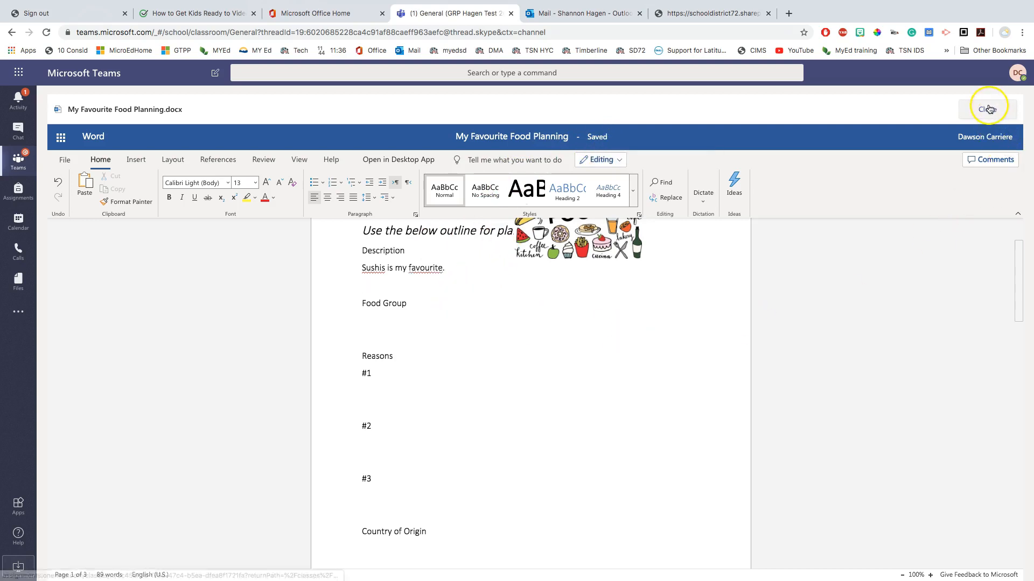
pyautogui.click(987, 109)
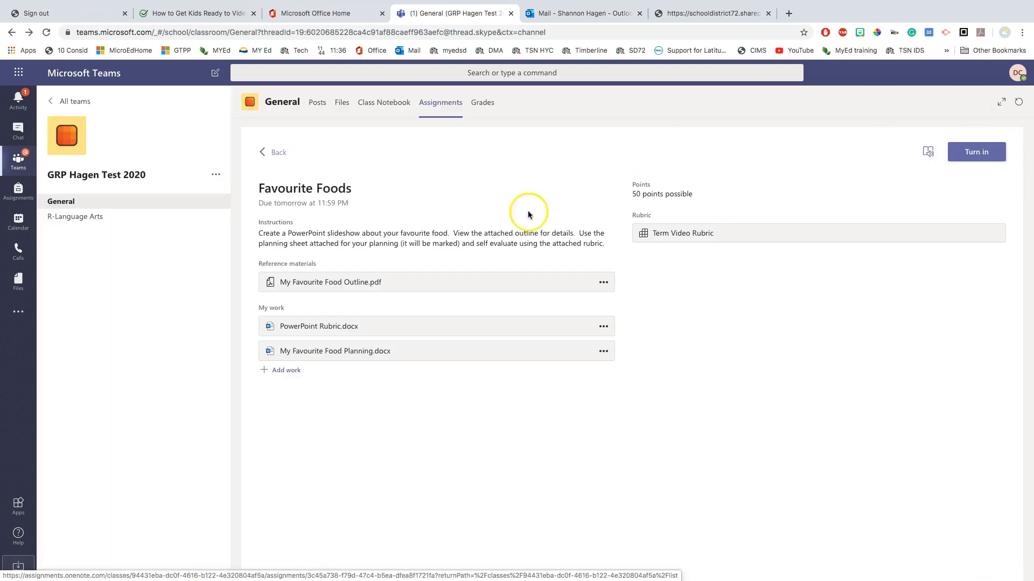
pyautogui.moveTo(316, 340)
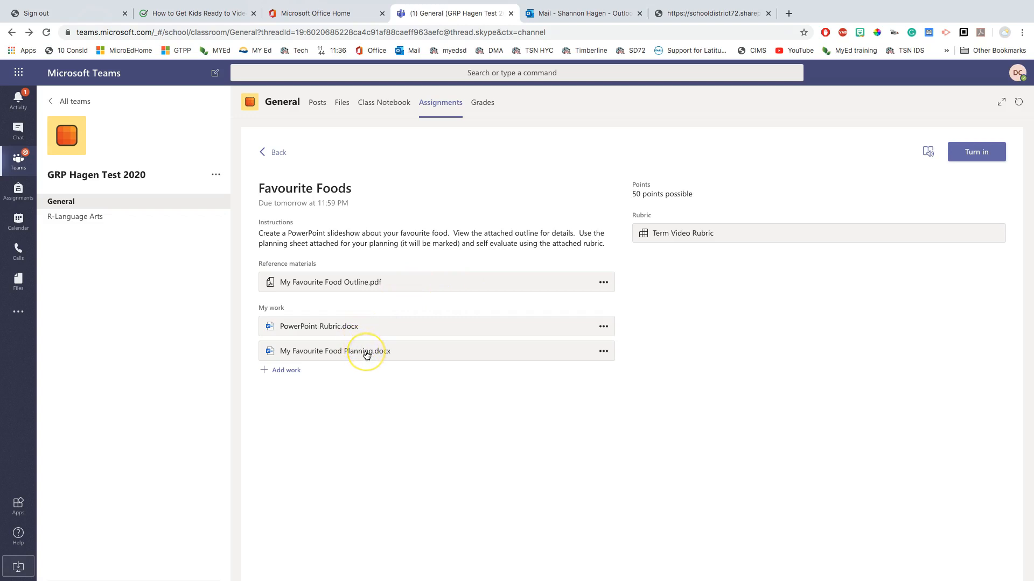
pyautogui.moveTo(277, 420)
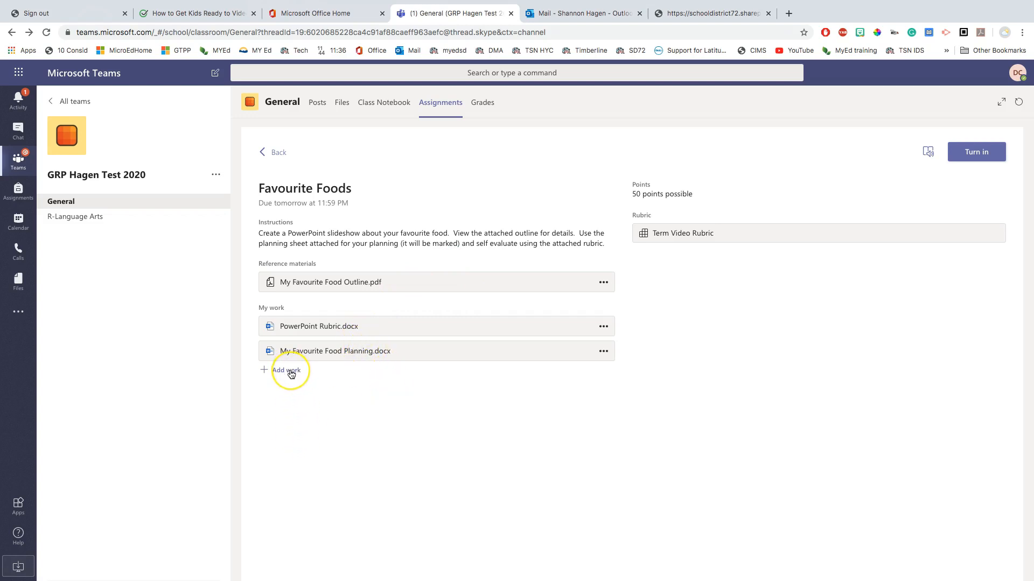
pyautogui.moveTo(296, 342)
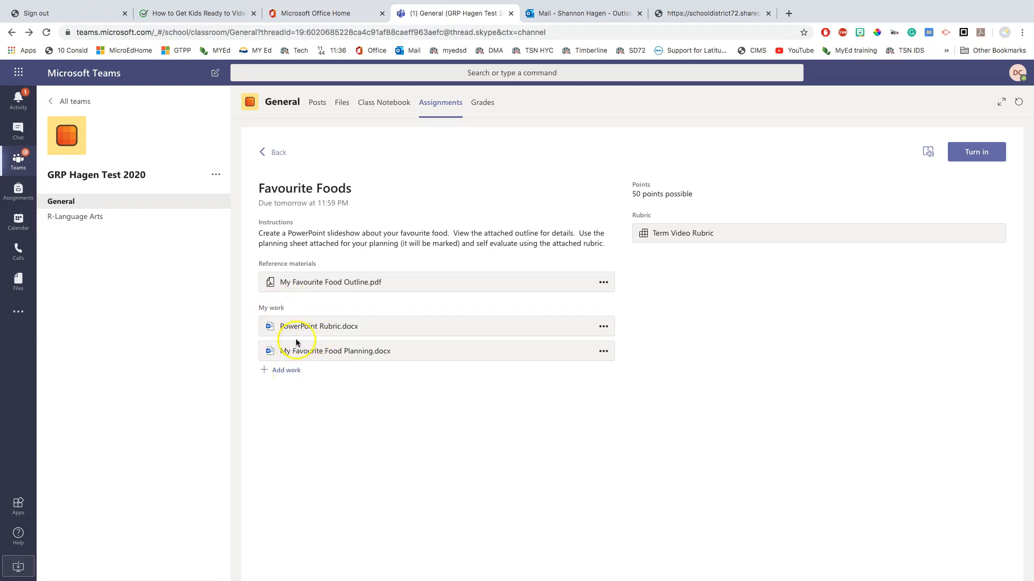
pyautogui.moveTo(294, 347)
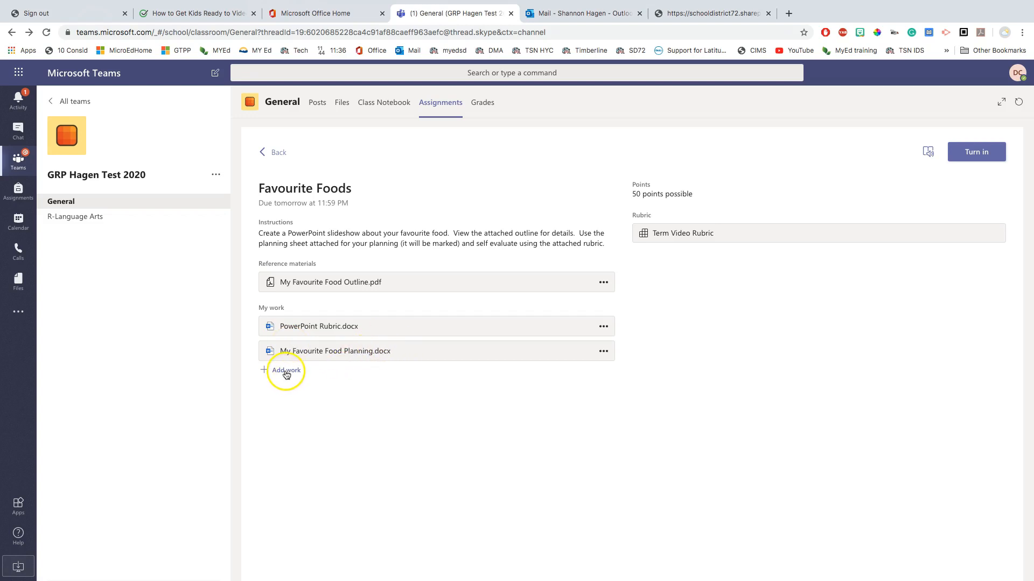
# Upload Favourite Food.pptx from this device as additional assignment work
pyautogui.click(286, 371)
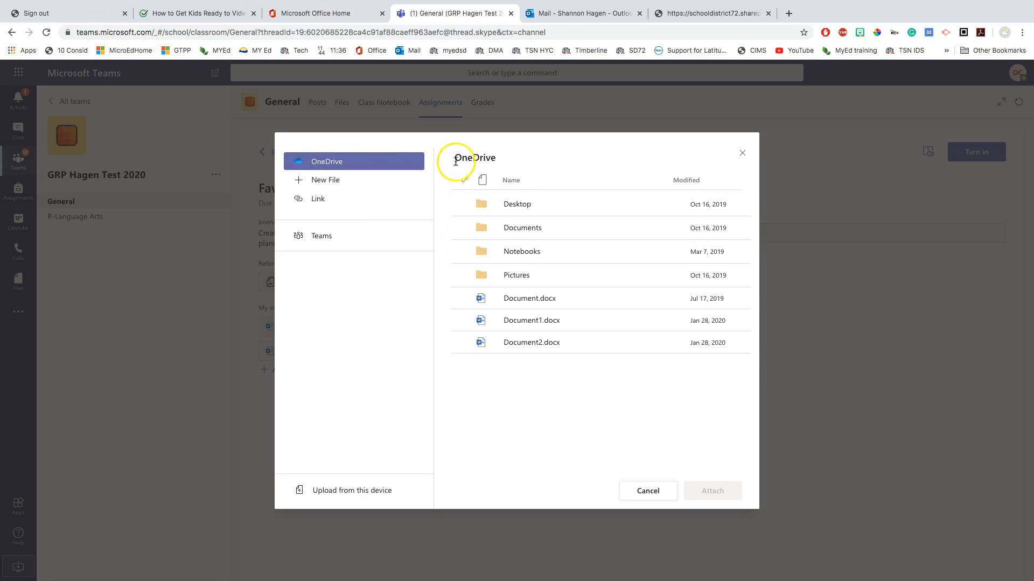
pyautogui.click(522, 251)
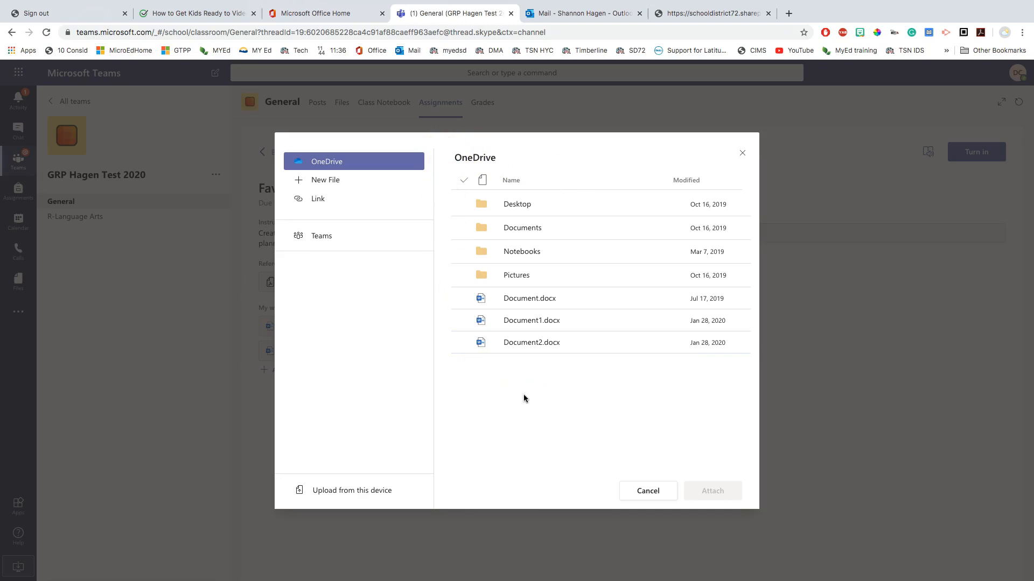
pyautogui.click(532, 343)
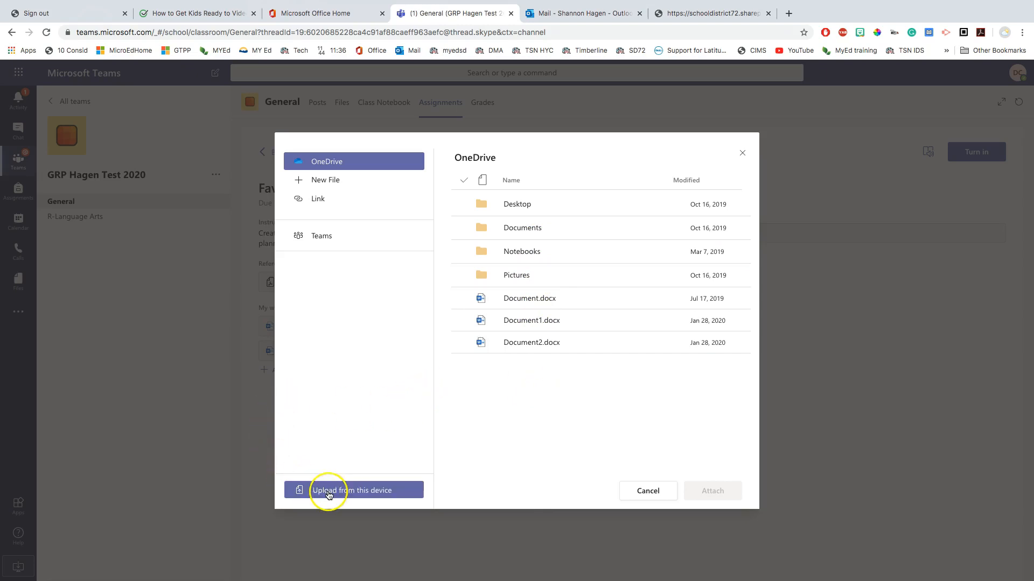
pyautogui.click(353, 491)
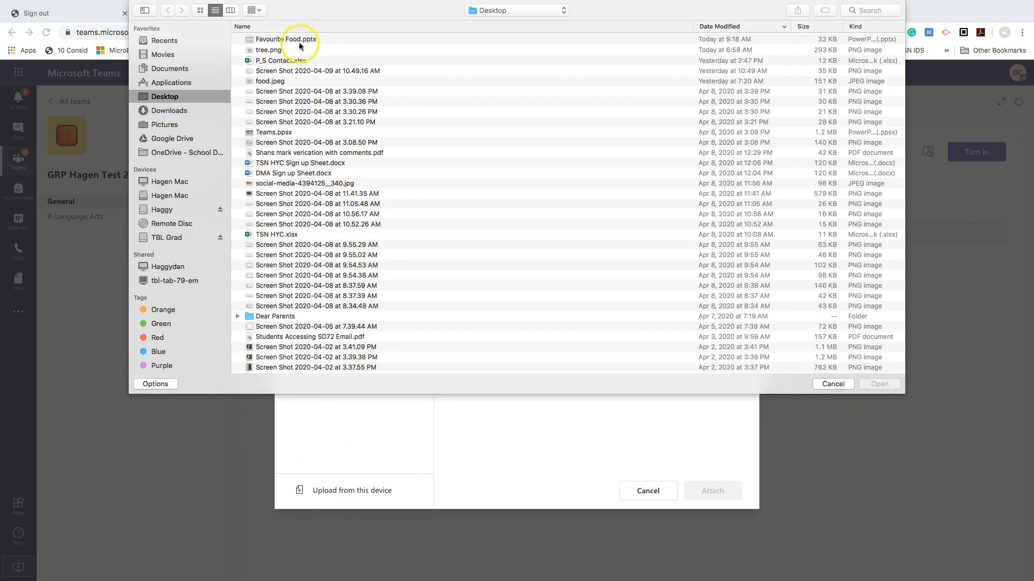
pyautogui.click(284, 39)
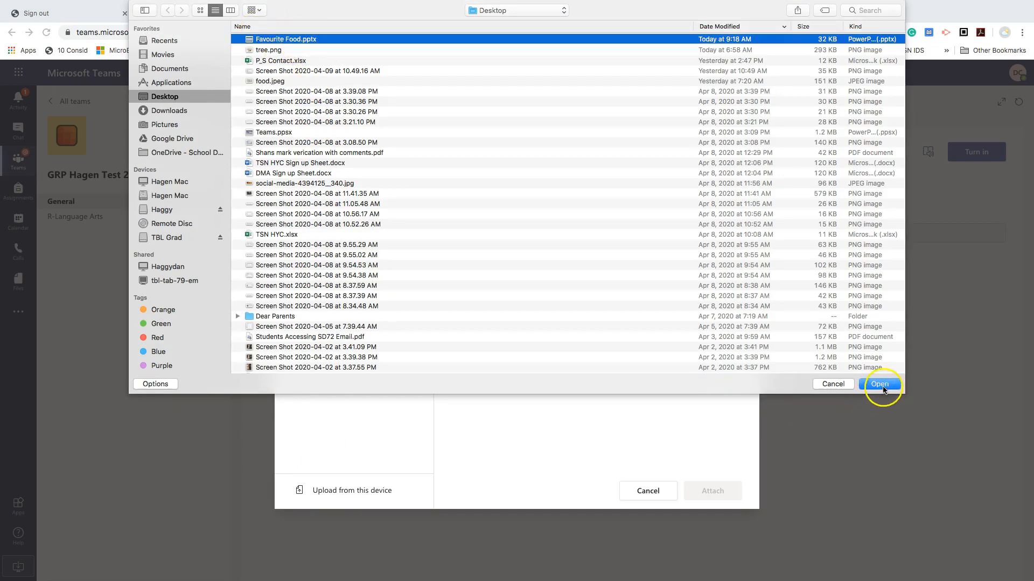
pyautogui.click(880, 384)
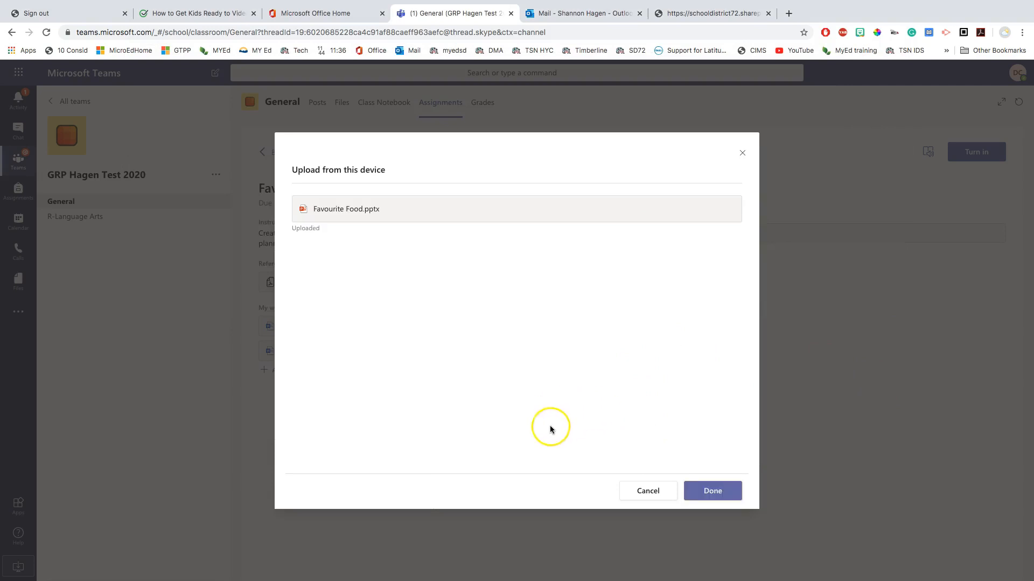
pyautogui.click(711, 491)
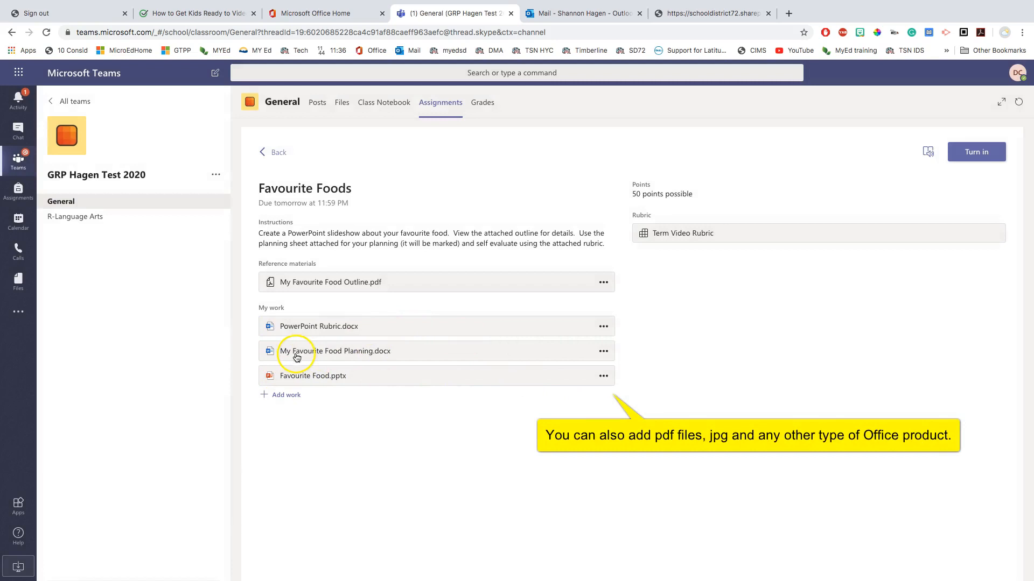
pyautogui.moveTo(297, 379)
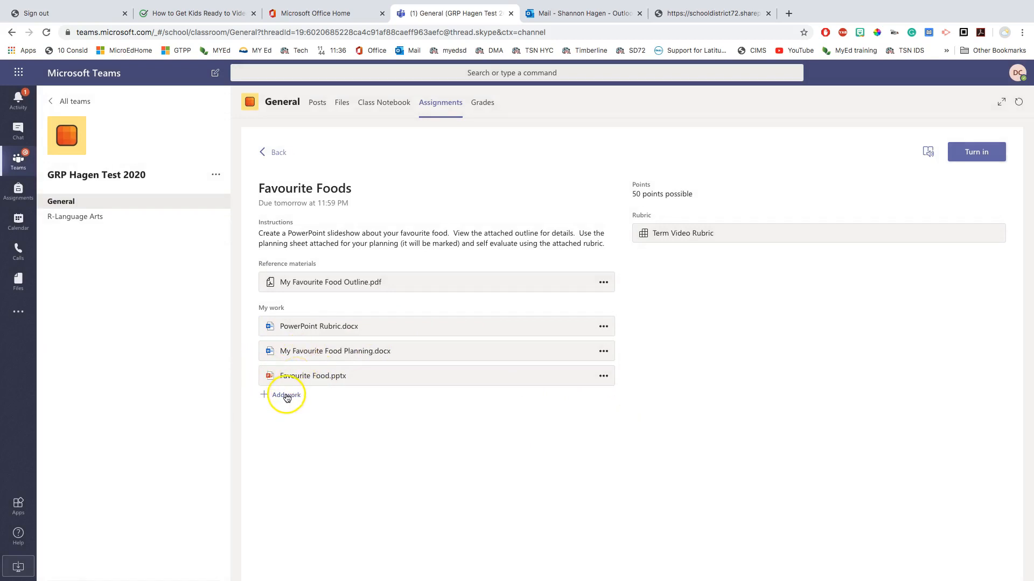
# Create and attach a new PowerPoint file named 'fav food part two'
pyautogui.click(285, 395)
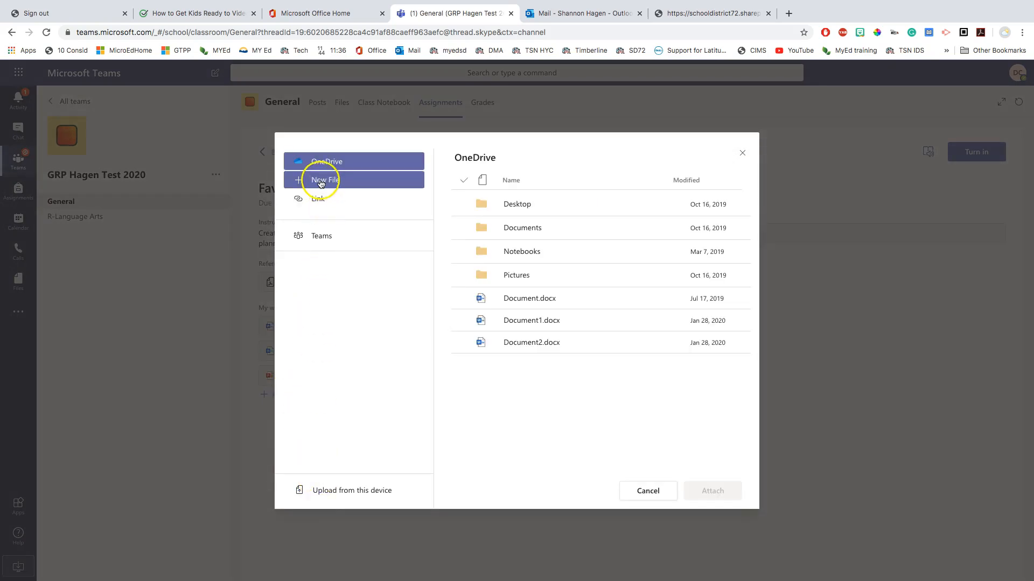
pyautogui.click(326, 179)
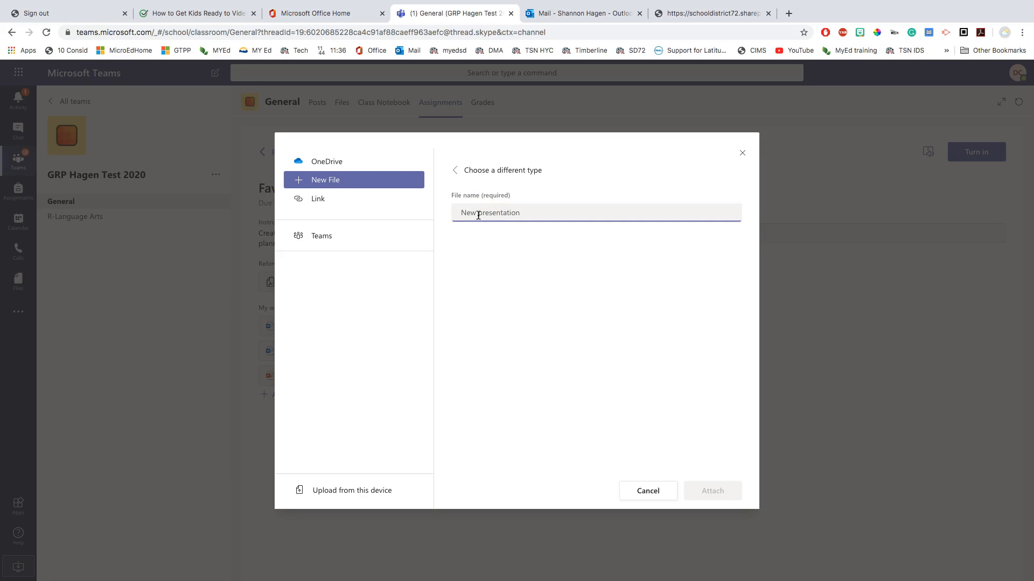
pyautogui.write('fav food part two')
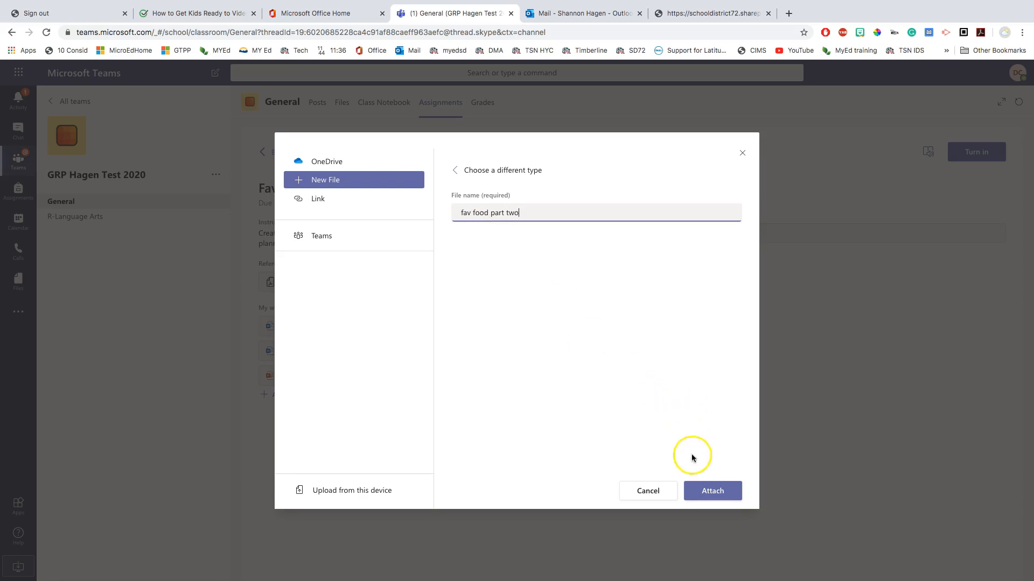
pyautogui.click(711, 490)
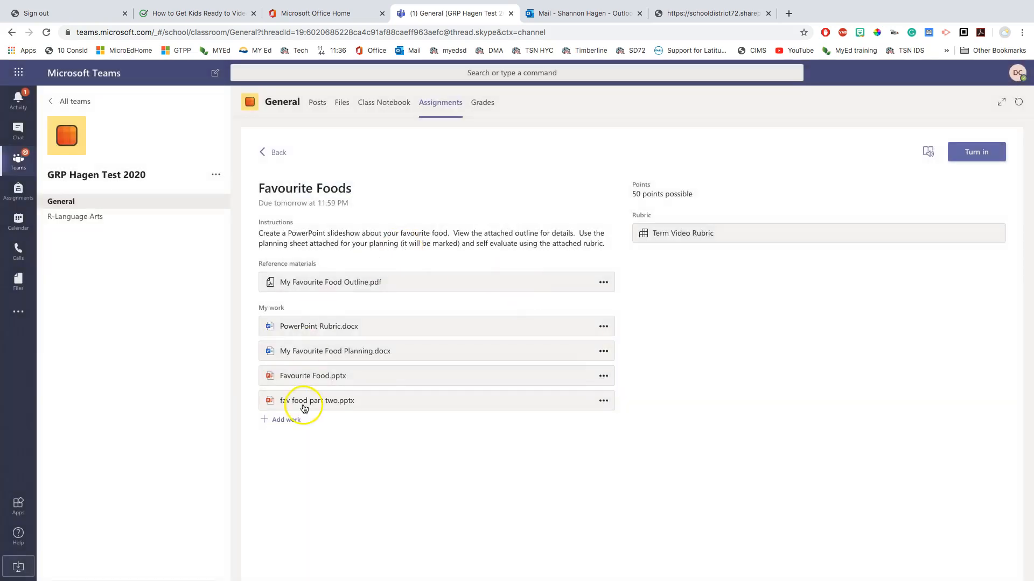
# Title the fav food part two slide 'My fav food' and close the presentation
pyautogui.click(317, 400)
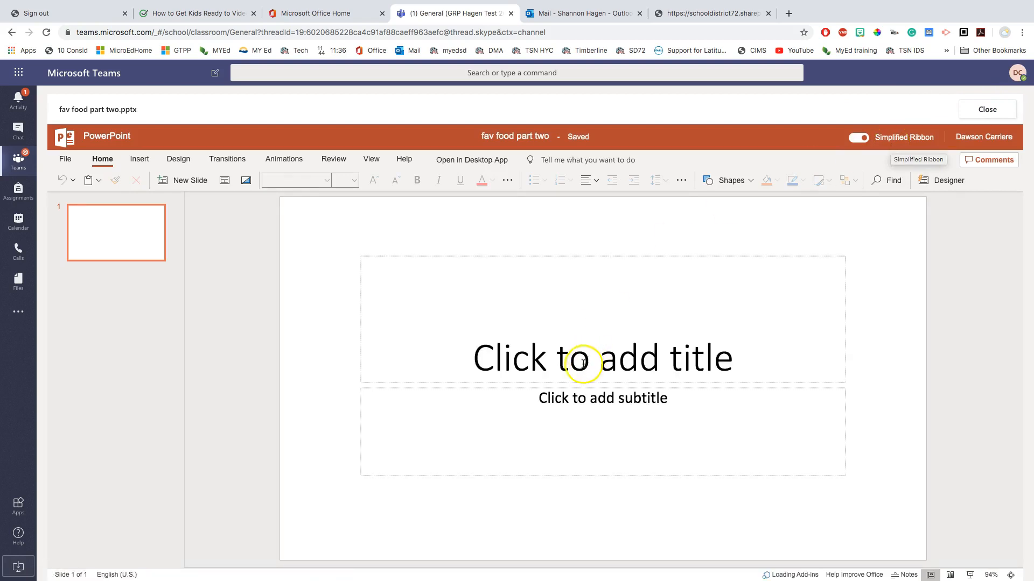
pyautogui.click(602, 358)
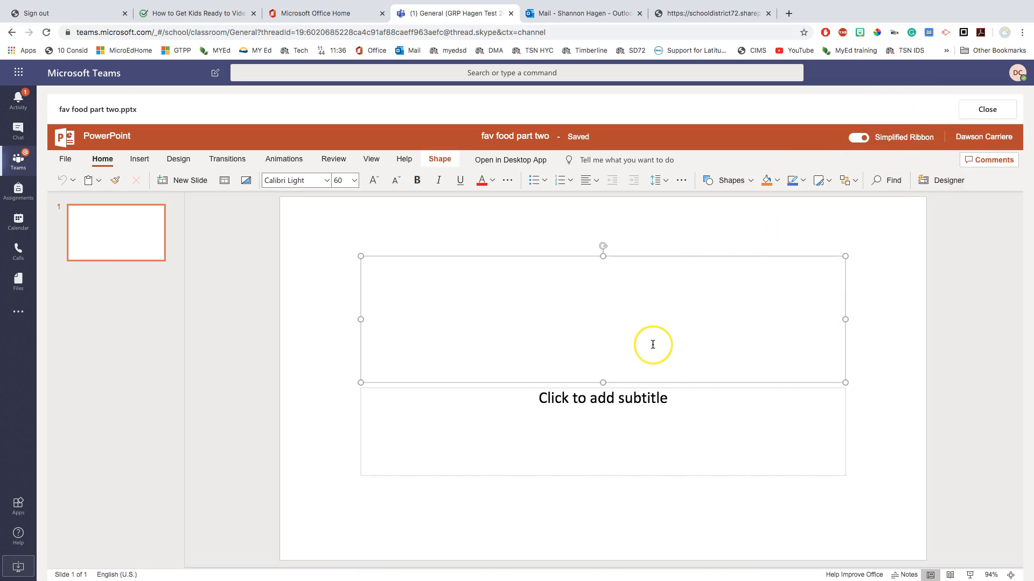
pyautogui.write('My fav')
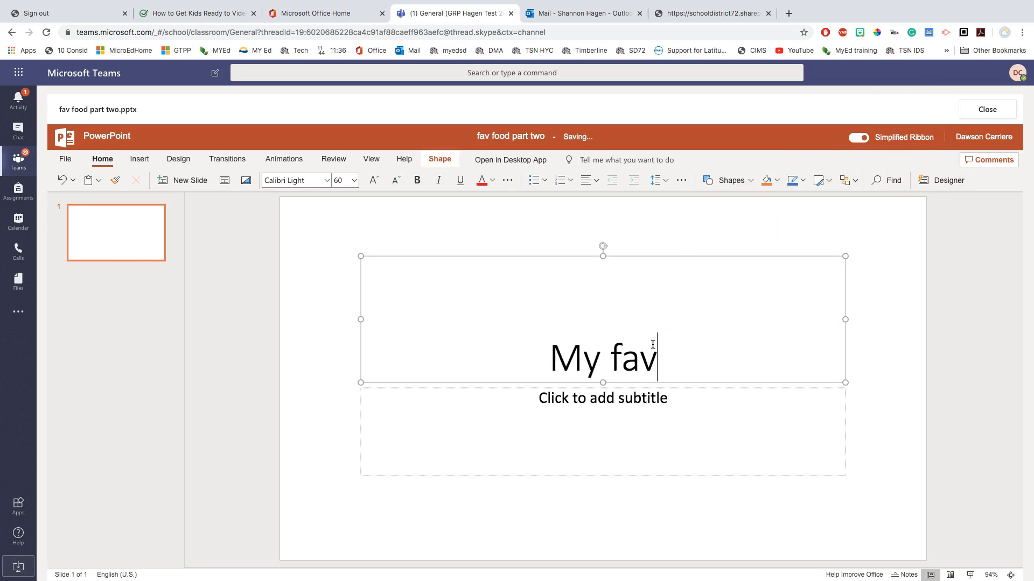
pyautogui.write('food')
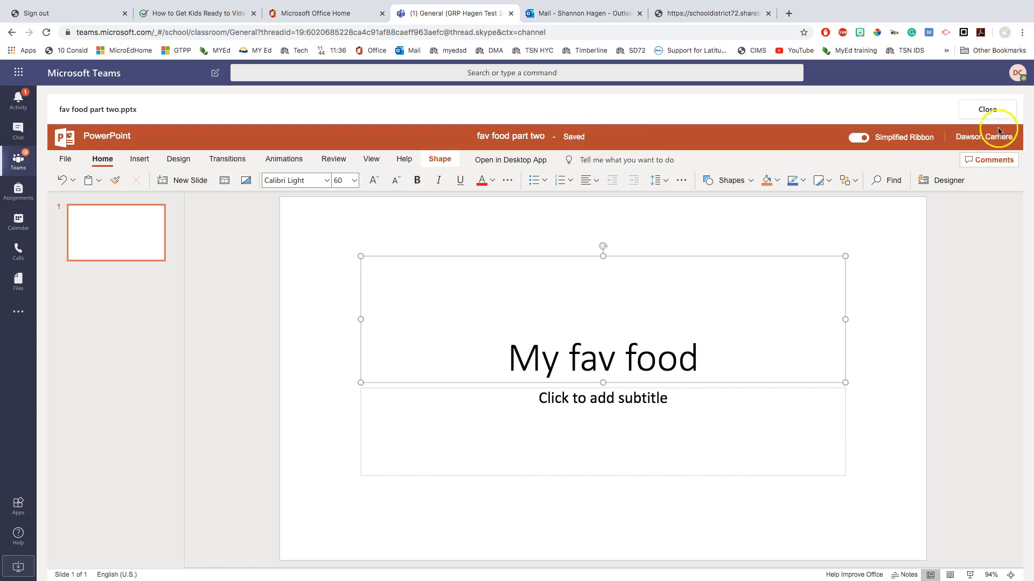
pyautogui.click(986, 109)
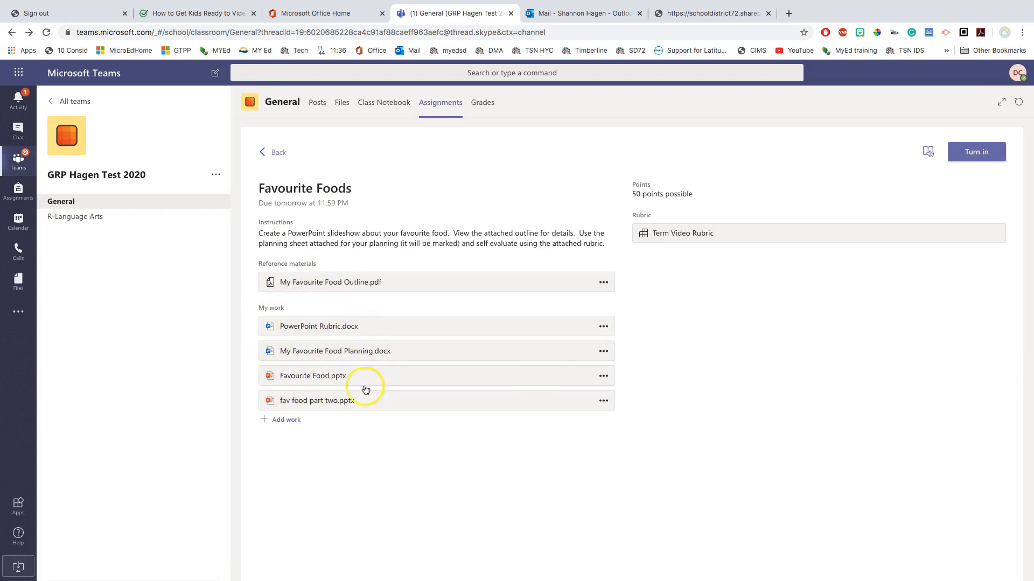
pyautogui.moveTo(292, 392)
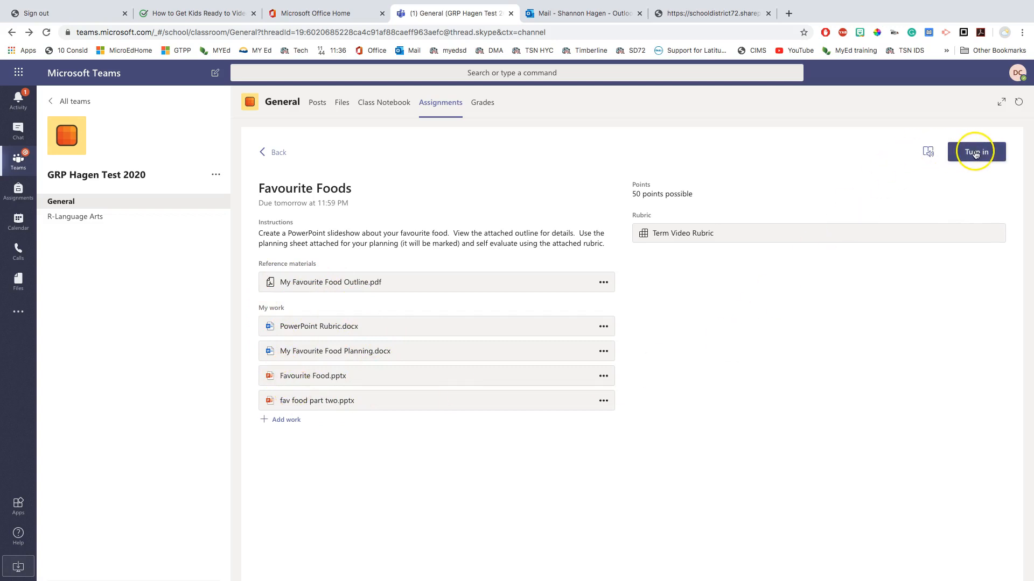
# Turn in the Favourite Foods assignment with its four work files
pyautogui.click(976, 152)
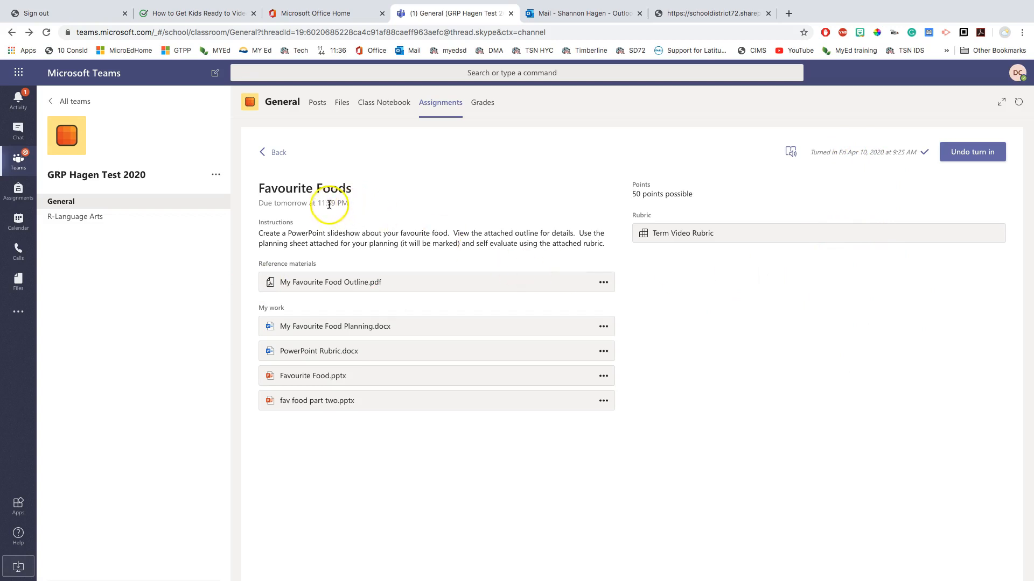
pyautogui.moveTo(951, 350)
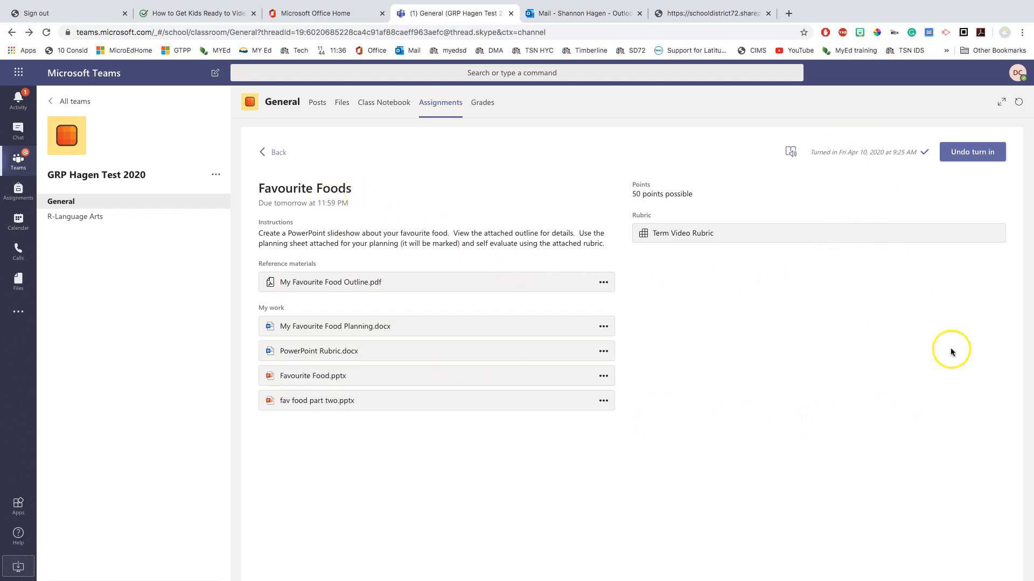
pyautogui.moveTo(972, 152)
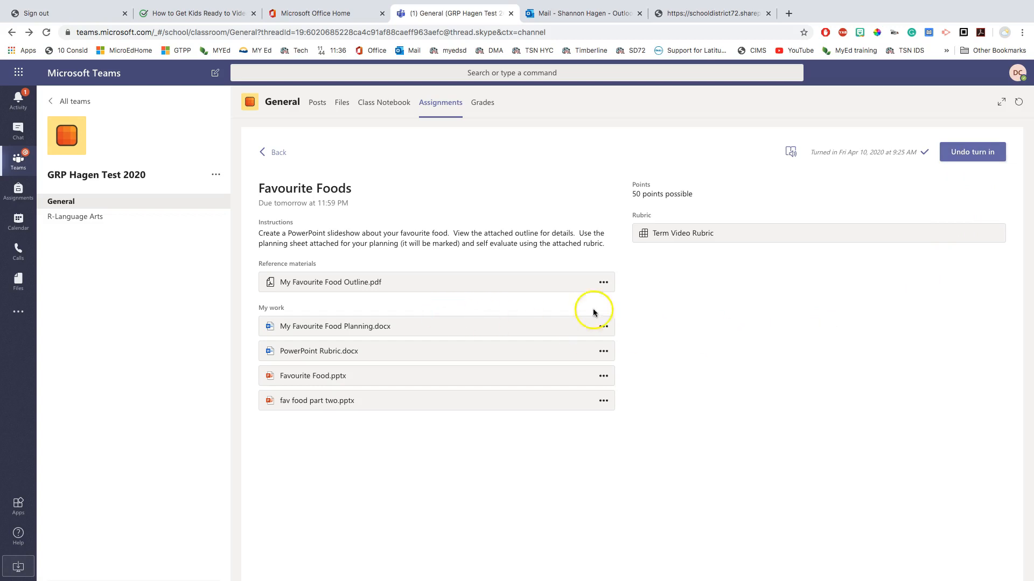
pyautogui.moveTo(797, 310)
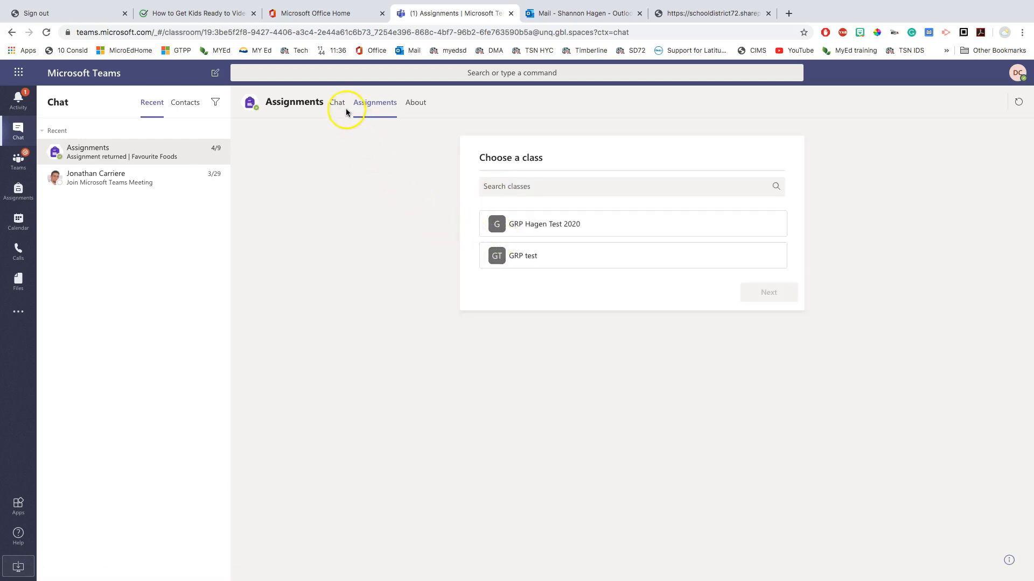
# Reopen the returned test assignment from the Assignments chat notifications to view feedback
pyautogui.click(337, 102)
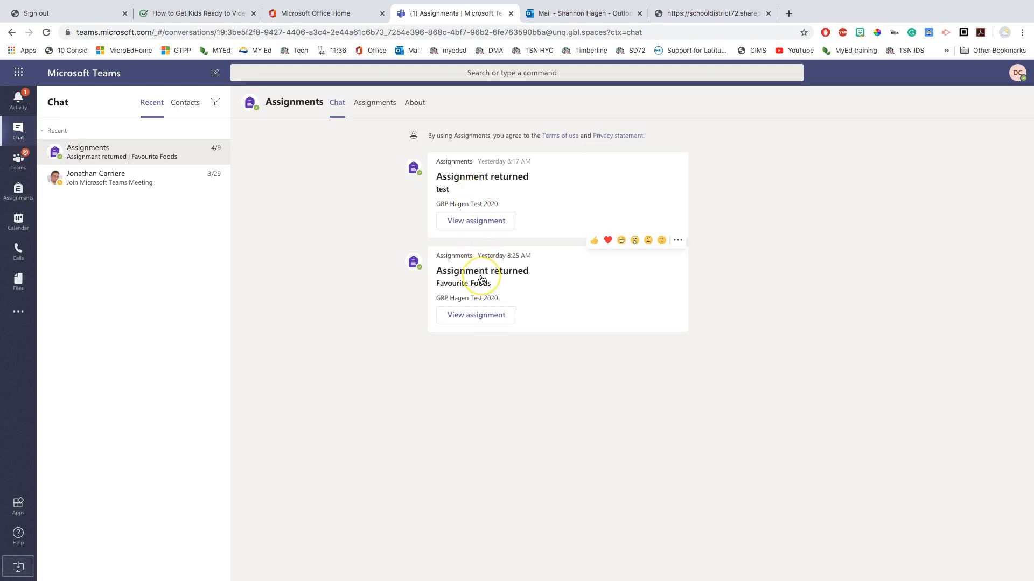
pyautogui.moveTo(481, 270)
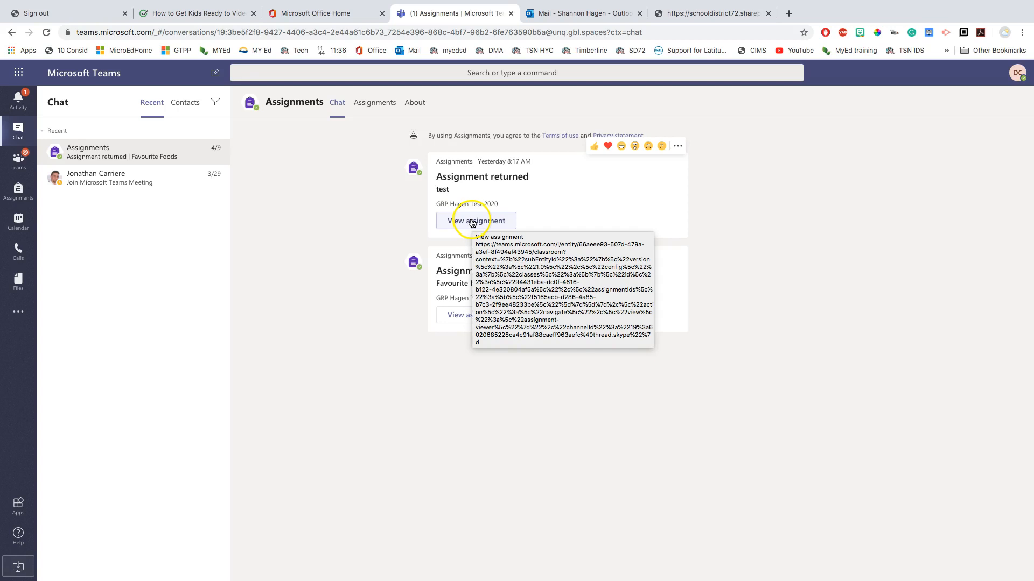
pyautogui.click(475, 221)
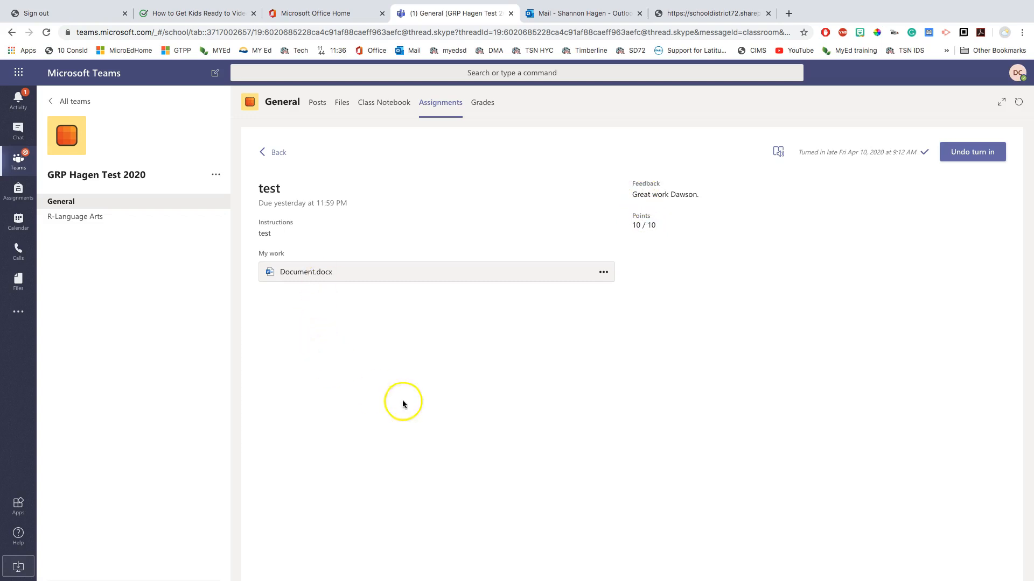
pyautogui.moveTo(380, 182)
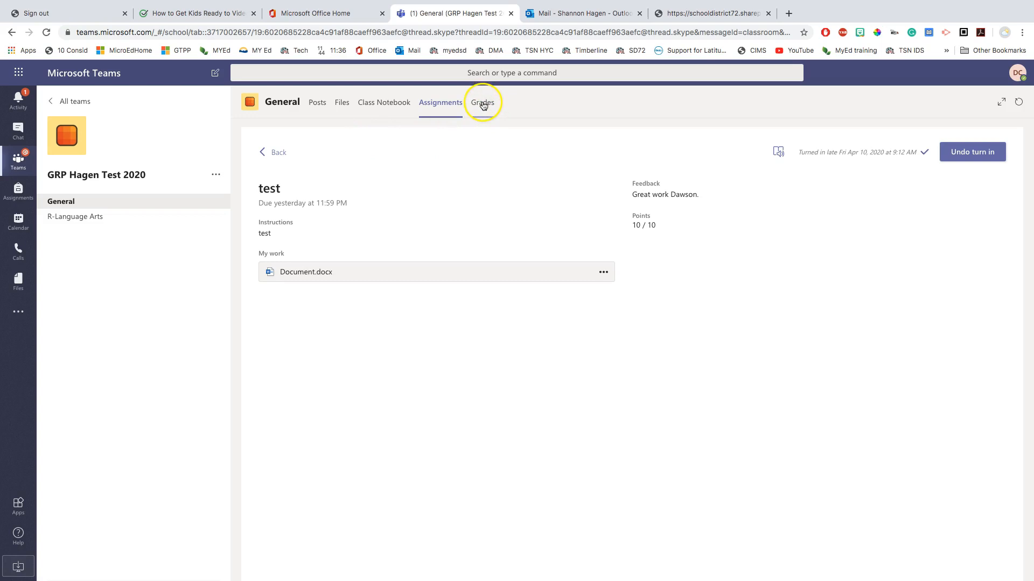
# Show the Grades tab listing four assignments, including test at 10/10
pyautogui.click(482, 102)
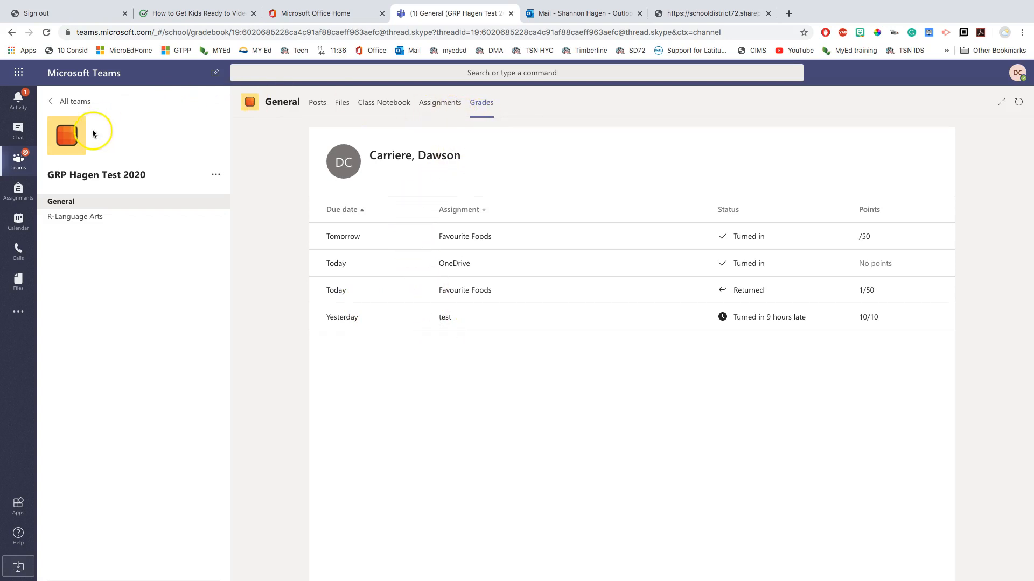
pyautogui.moveTo(52, 182)
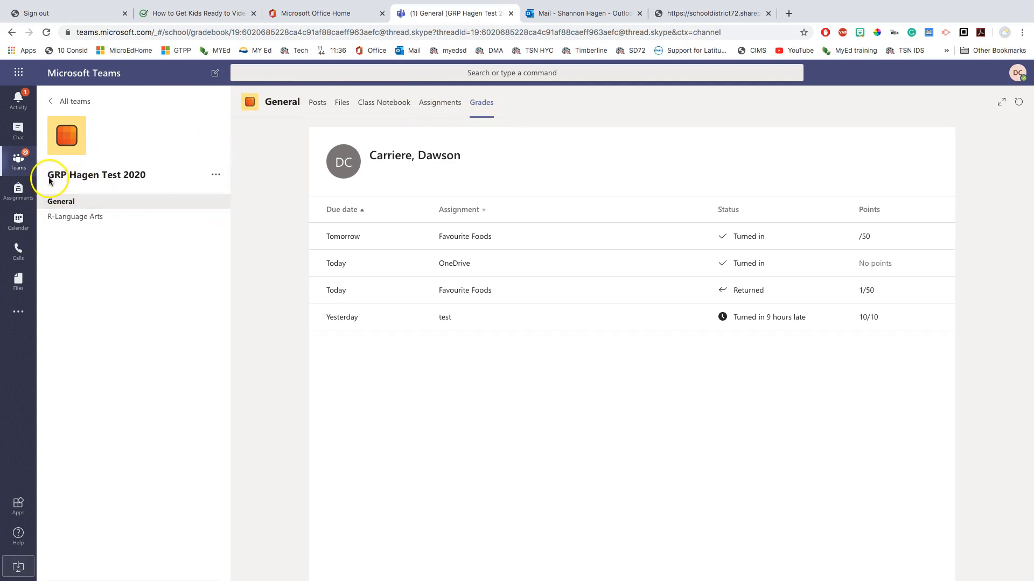
pyautogui.moveTo(79, 182)
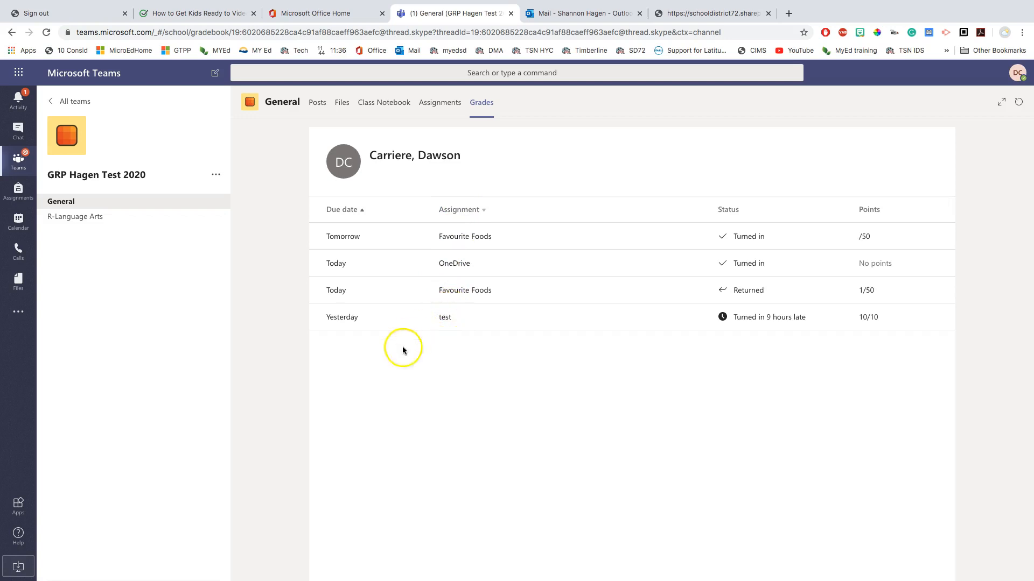
pyautogui.moveTo(702, 389)
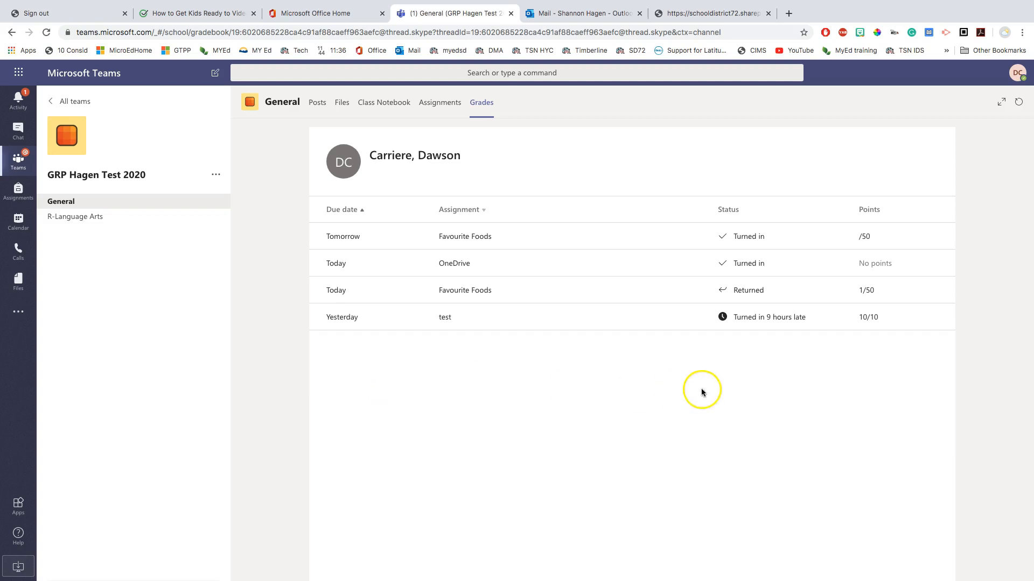